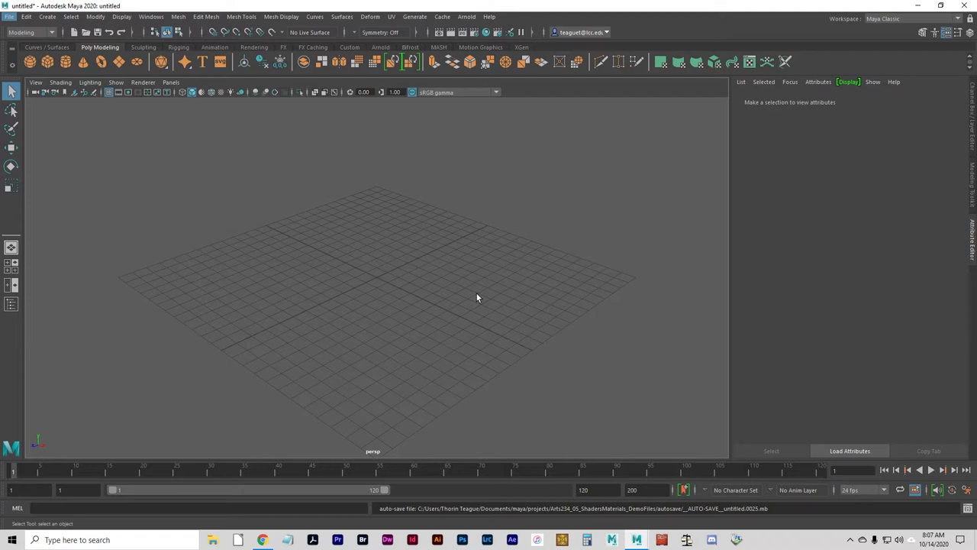
pyautogui.moveTo(285, 220)
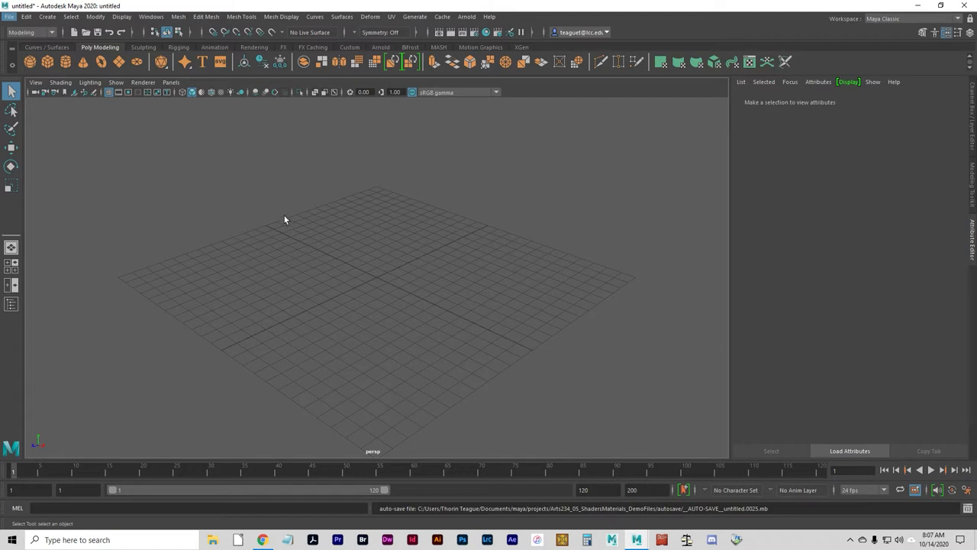
# Step: Show the File menu's scene and project commands
pyautogui.click(10, 16)
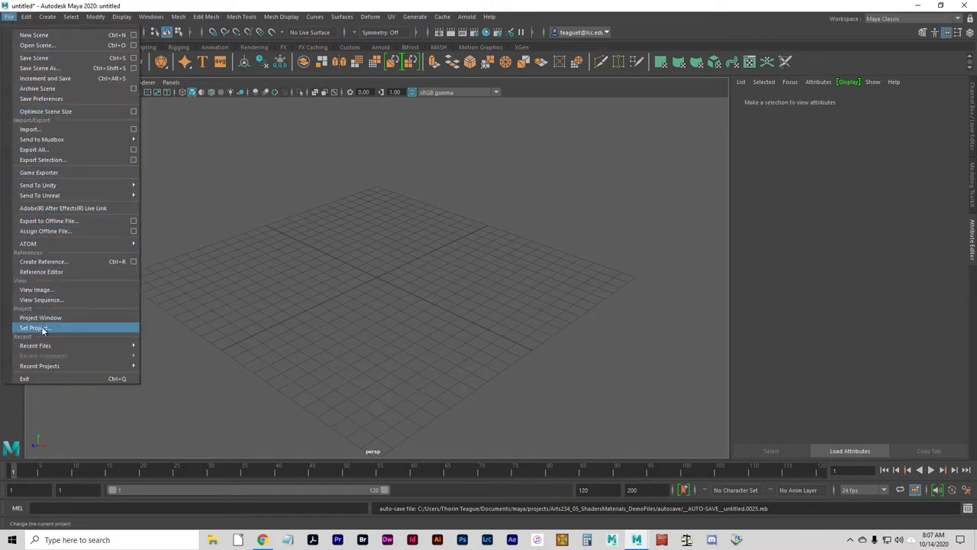
# Step: Open Car_start.mb, discarding the untitled scene and dismissing the mental ray warning
pyautogui.click(34, 326)
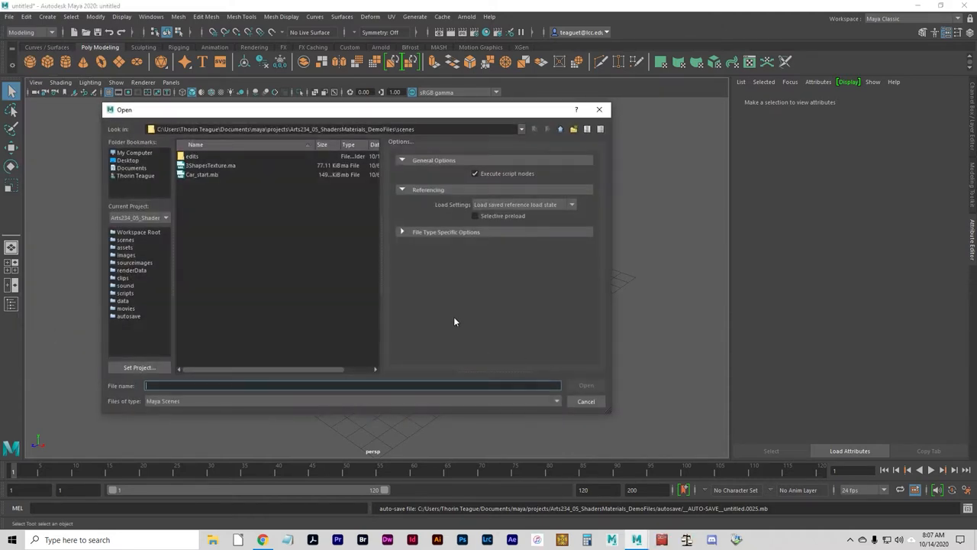
pyautogui.click(202, 174)
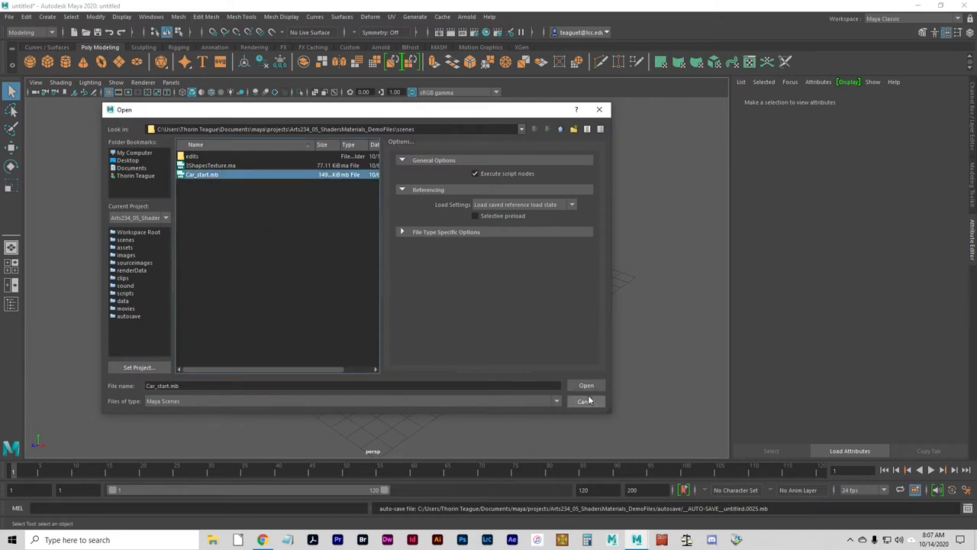
pyautogui.click(587, 385)
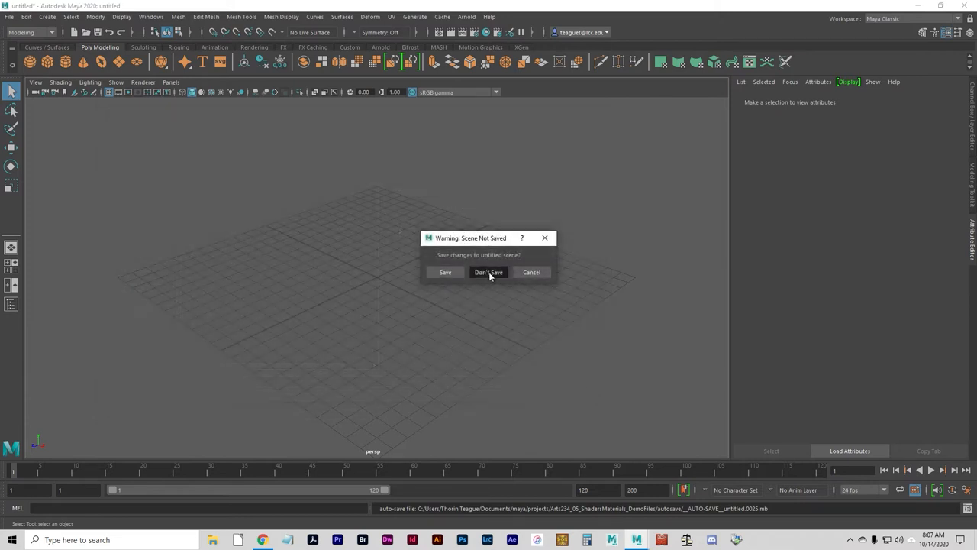
pyautogui.click(487, 271)
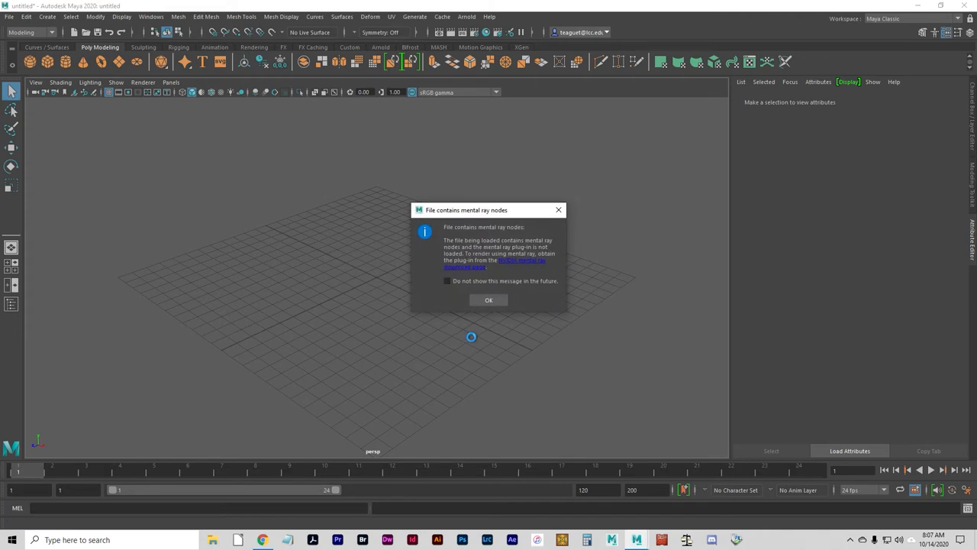
pyautogui.moveTo(524, 254)
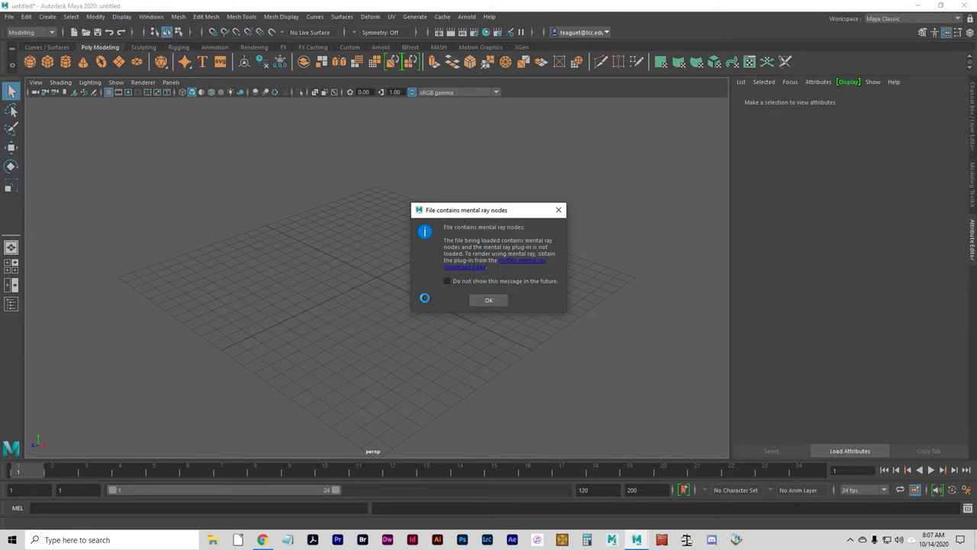
pyautogui.click(488, 299)
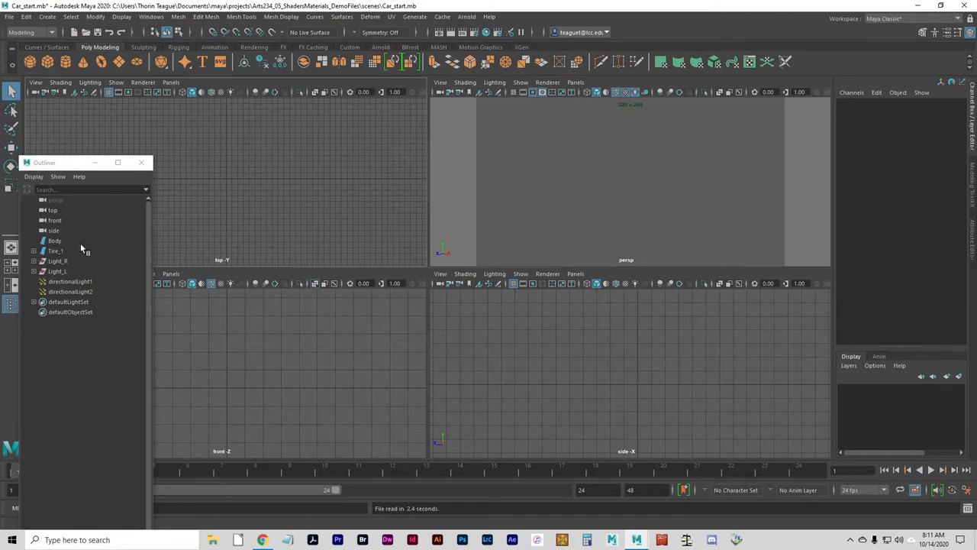
# Step: Inspect Light_R and the car Body in the Outliner, then show the File menu
pyautogui.click(58, 271)
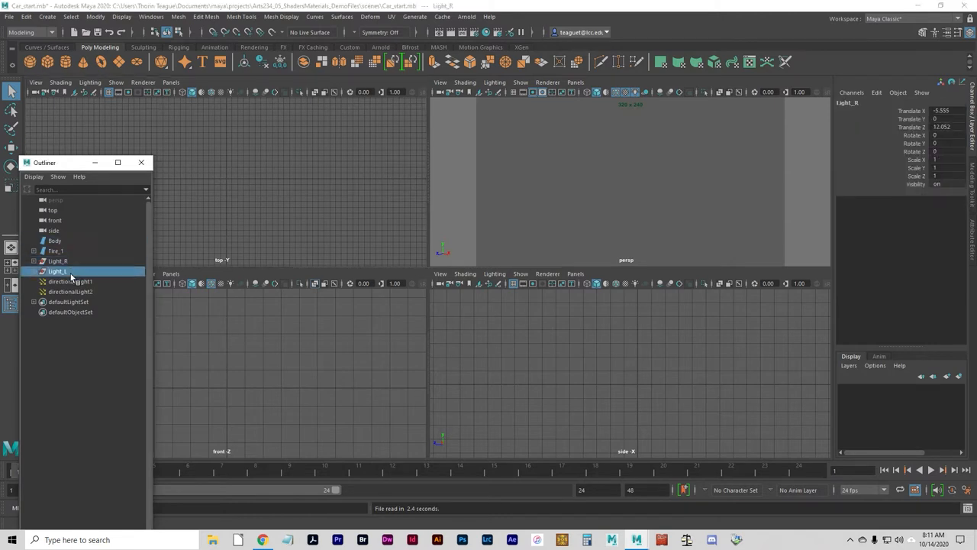
pyautogui.click(54, 240)
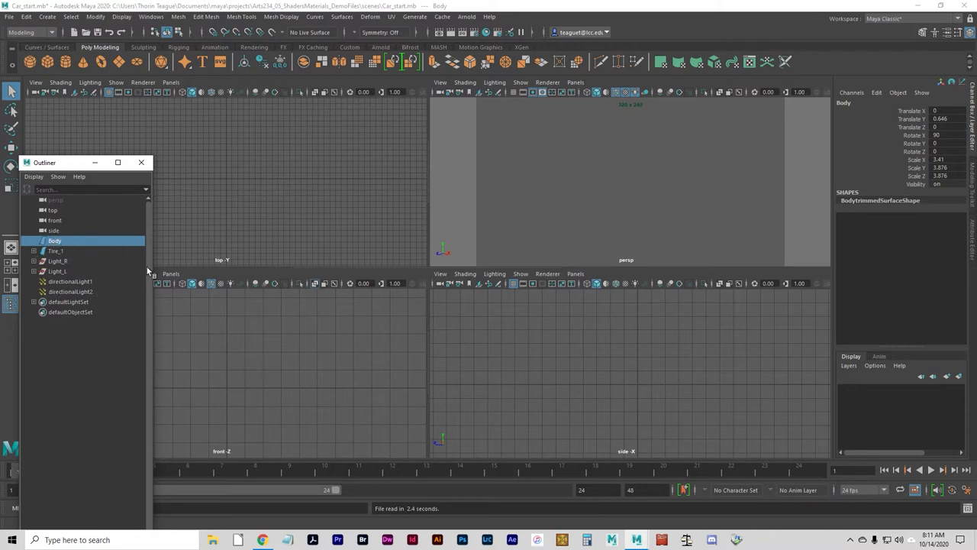
pyautogui.click(9, 17)
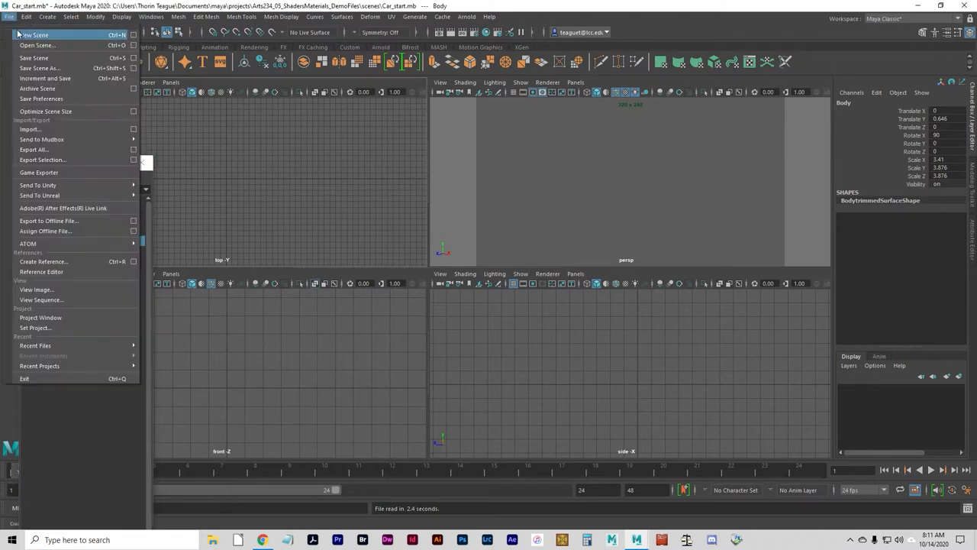
# Step: Start a new scene without saving the car scene
pyautogui.click(36, 36)
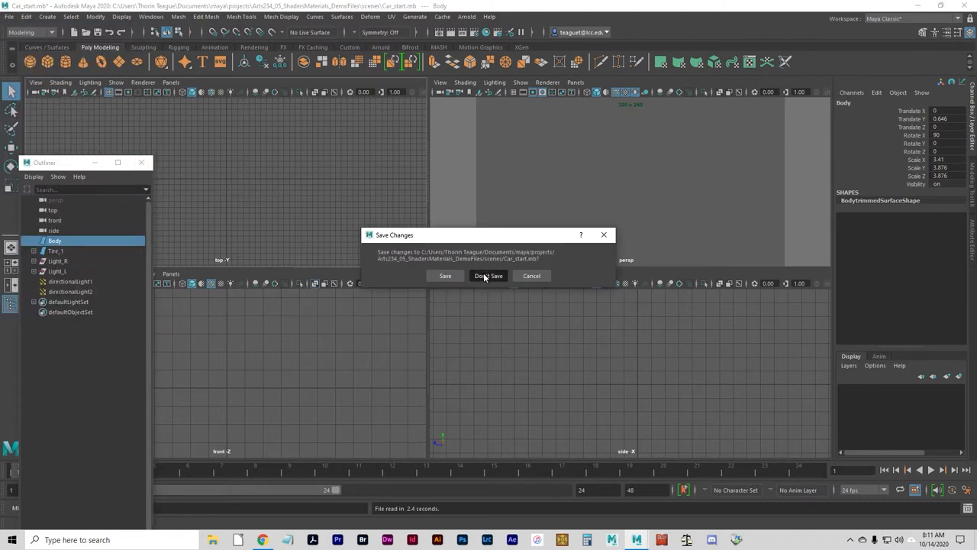
pyautogui.click(487, 276)
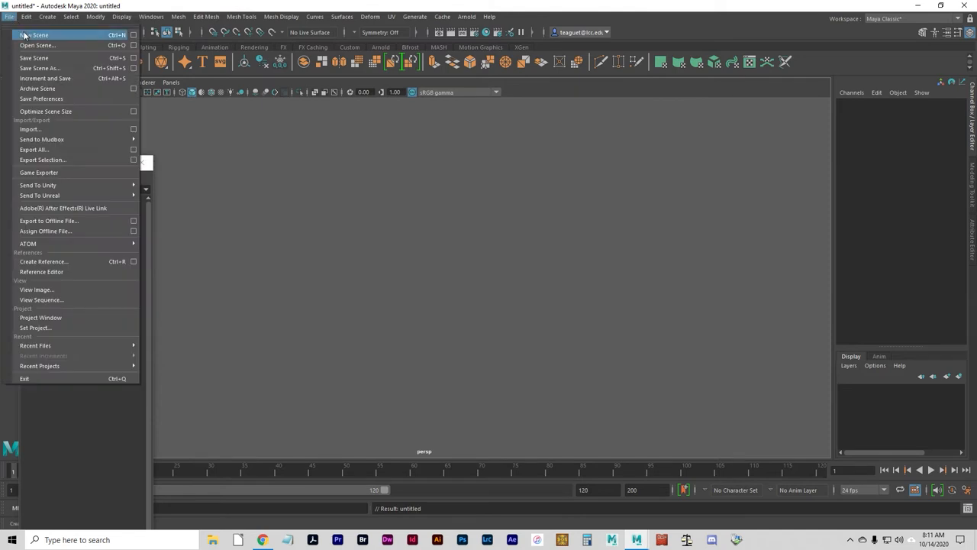
pyautogui.moveTo(49, 258)
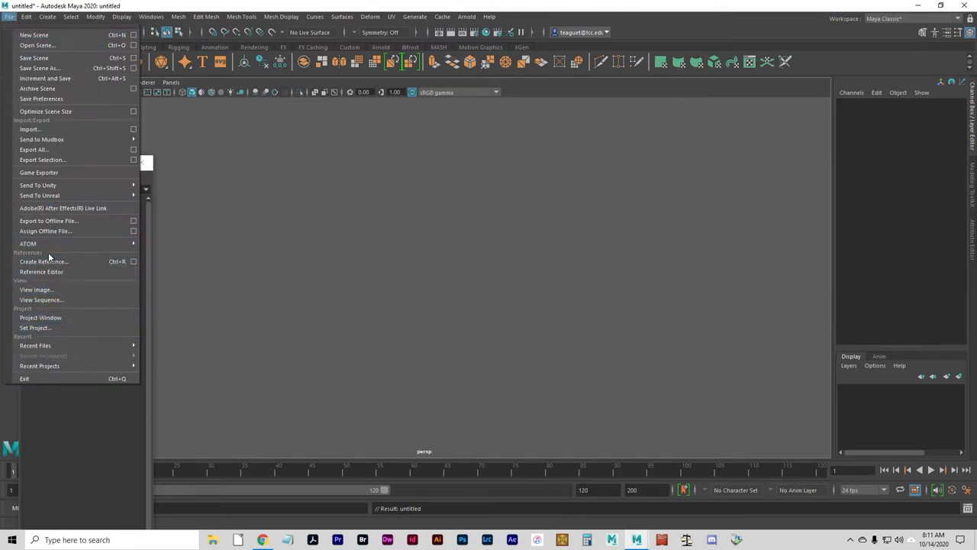
pyautogui.moveTo(30, 129)
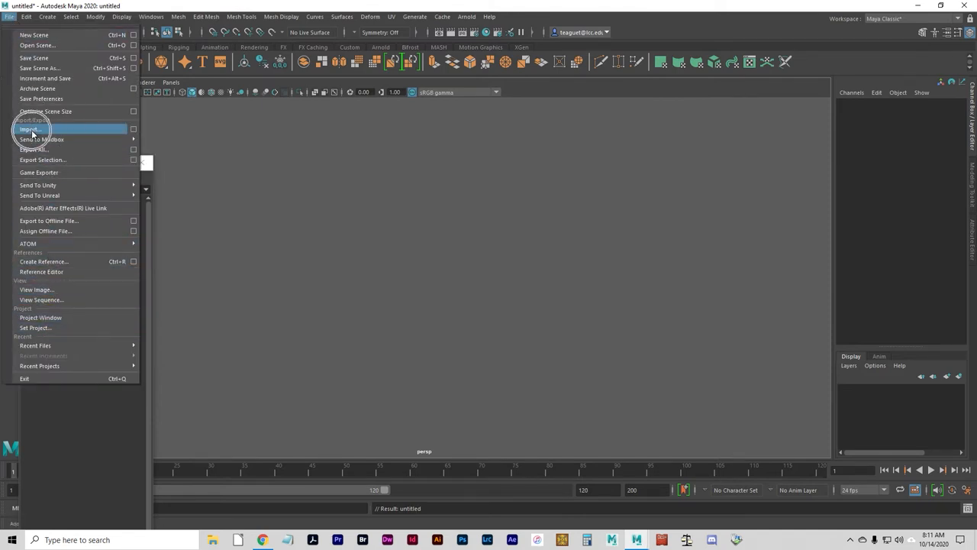
# Step: Import Car_start.mb and dismiss the mental ray warning
pyautogui.click(30, 129)
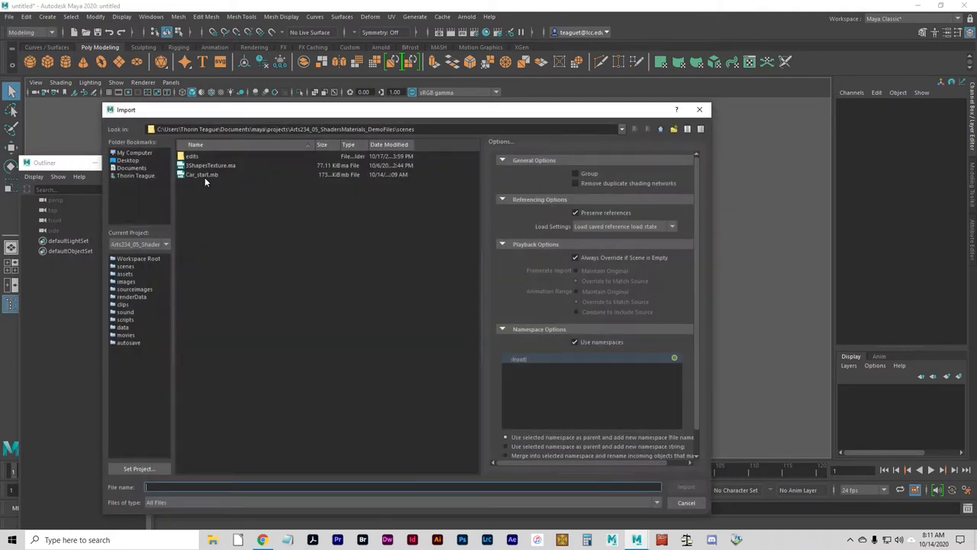
pyautogui.click(202, 174)
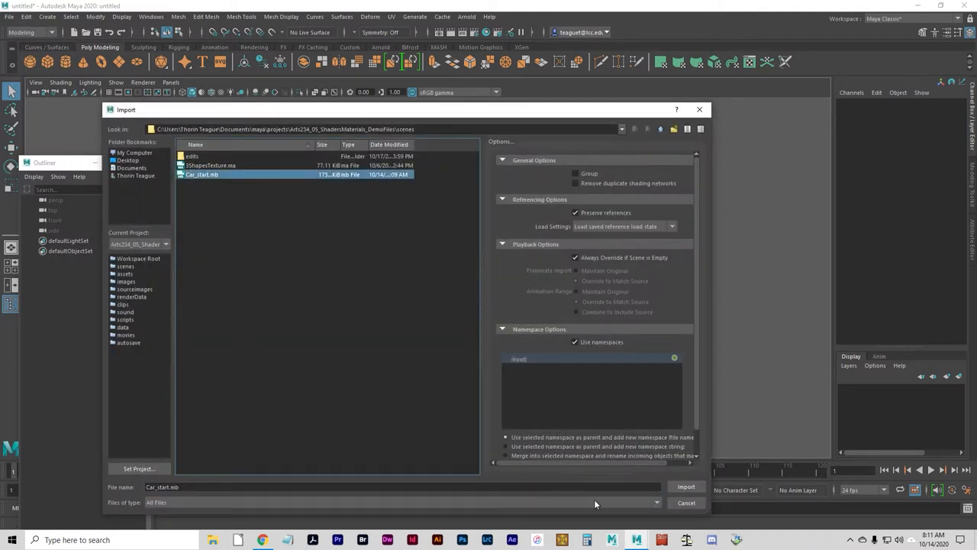
pyautogui.moveTo(668, 492)
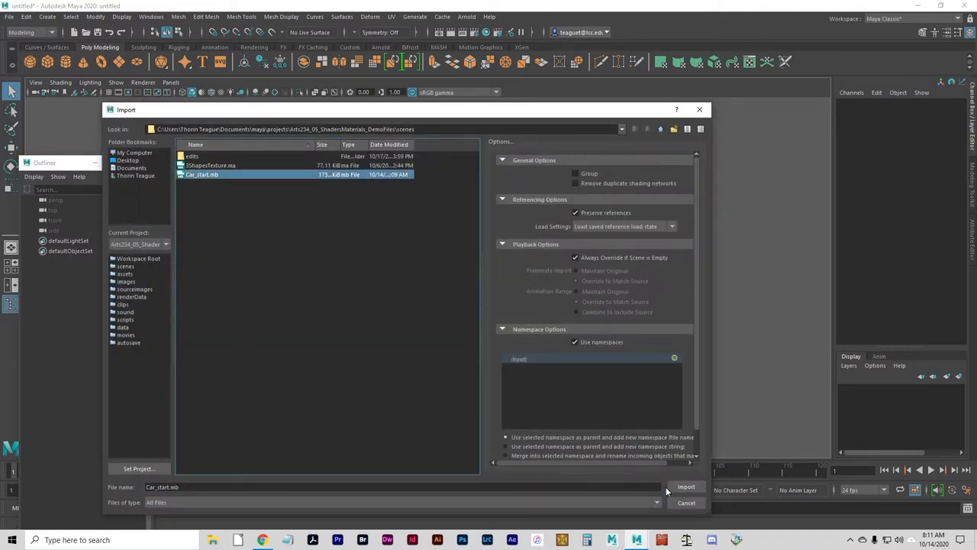
pyautogui.moveTo(590, 484)
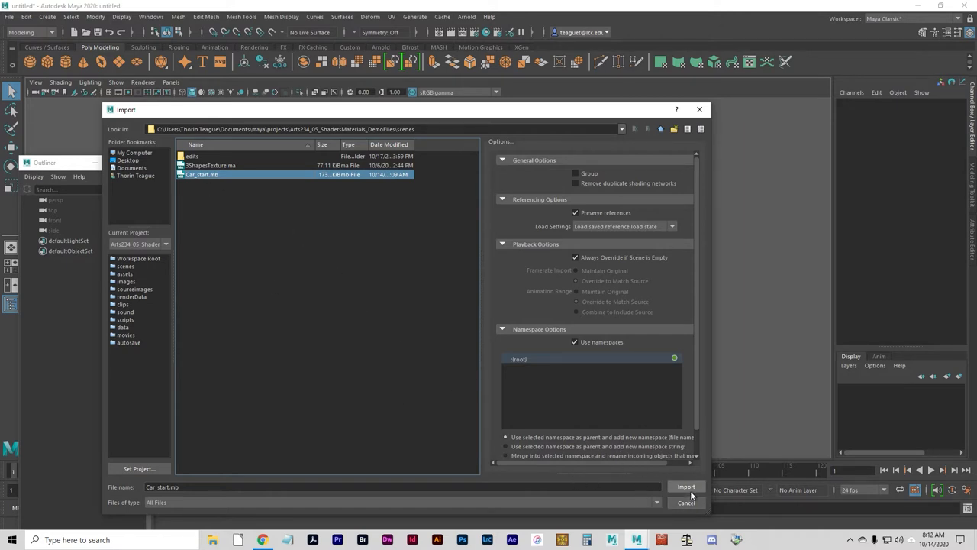
pyautogui.click(685, 486)
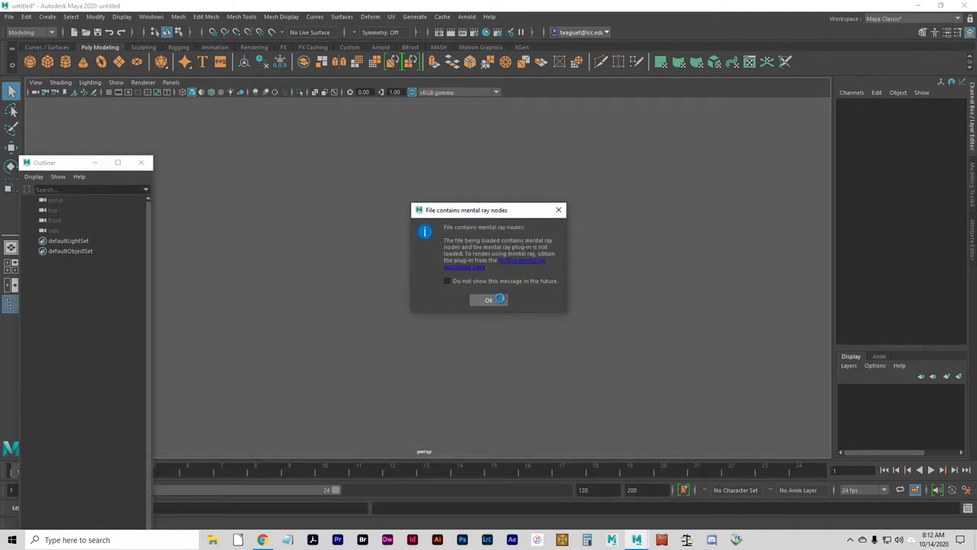
pyautogui.click(488, 299)
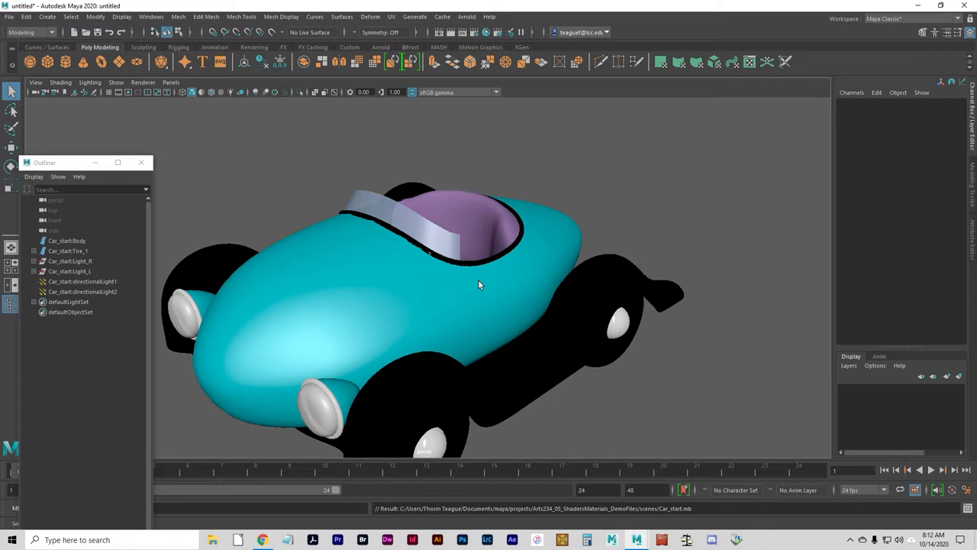
pyautogui.moveTo(451, 233)
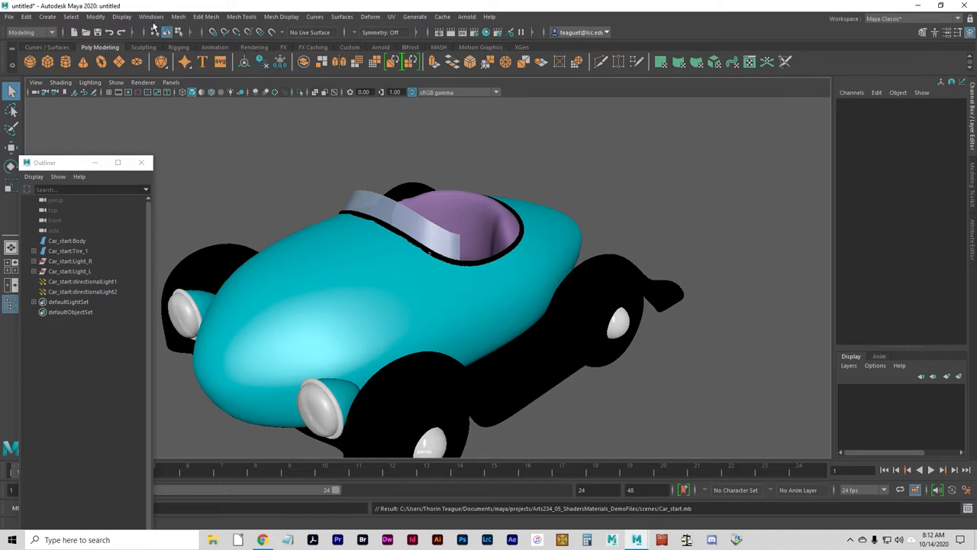
# Step: Show the Windows menu's Rendering Editors list
pyautogui.click(150, 16)
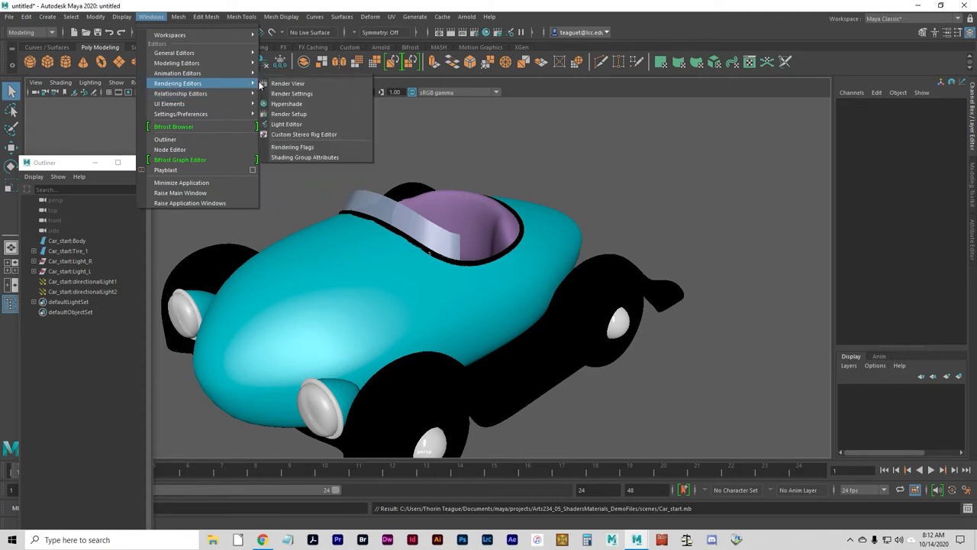
# Step: Open Hypershade, select the Car_start:Car_body material and bring up its options
pyautogui.click(286, 103)
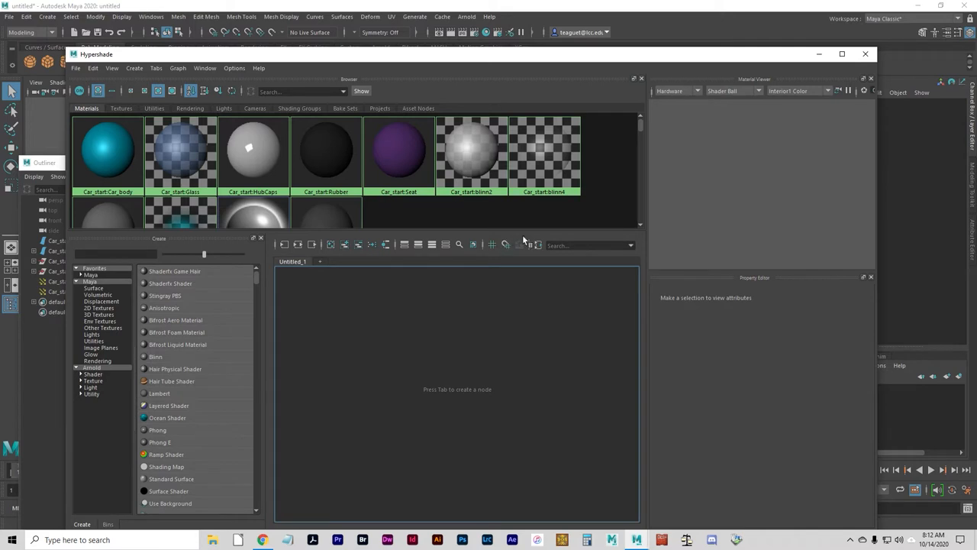
pyautogui.click(106, 149)
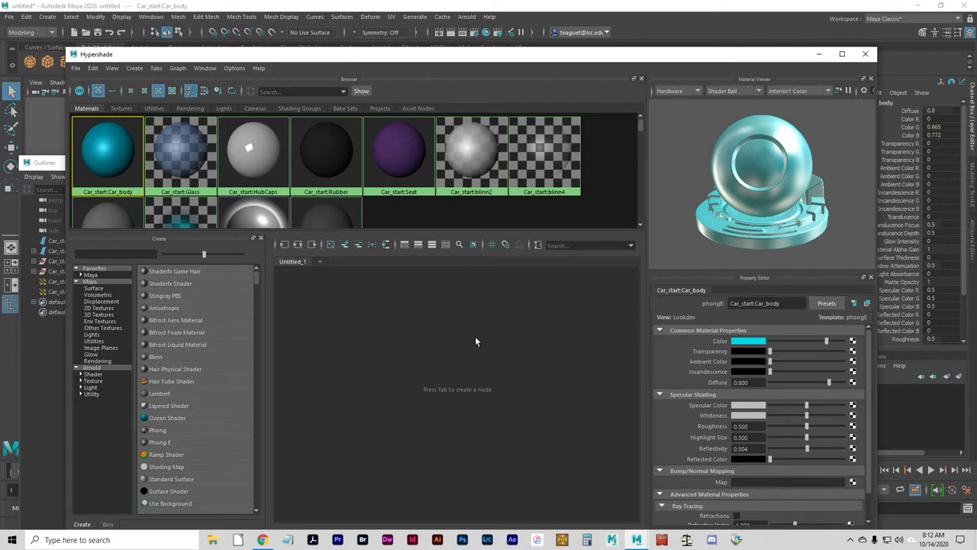
pyautogui.moveTo(495, 309)
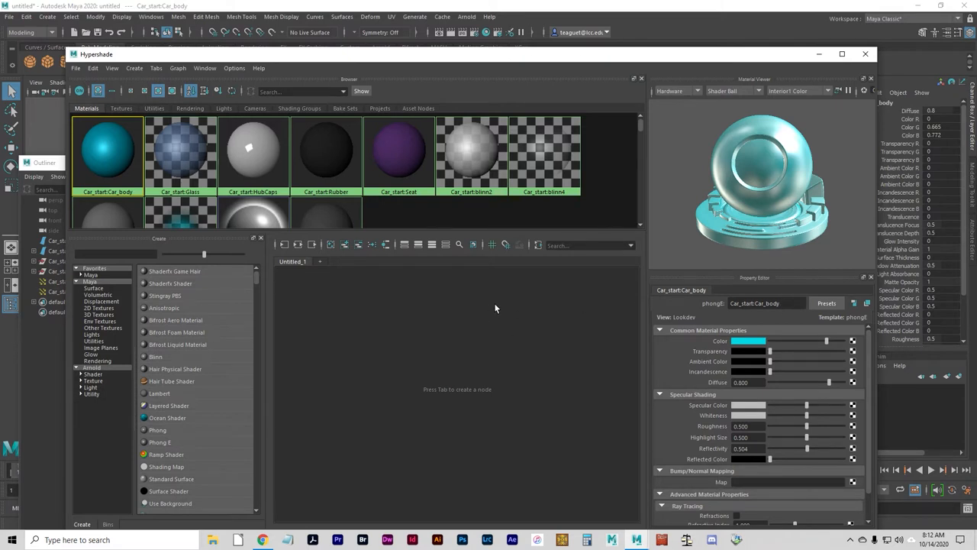
pyautogui.moveTo(488, 300)
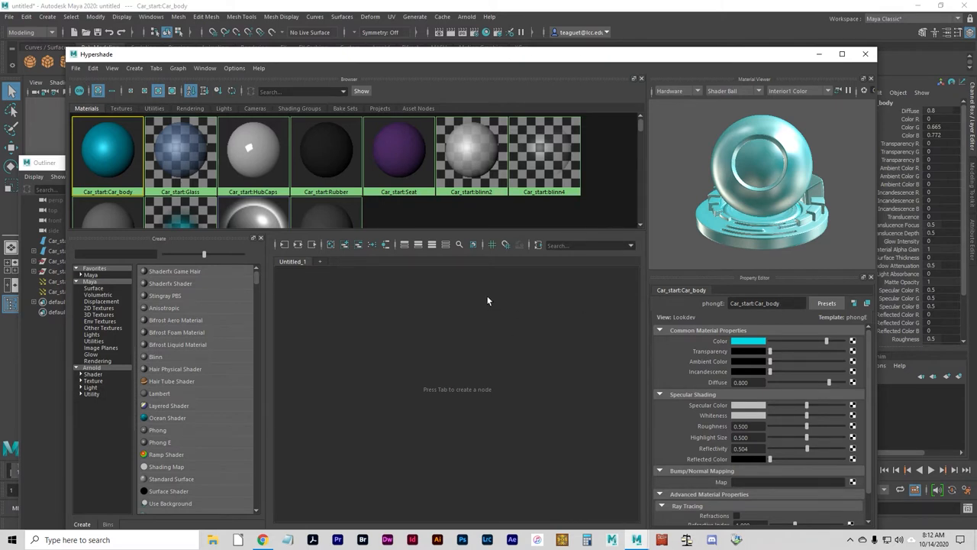
pyautogui.moveTo(643, 315)
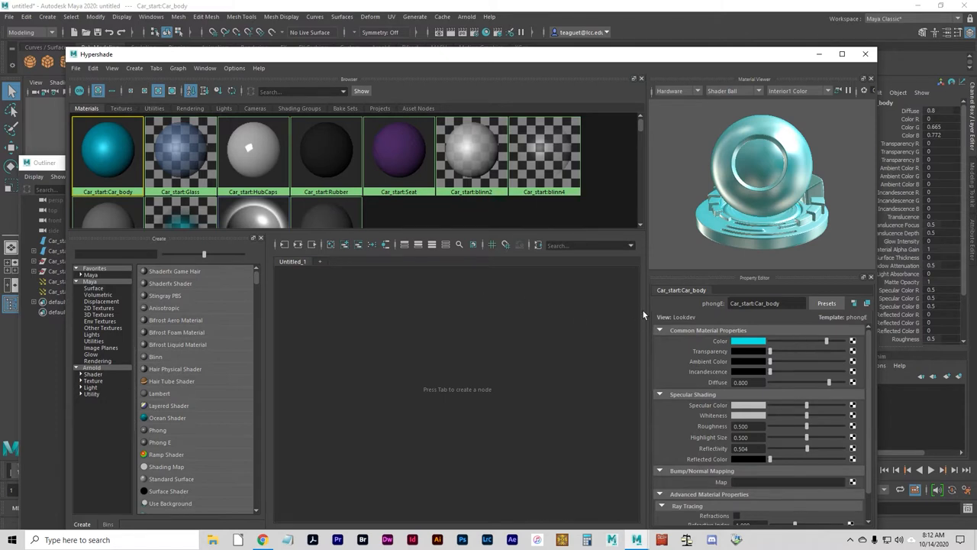
pyautogui.moveTo(547, 304)
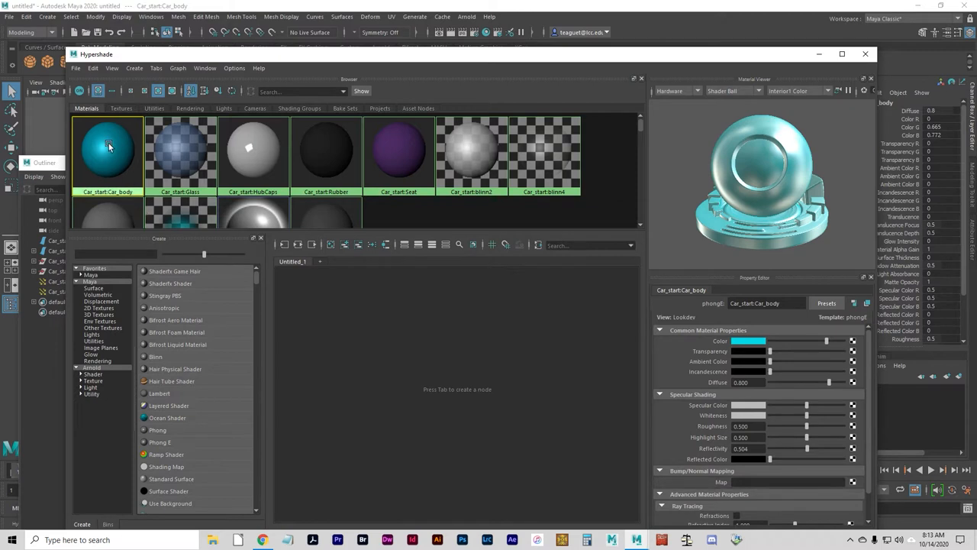
pyautogui.rightClick(108, 148)
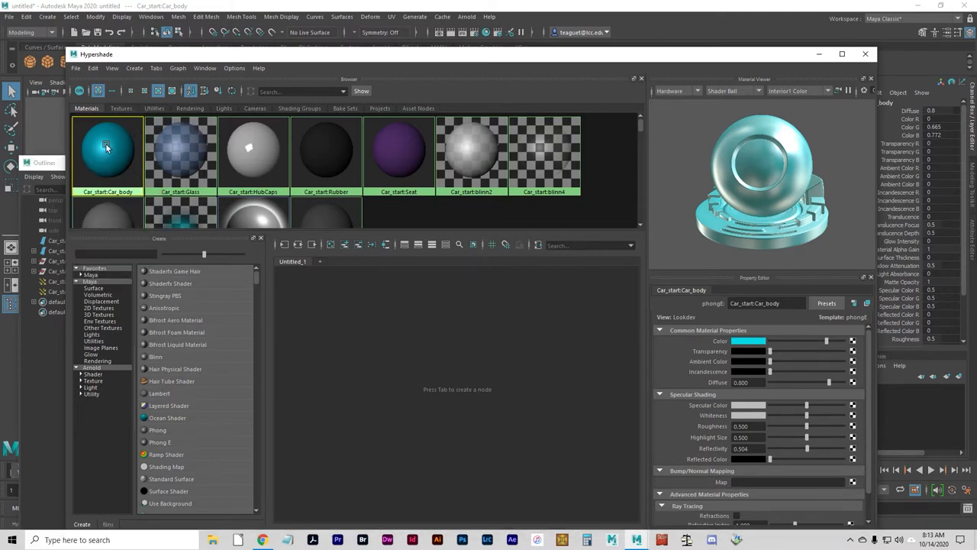
# Step: Show Hypershade's Edit menu to duplicate the Car_body material
pyautogui.click(93, 68)
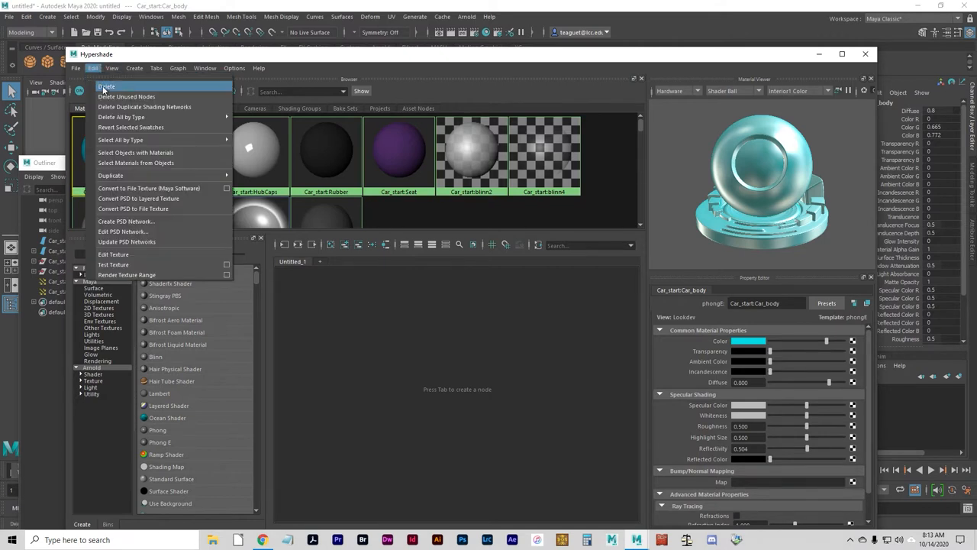
pyautogui.moveTo(110, 175)
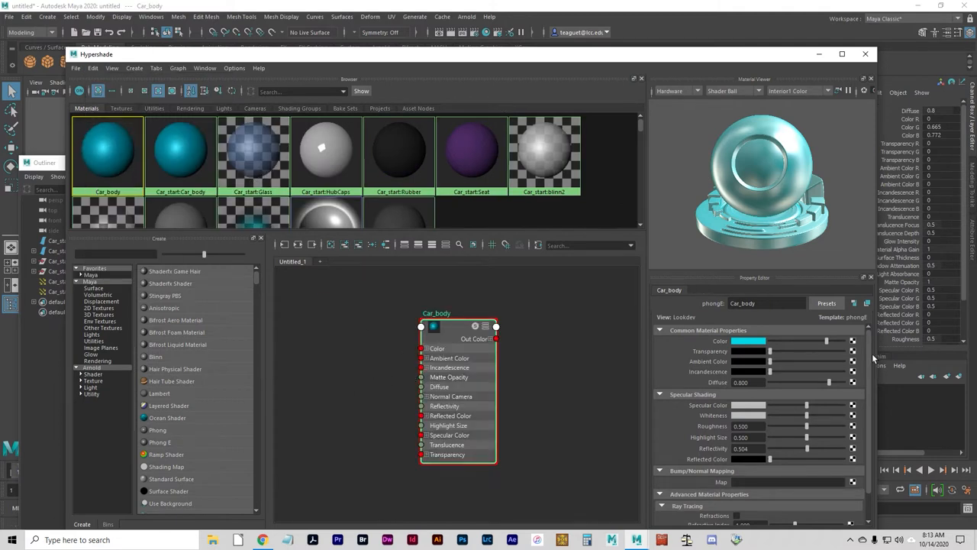
pyautogui.moveTo(858, 343)
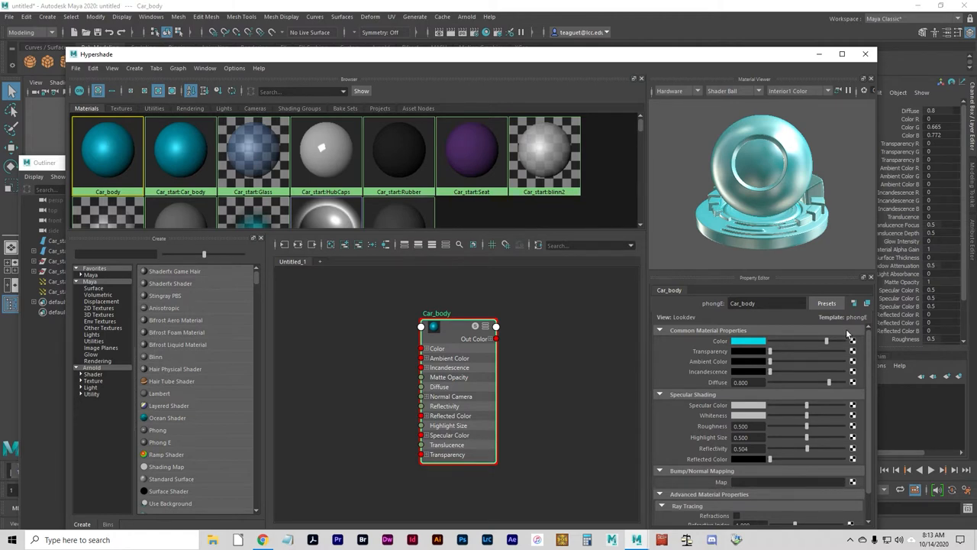
pyautogui.moveTo(360, 67)
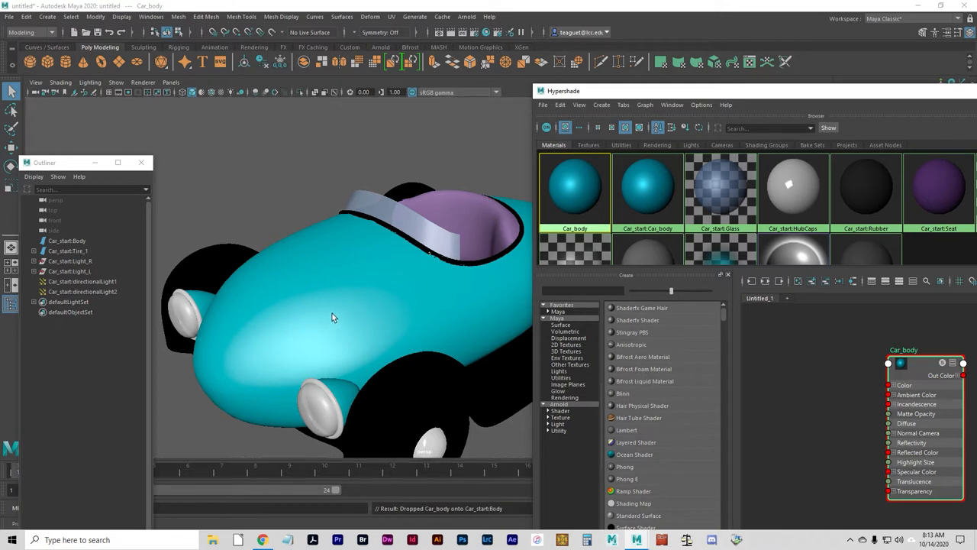
pyautogui.moveTo(398, 510)
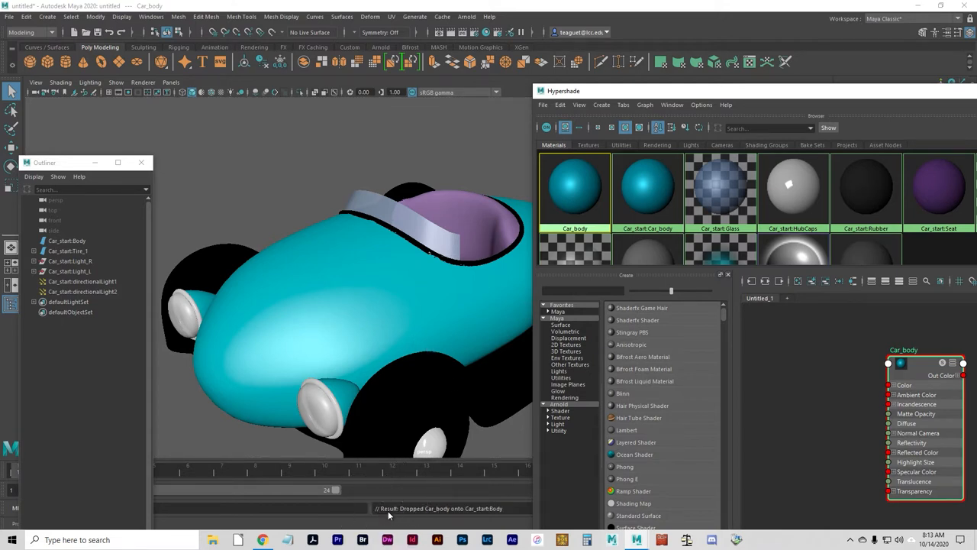
pyautogui.moveTo(437, 516)
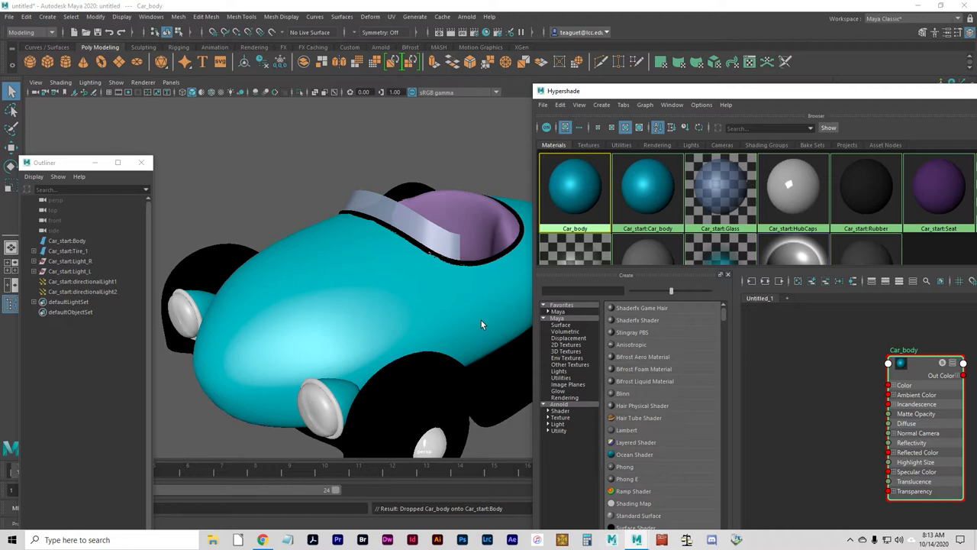
pyautogui.moveTo(471, 320)
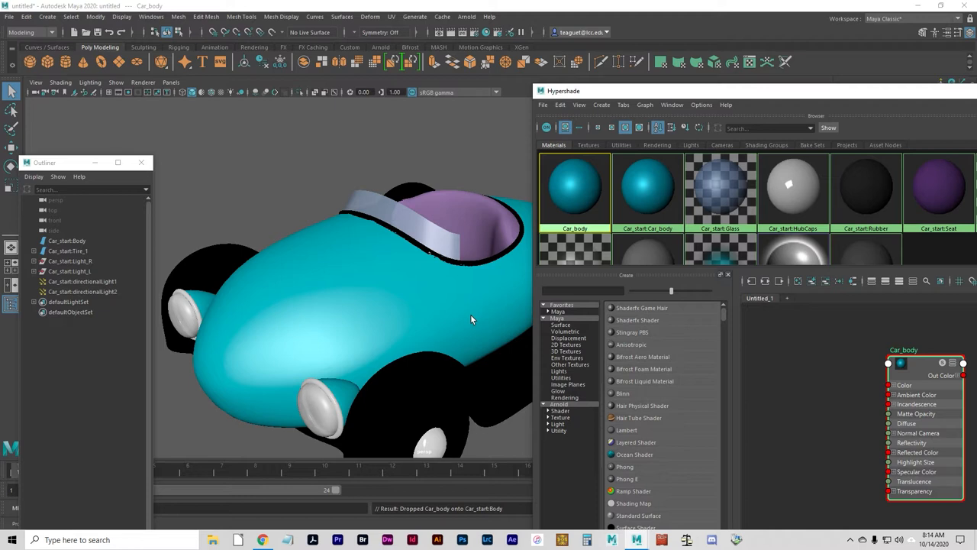
pyautogui.moveTo(515, 319)
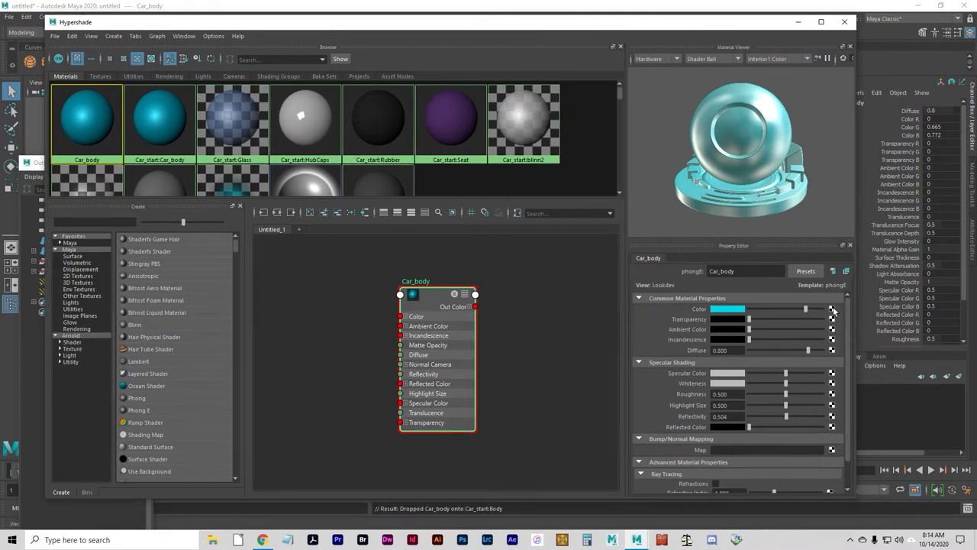
# Step: Map a File texture created as a stencil onto Car_body's Color
pyautogui.click(832, 309)
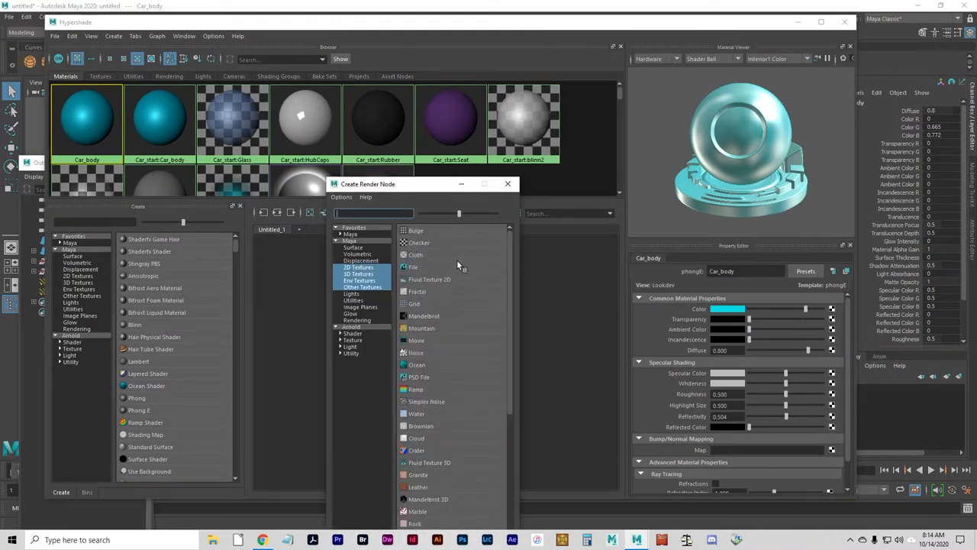
pyautogui.moveTo(446, 328)
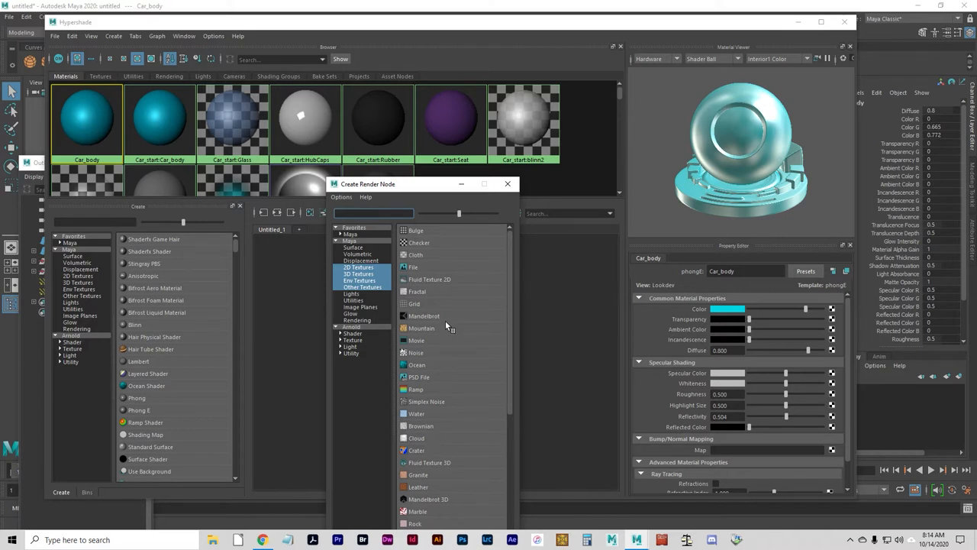
pyautogui.moveTo(428, 271)
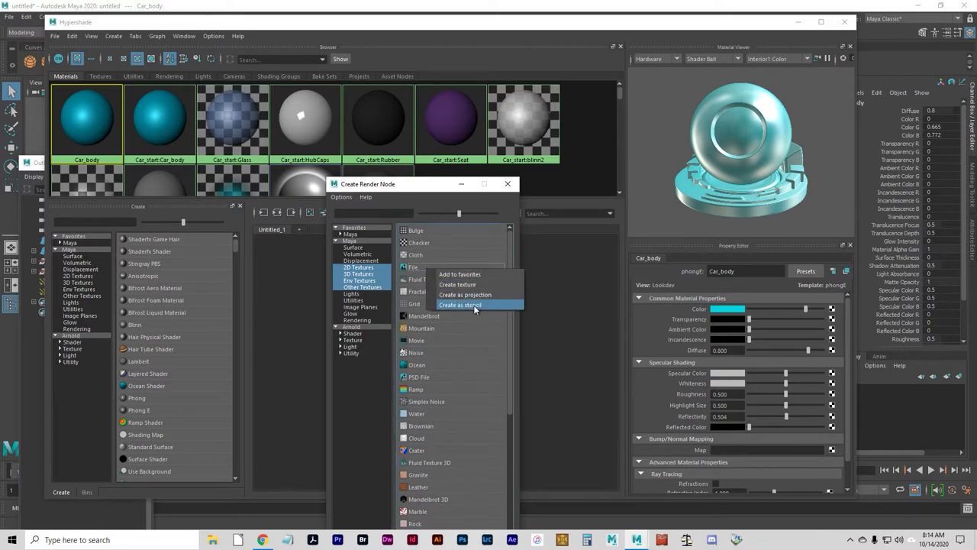
pyautogui.click(460, 304)
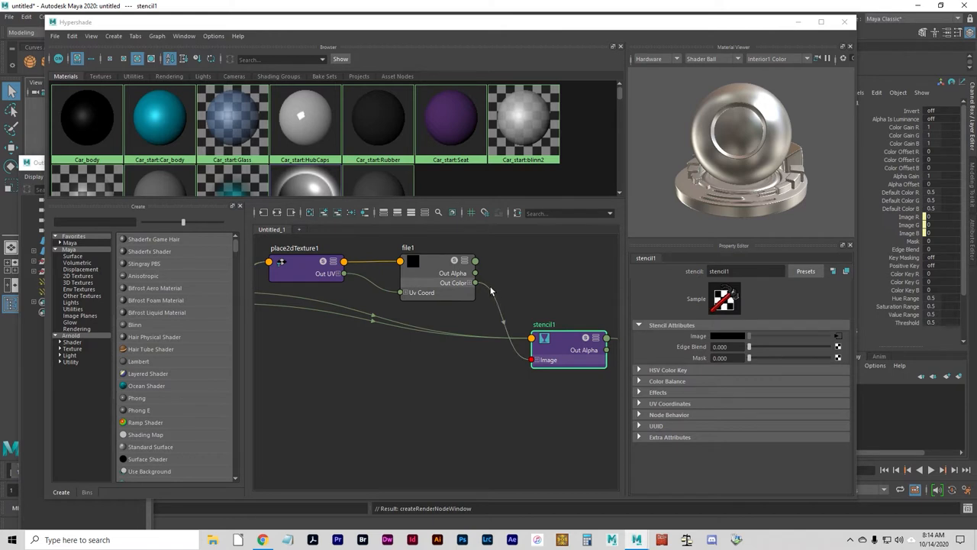
pyautogui.moveTo(335, 368)
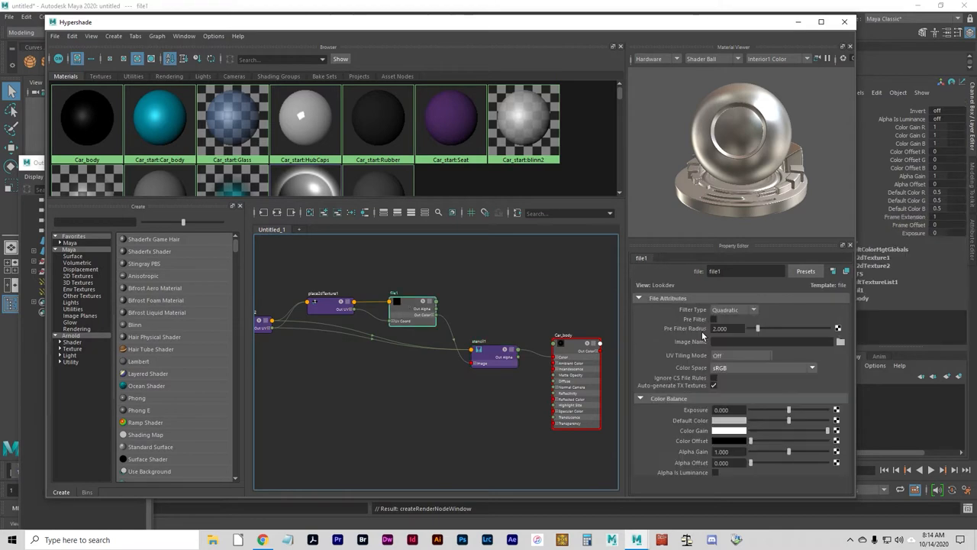
pyautogui.moveTo(786, 351)
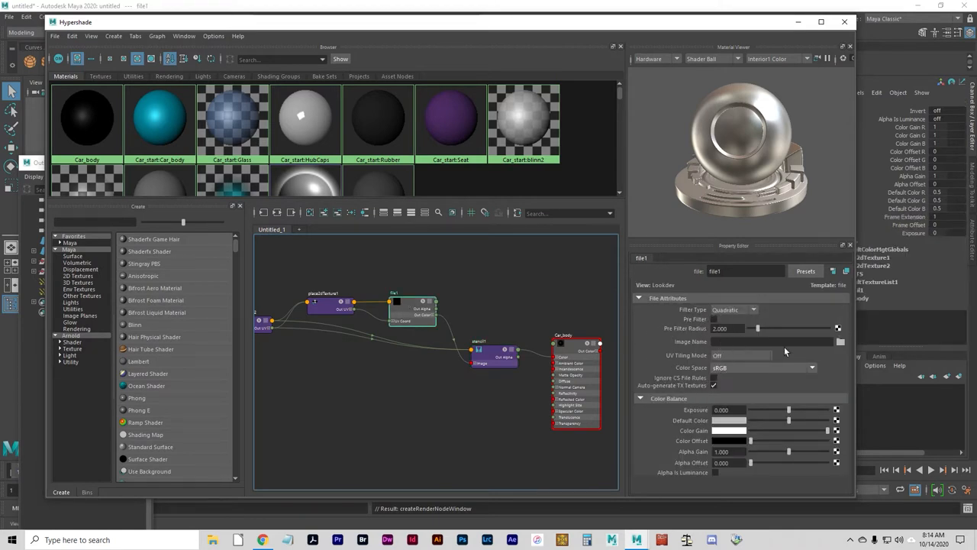
# Step: Load CarDecal.tga as file1's image
pyautogui.click(839, 341)
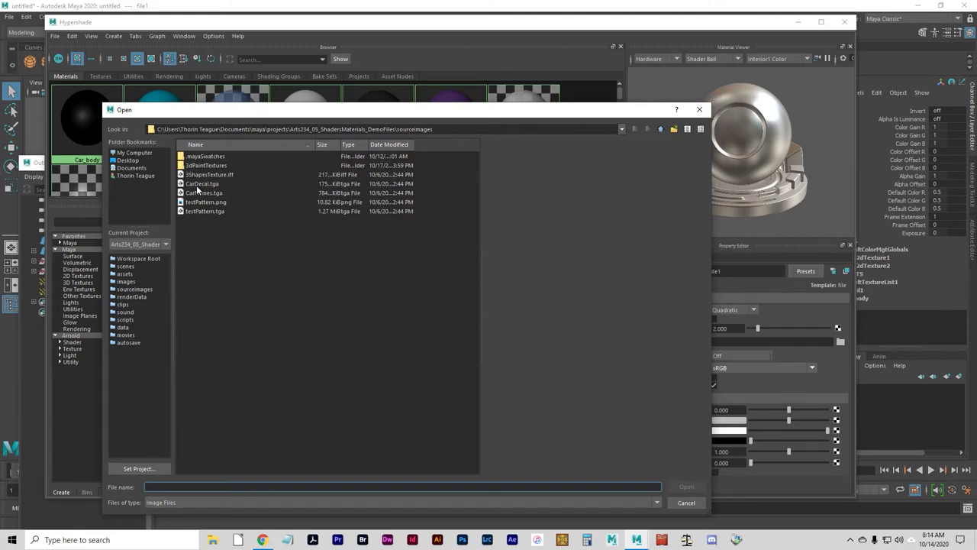
pyautogui.click(201, 183)
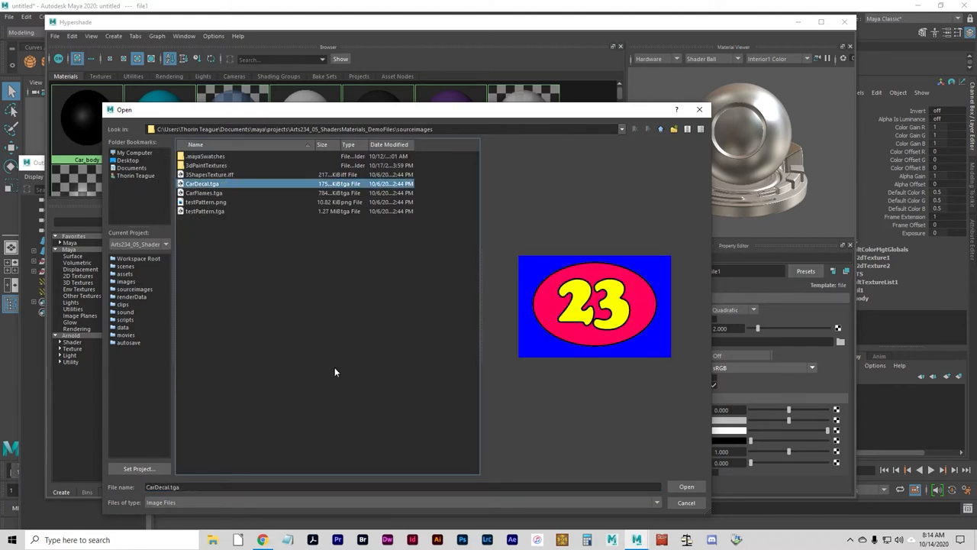
pyautogui.moveTo(353, 328)
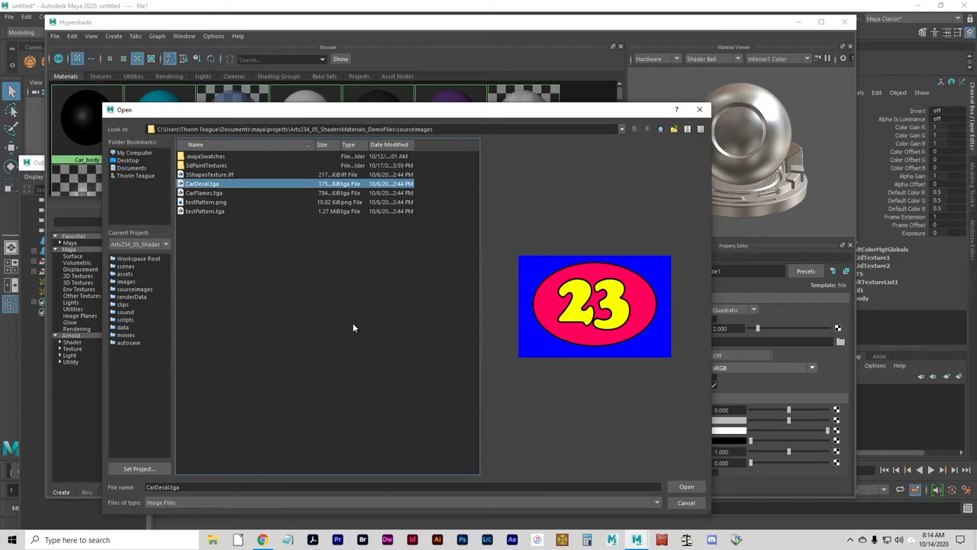
pyautogui.click(685, 486)
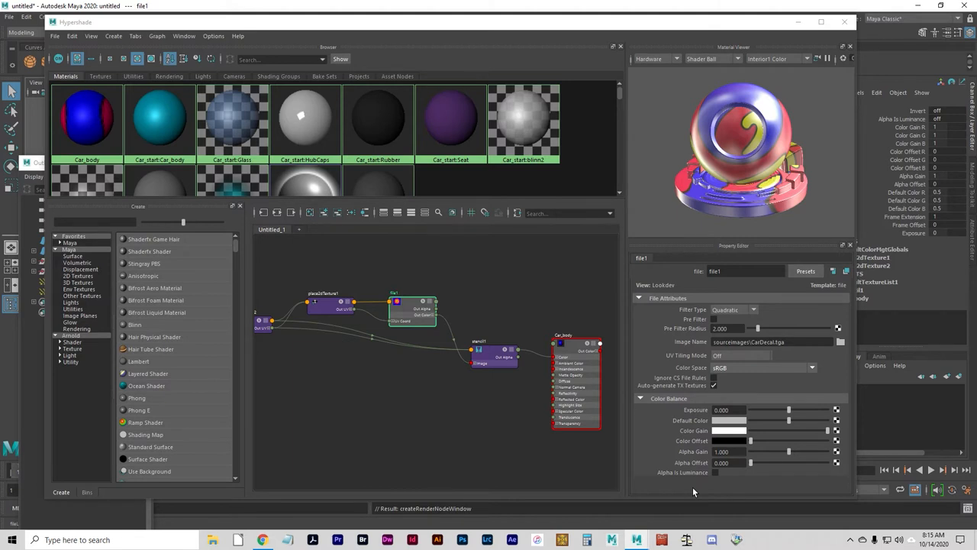
pyautogui.moveTo(702, 487)
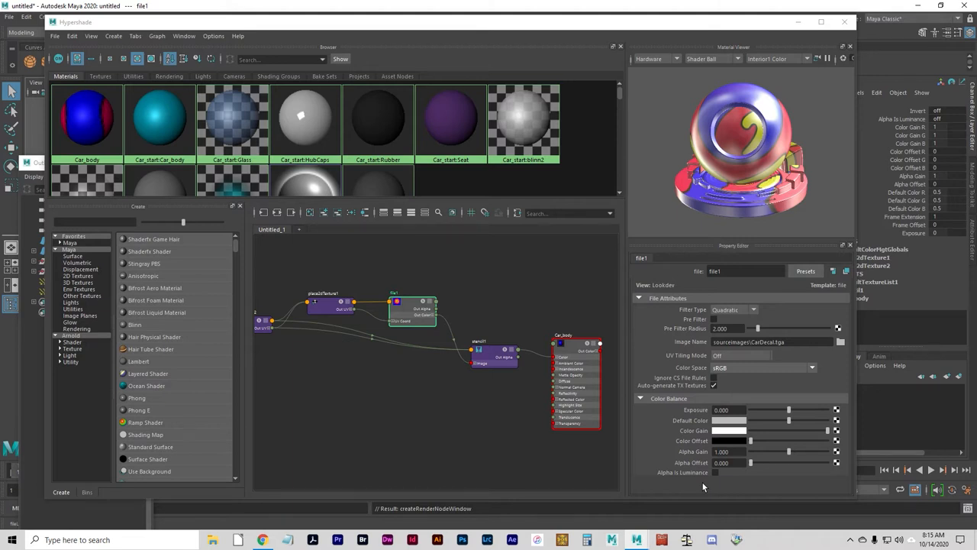
pyautogui.moveTo(710, 496)
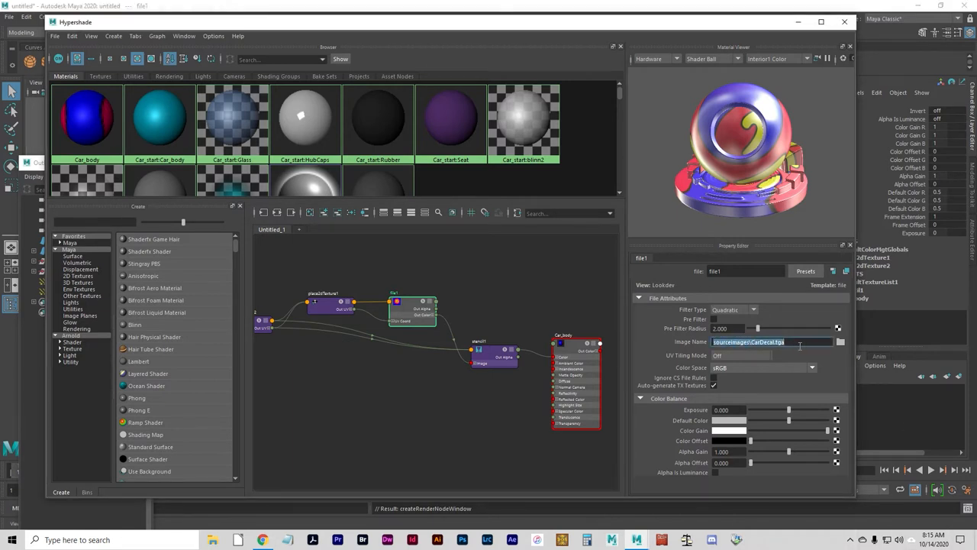
pyautogui.click(767, 341)
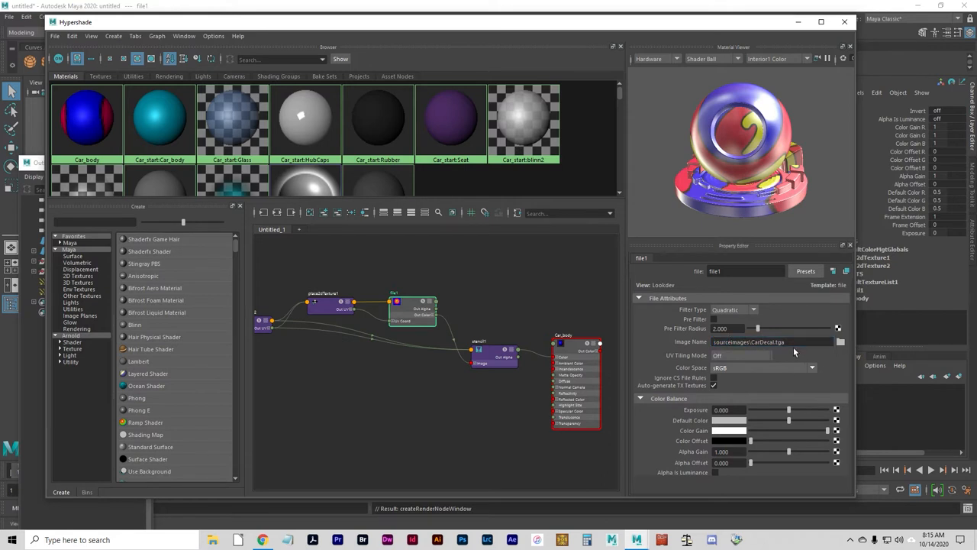
pyautogui.click(771, 341)
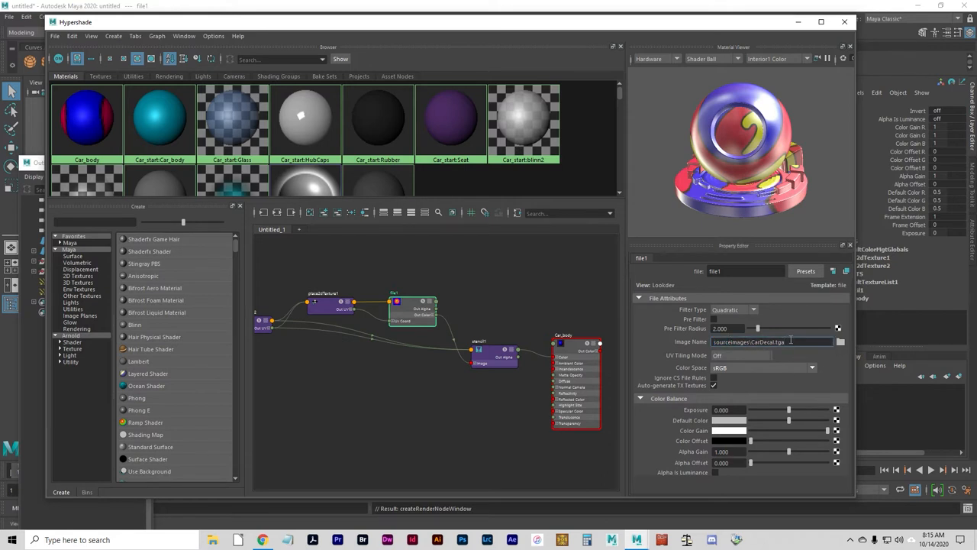
pyautogui.click(771, 341)
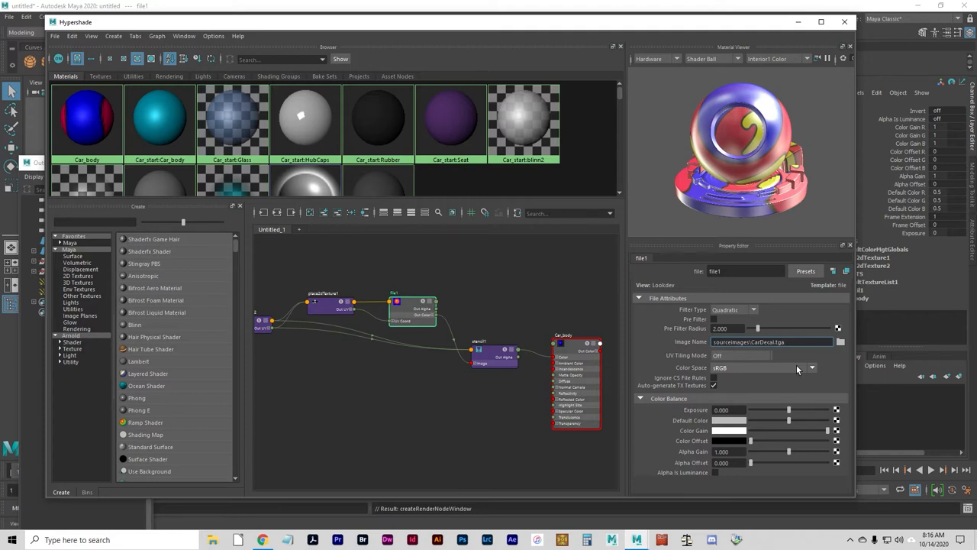
pyautogui.click(87, 118)
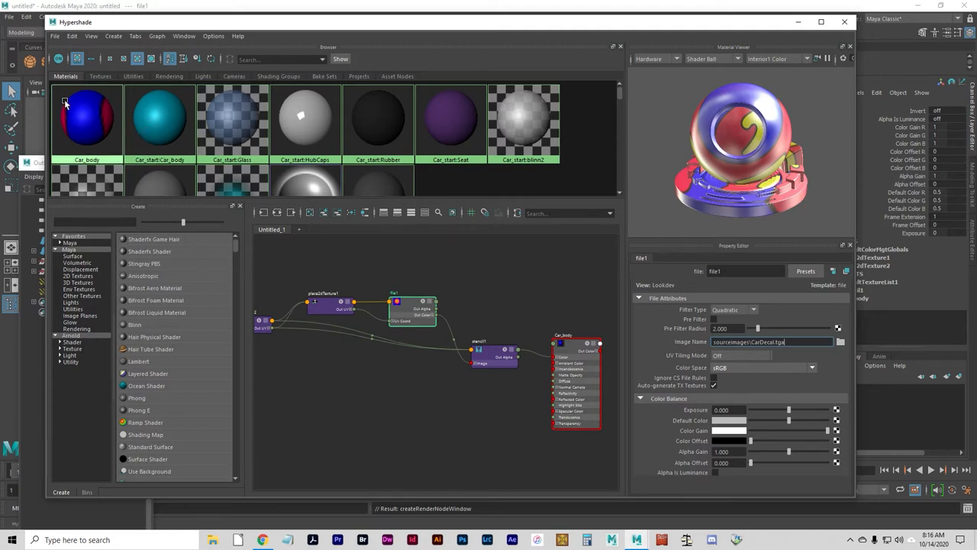
# Step: Assign the existing Car_body material to the car body from the viewport
pyautogui.rightClick(87, 118)
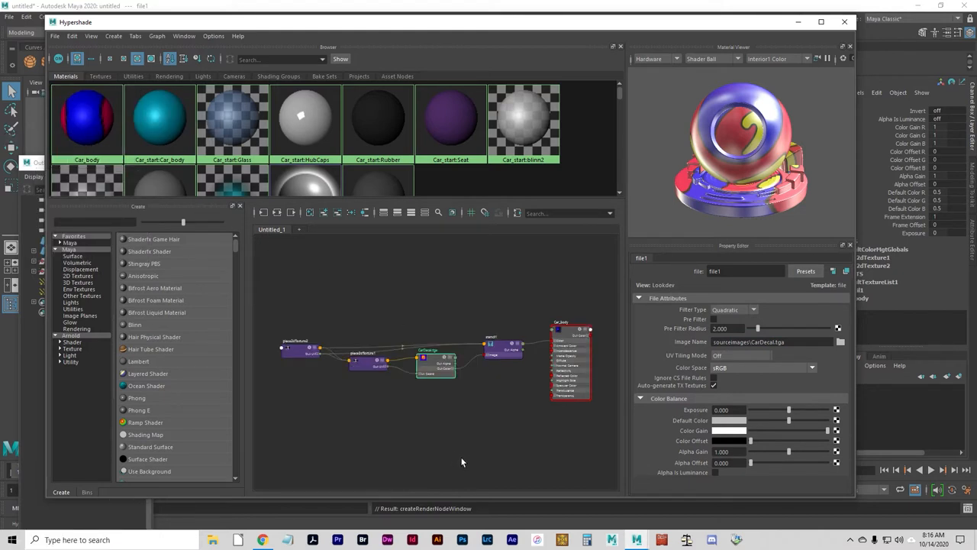
pyautogui.moveTo(449, 450)
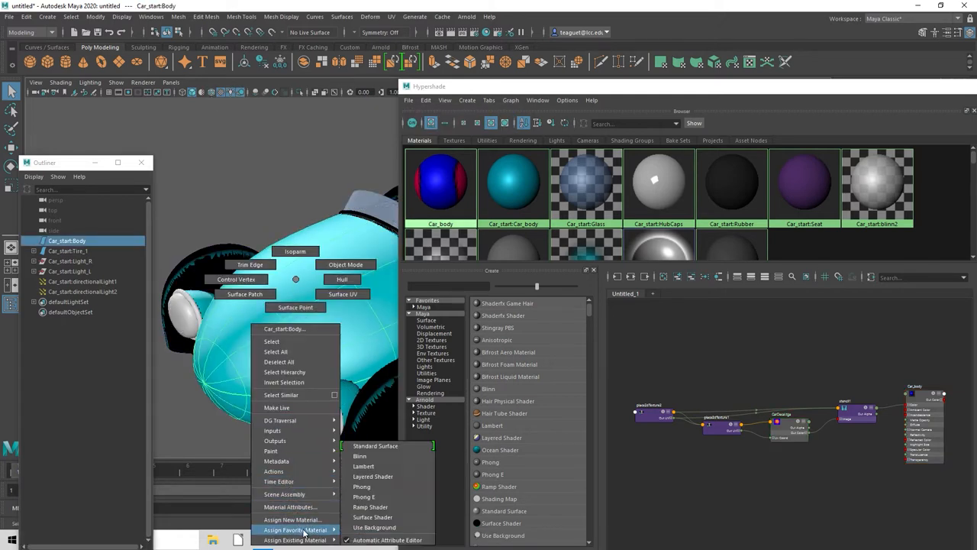
pyautogui.moveTo(295, 539)
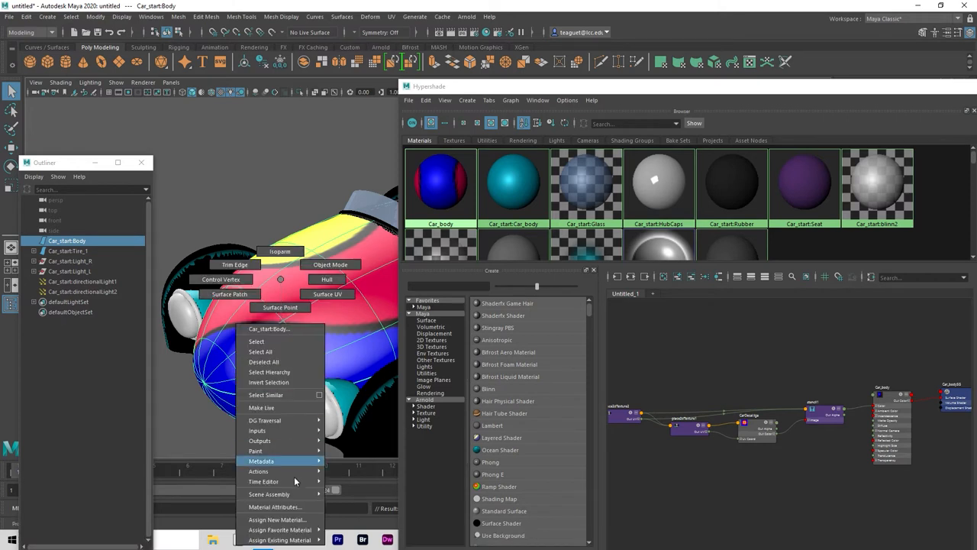
pyautogui.click(280, 539)
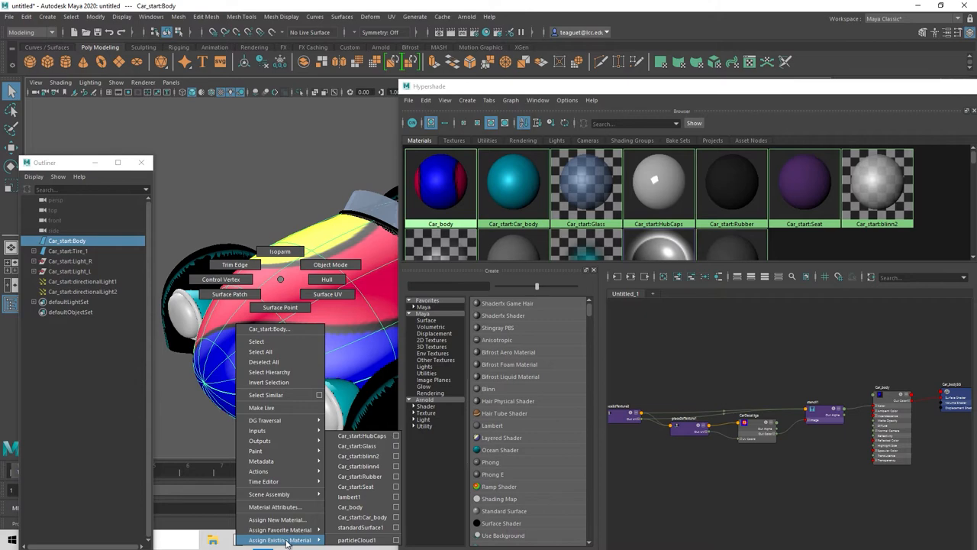
pyautogui.moveTo(354, 507)
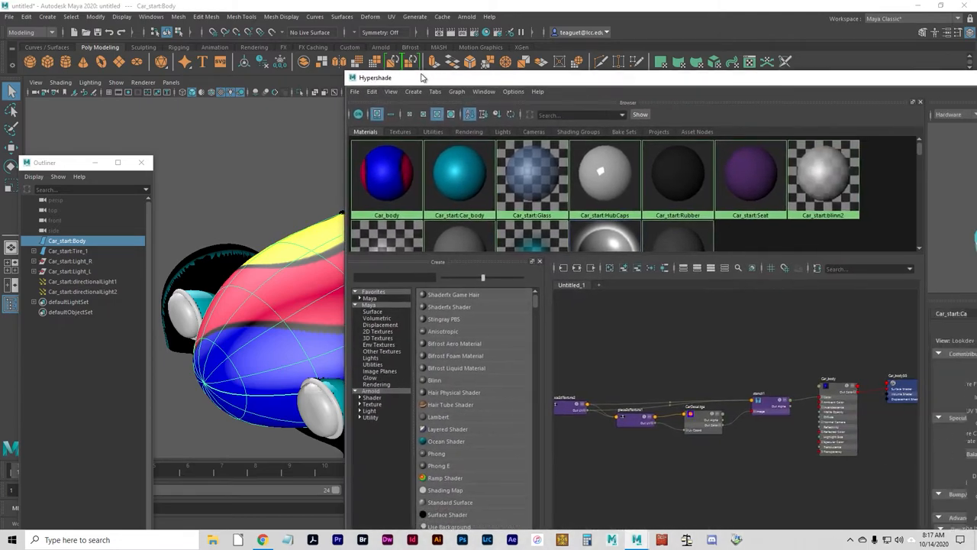
pyautogui.moveTo(420, 77); pyautogui.dragTo(610, 166)
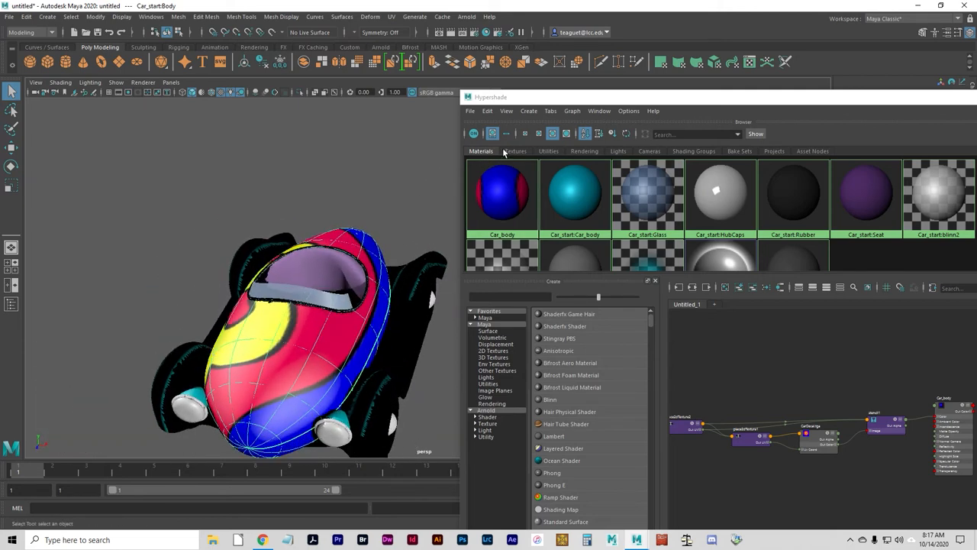
pyautogui.moveTo(532, 143)
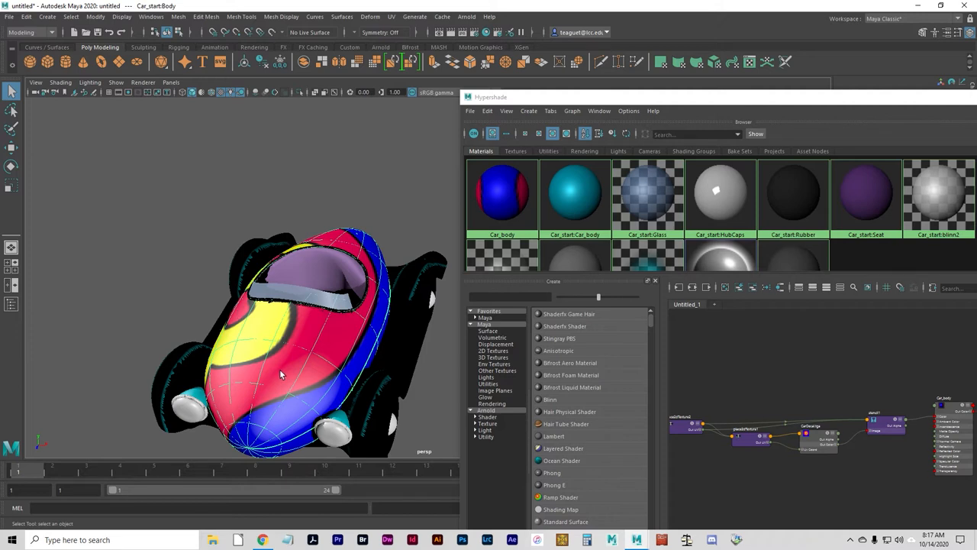
pyautogui.moveTo(242, 266)
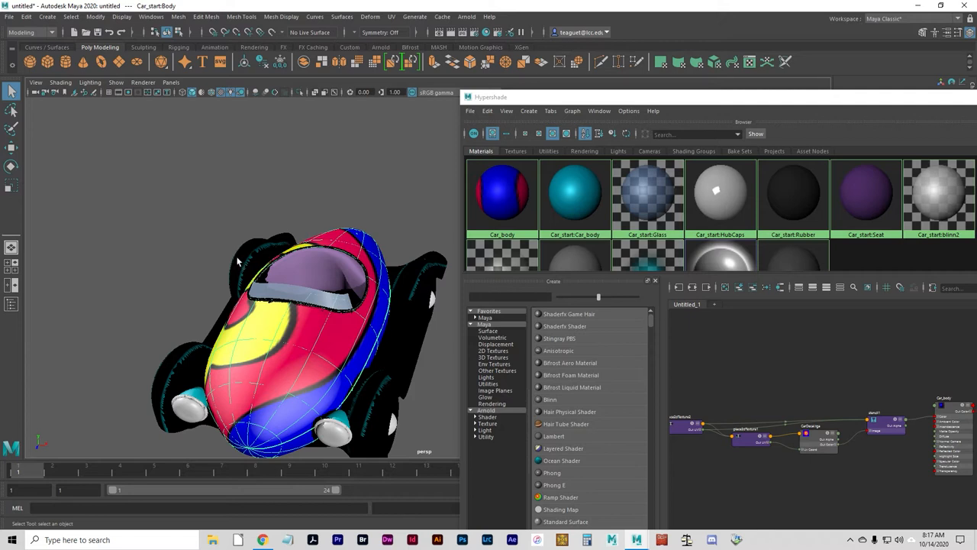
pyautogui.moveTo(362, 357)
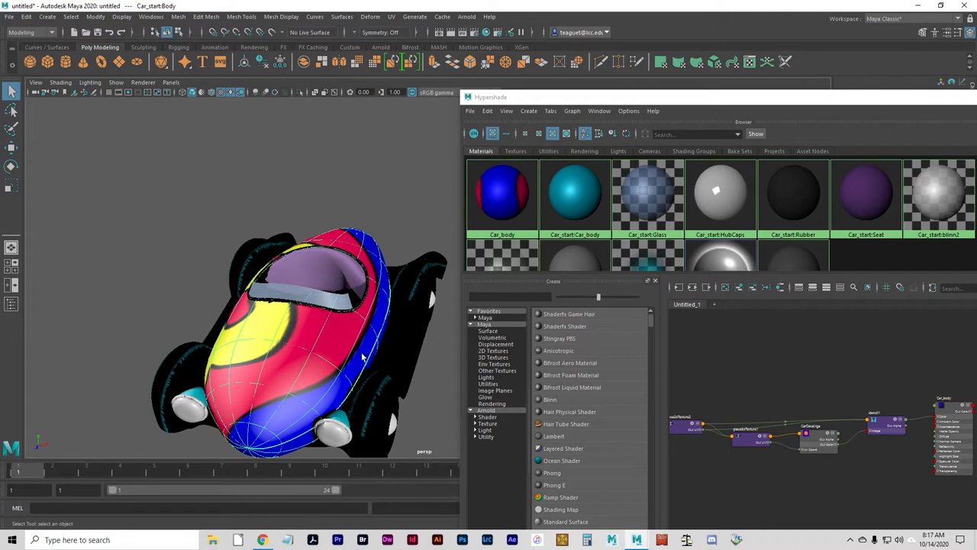
pyautogui.moveTo(330, 414)
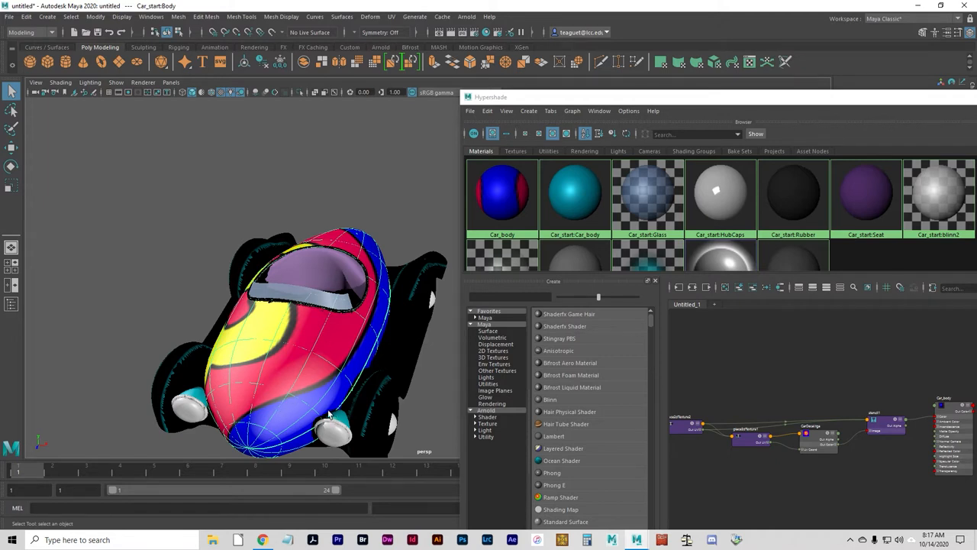
pyautogui.moveTo(702, 440)
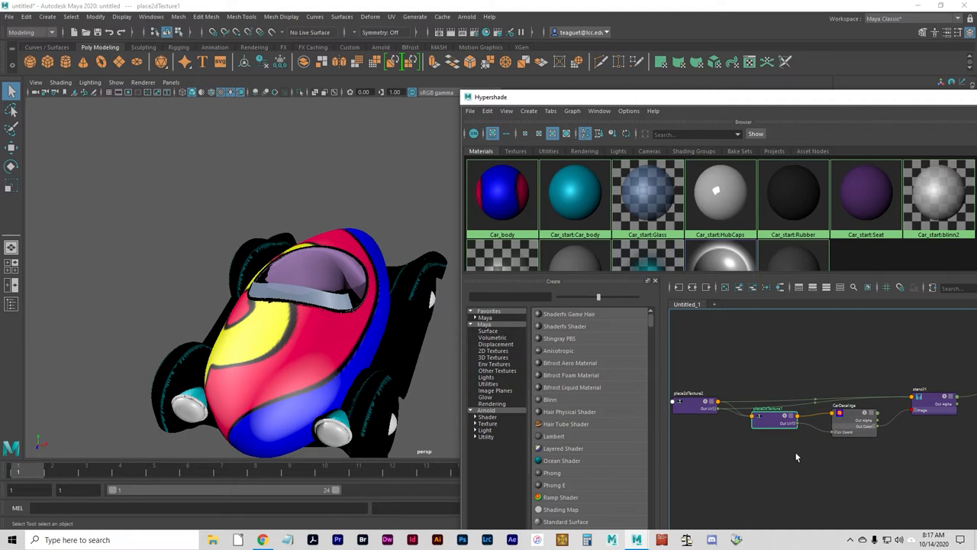
pyautogui.moveTo(829, 498)
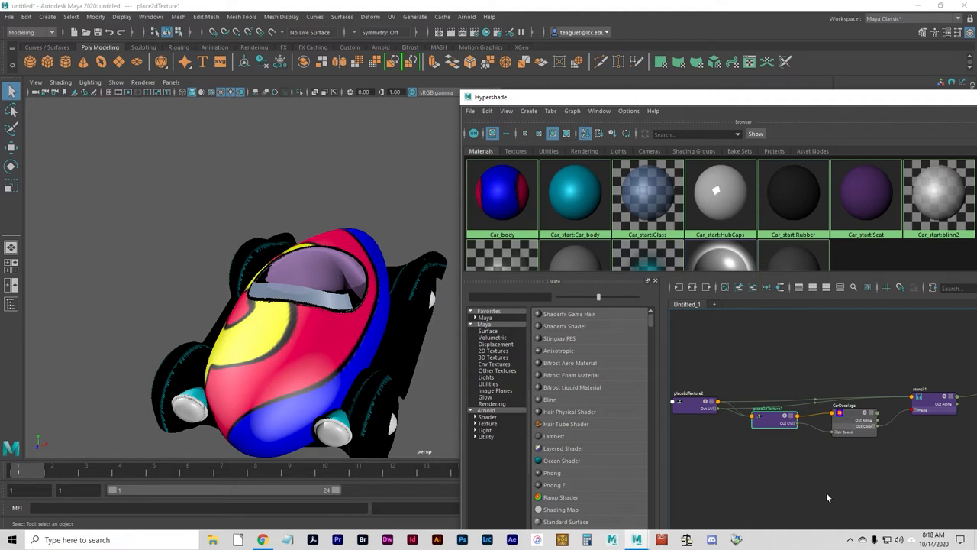
pyautogui.moveTo(616, 292)
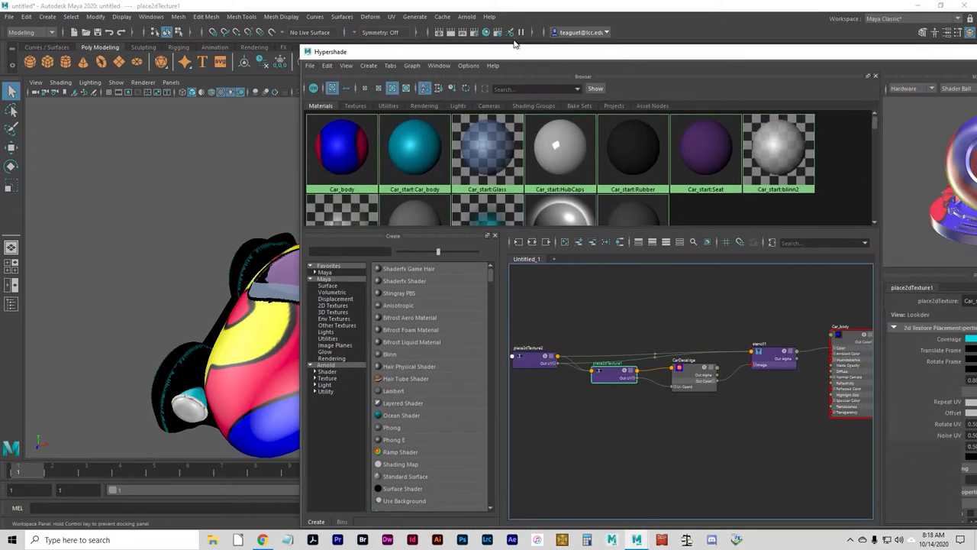
# Step: Move Hypershade aside to uncover the car and set place2dTexture1 coverage to 0.5 by 0.5
pyautogui.moveTo(331, 52); pyautogui.dragTo(94, 53)
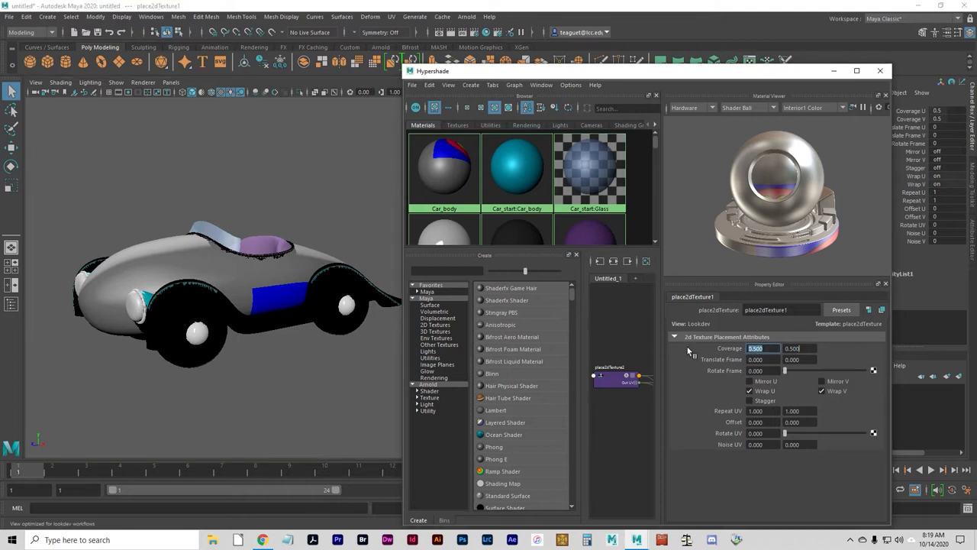
# Step: Set place2dTexture1 coverage 0.16/0.16, translate frame 0.475/-0.063 and rotate frame 180
pyautogui.write('.196')
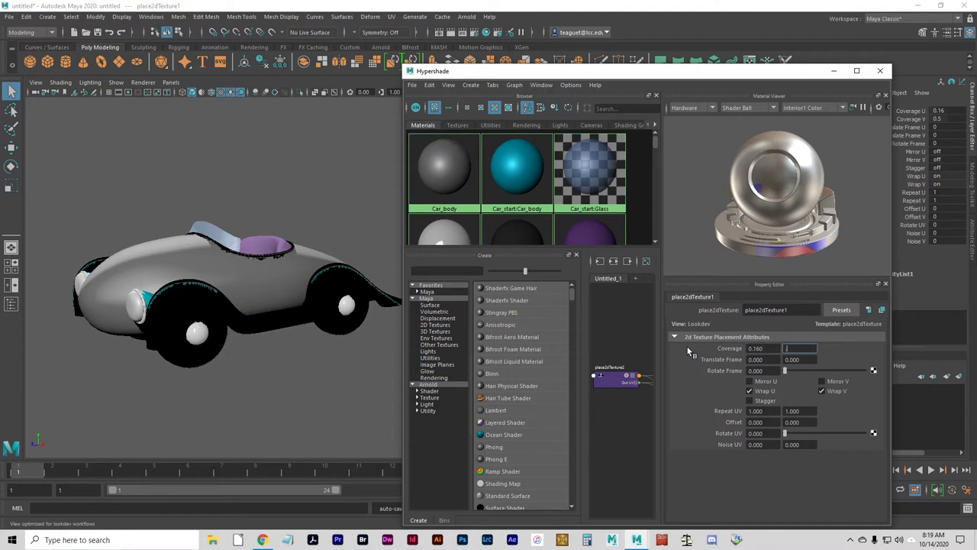
pyautogui.click(763, 348)
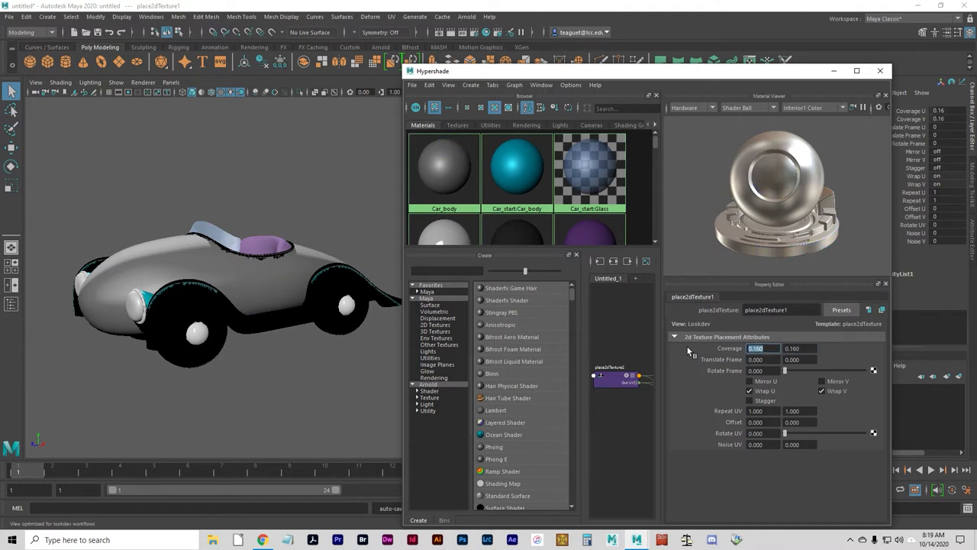
pyautogui.click(799, 359)
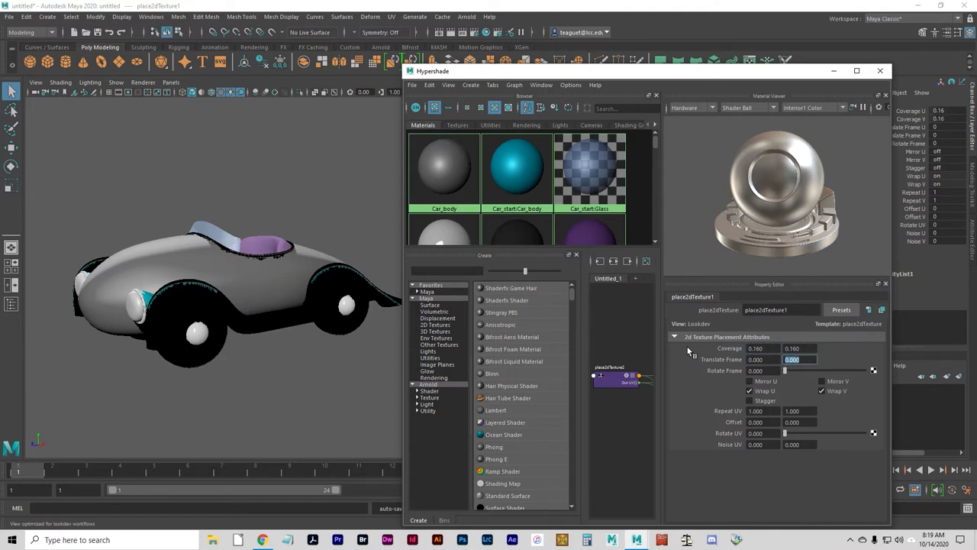
pyautogui.click(763, 360)
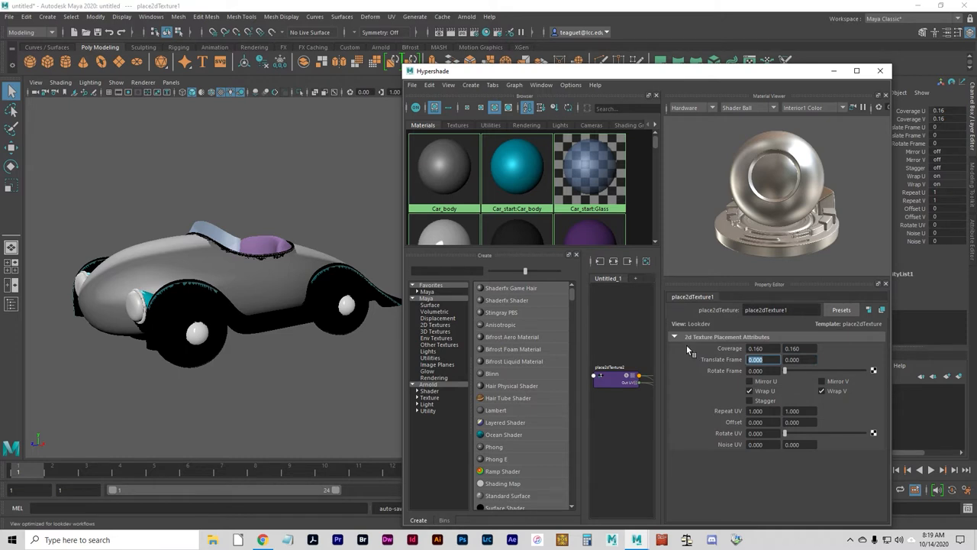
pyautogui.moveTo(693, 350)
pyautogui.write('0.475')
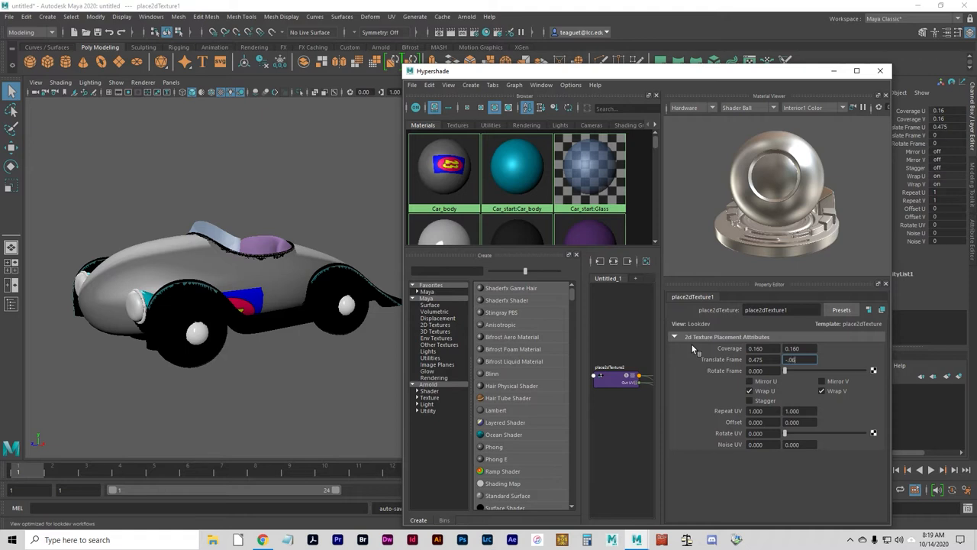
pyautogui.write('-0.063')
pyautogui.click(764, 370)
pyautogui.write('180.000')
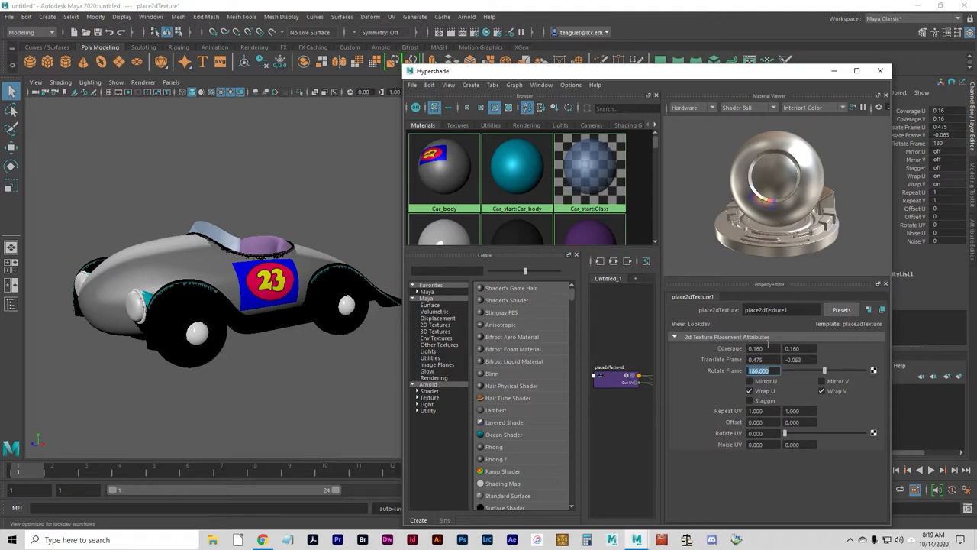
pyautogui.click(799, 360)
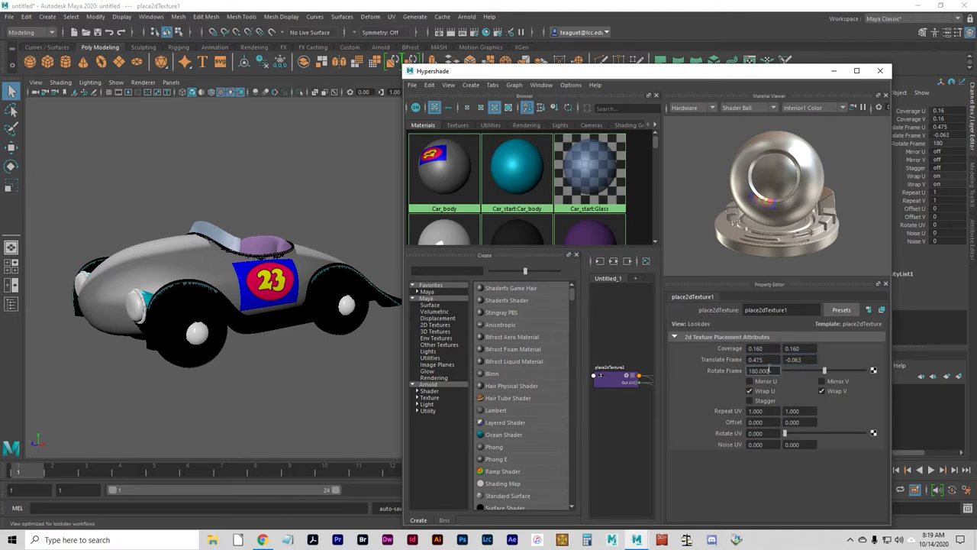
pyautogui.moveTo(657, 472)
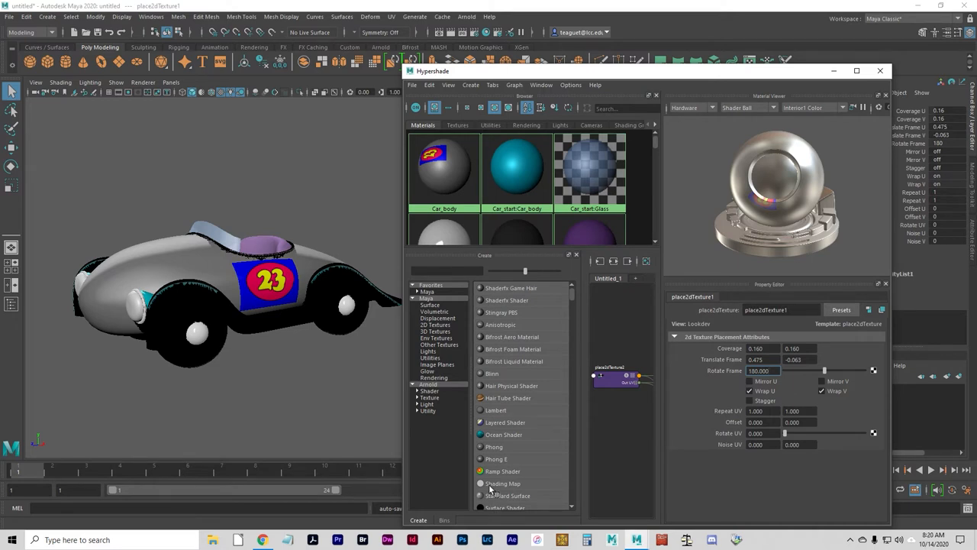
pyautogui.click(516, 166)
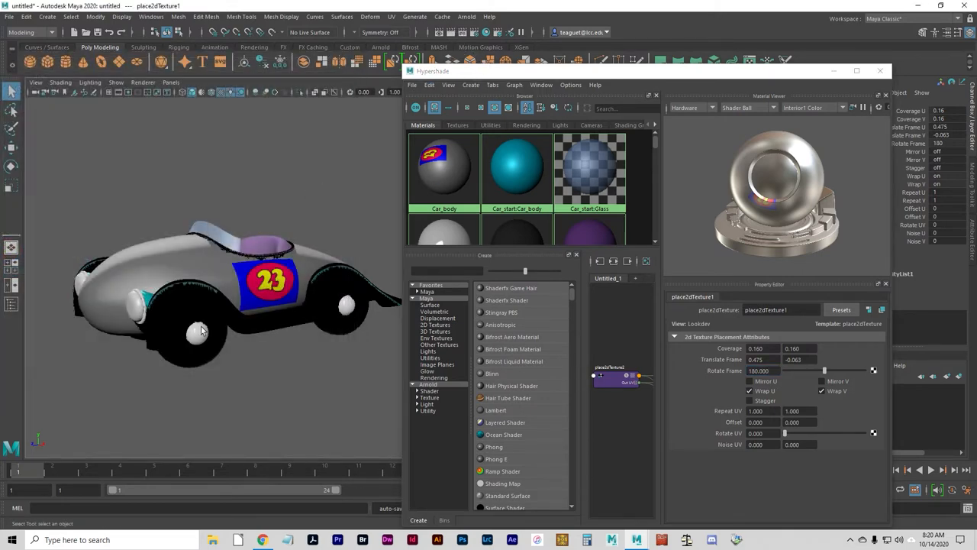
# Step: Adjust the car view, render the current frame, then maximize Hypershade
pyautogui.moveTo(202, 329); pyautogui.dragTo(251, 316)
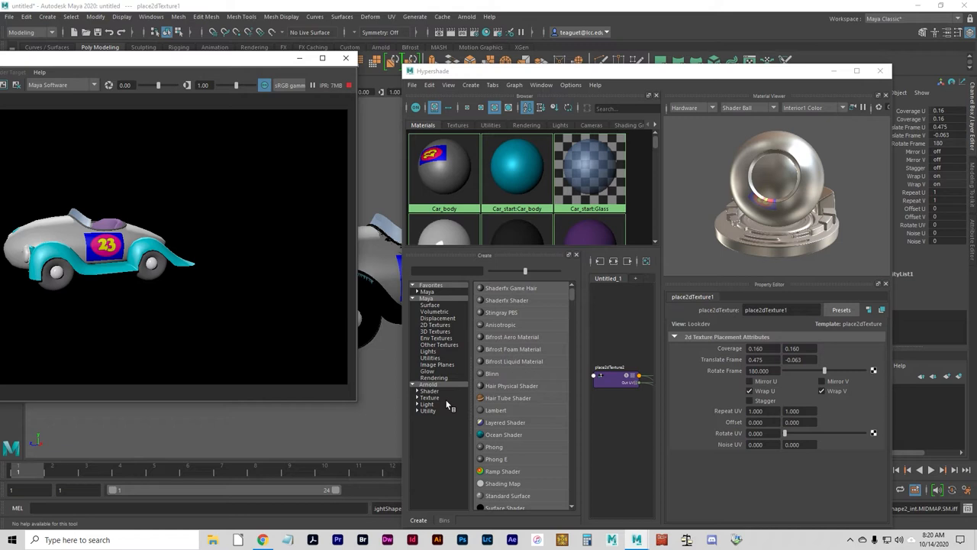
pyautogui.moveTo(452, 405)
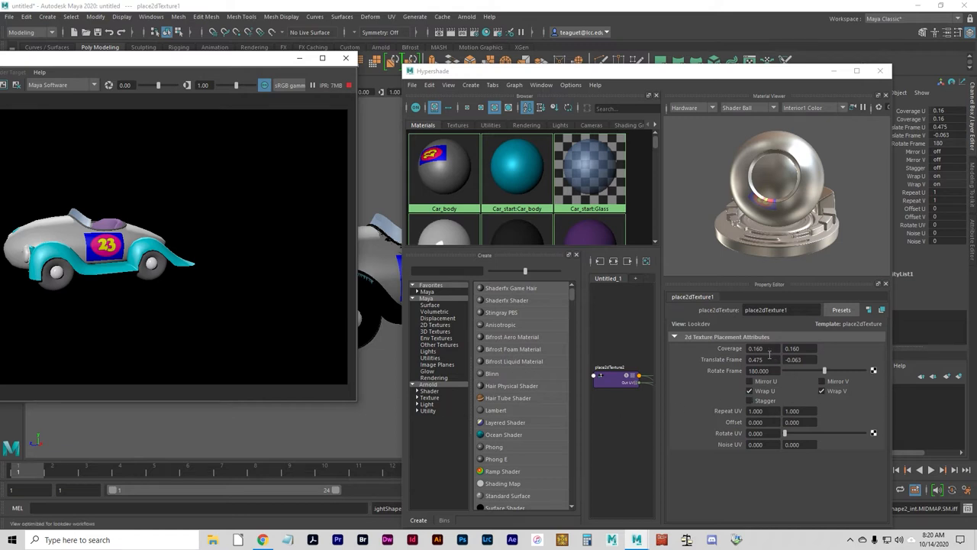
pyautogui.click(517, 168)
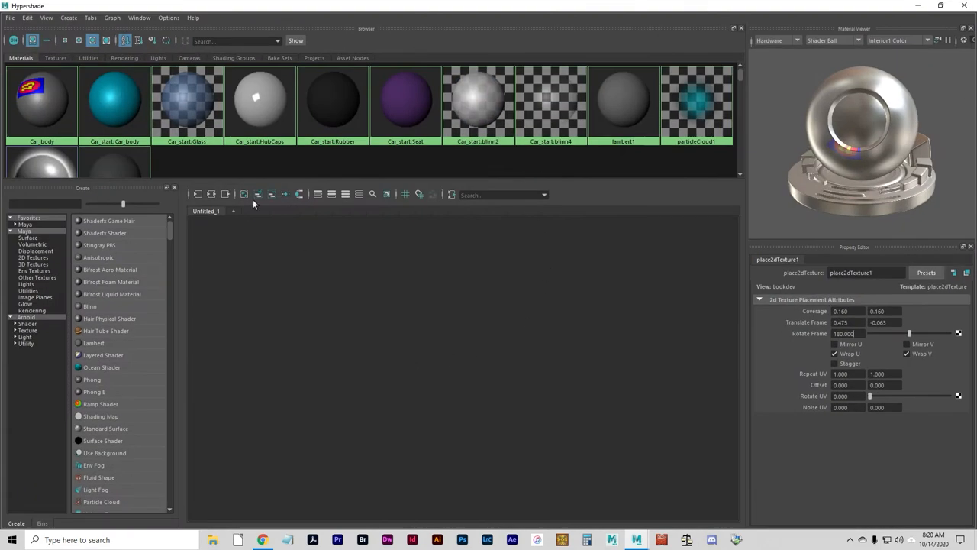
# Step: Graph the Car_body material network and select stencil1 to show its HSV colour key settings
pyautogui.rightClick(42, 99)
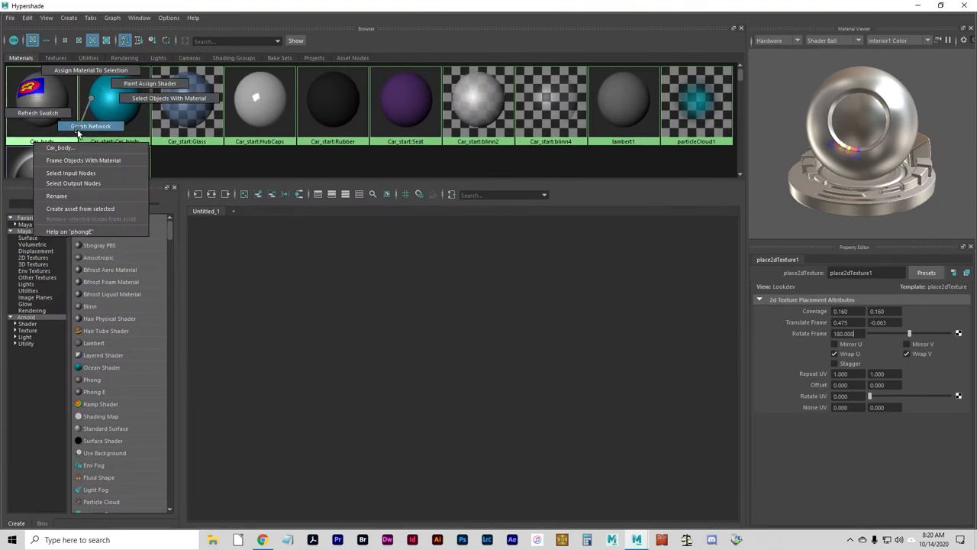
pyautogui.click(91, 126)
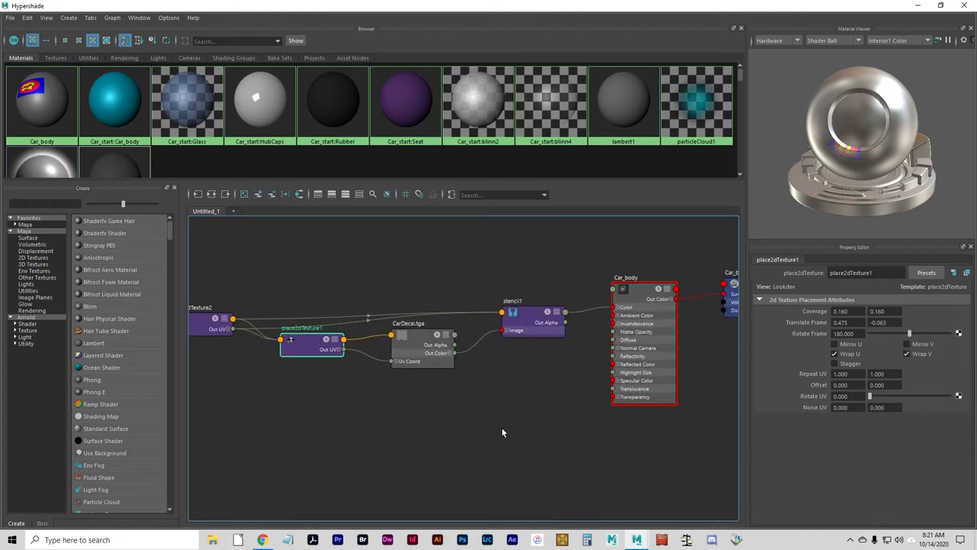
pyautogui.click(534, 313)
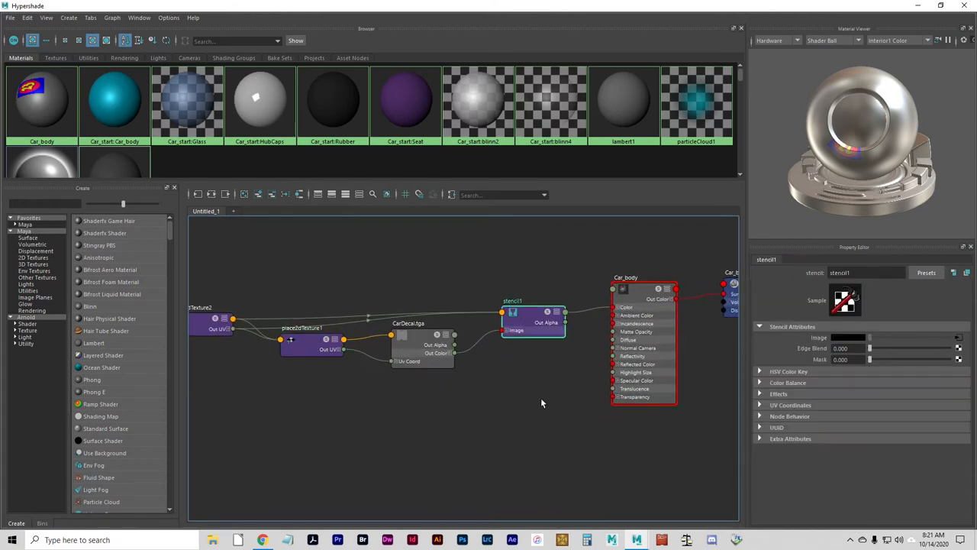
pyautogui.moveTo(513, 392)
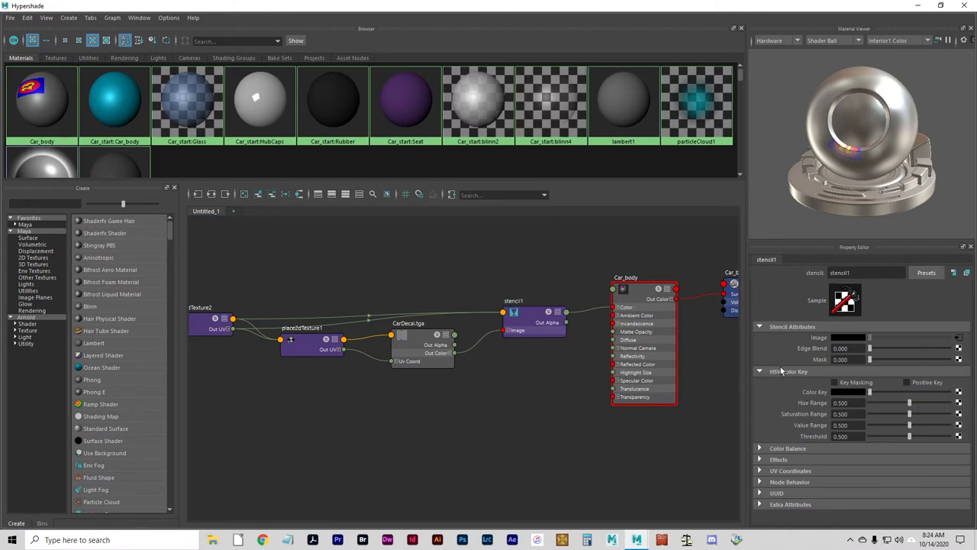
pyautogui.moveTo(820, 399)
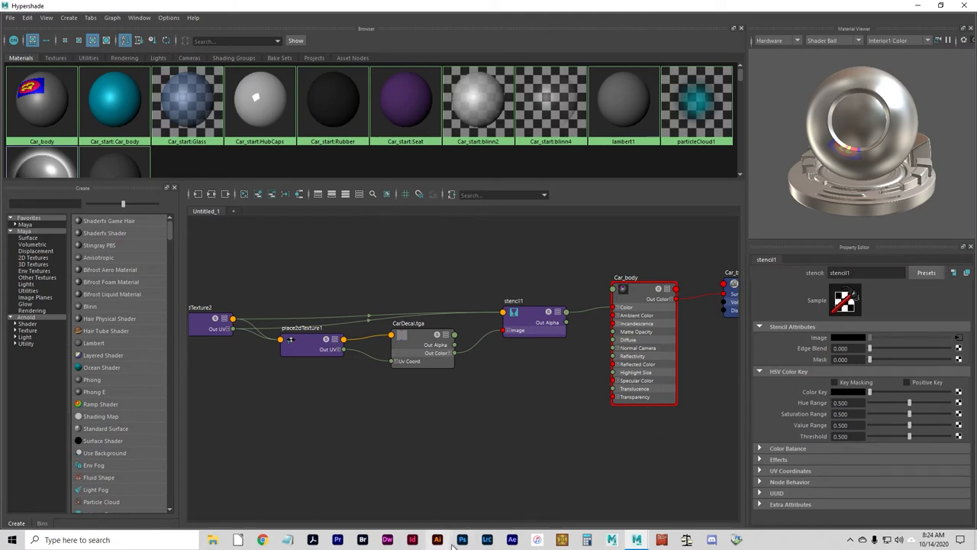
pyautogui.moveTo(359, 450)
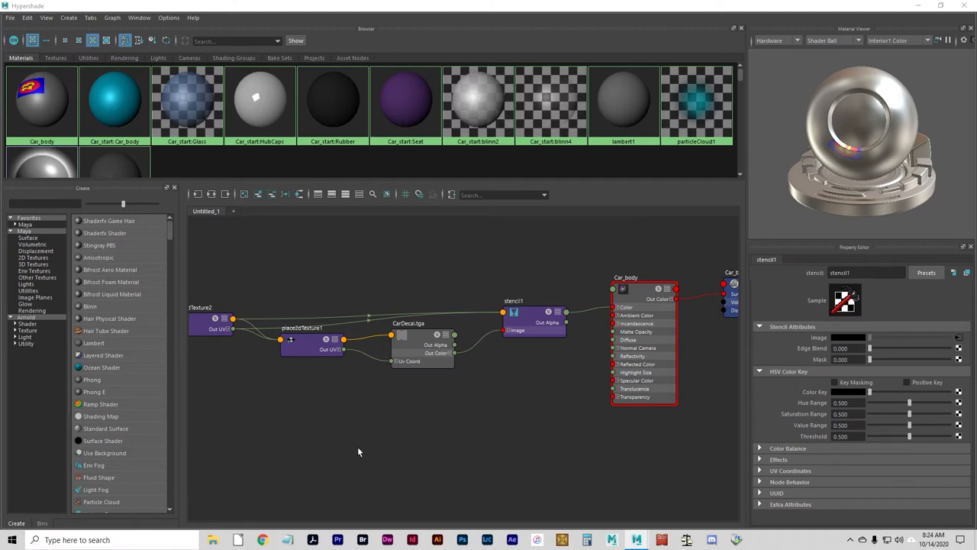
# Step: In Photoshop, open CarDecal.tga from the project's sourceimages folder in Documents
pyautogui.click(462, 540)
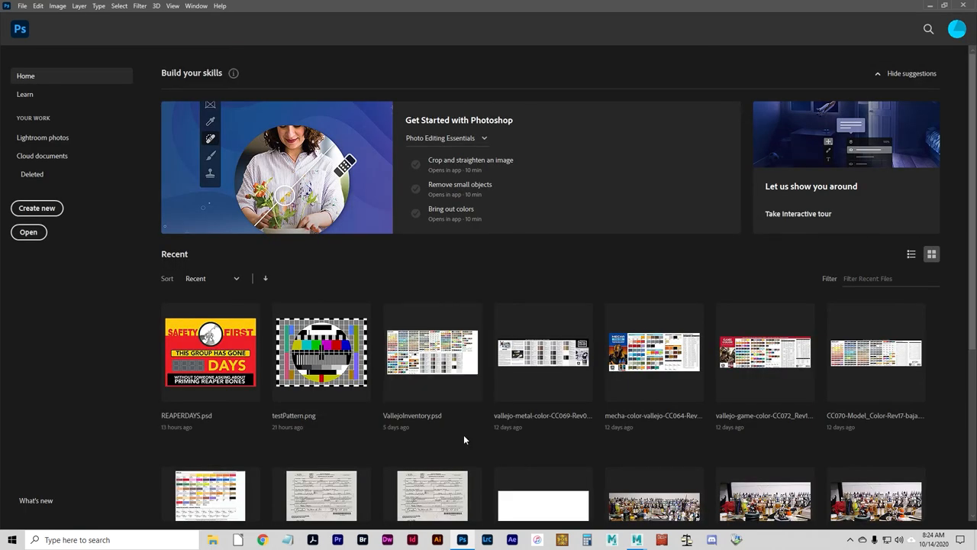
pyautogui.click(28, 232)
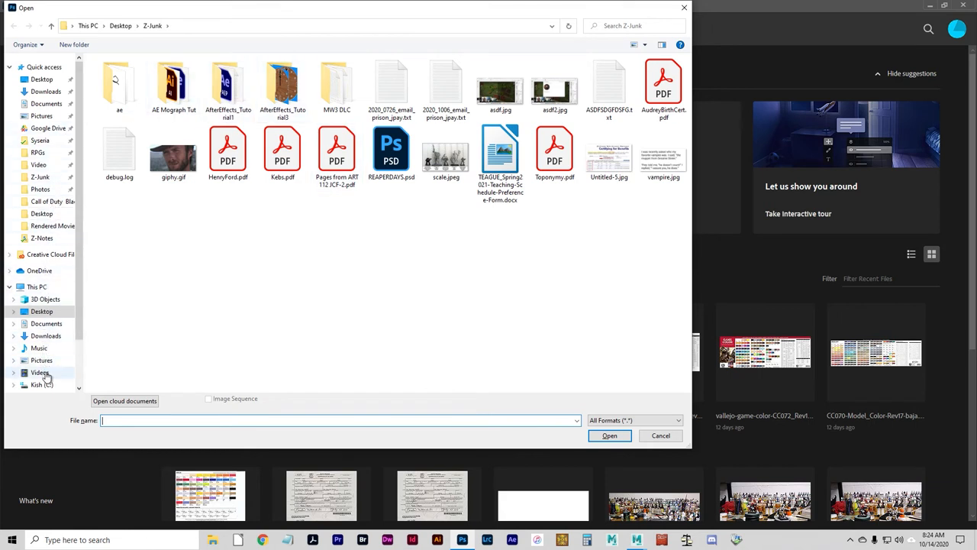
pyautogui.click(46, 323)
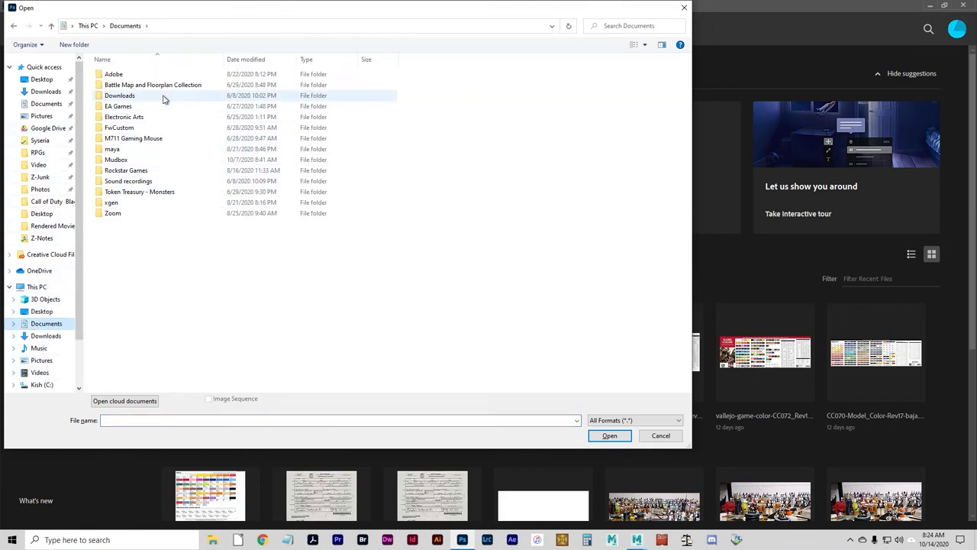
pyautogui.doubleClick(112, 148)
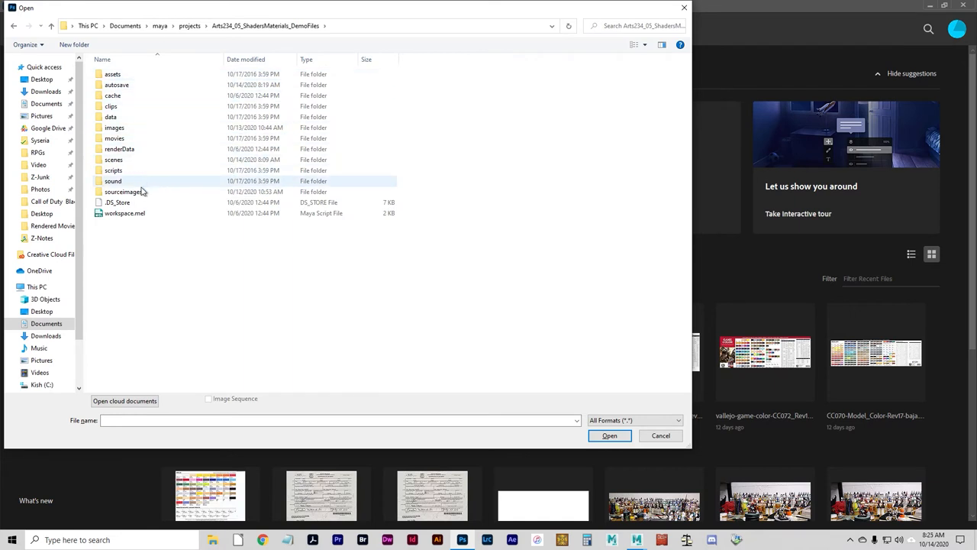
pyautogui.doubleClick(122, 191)
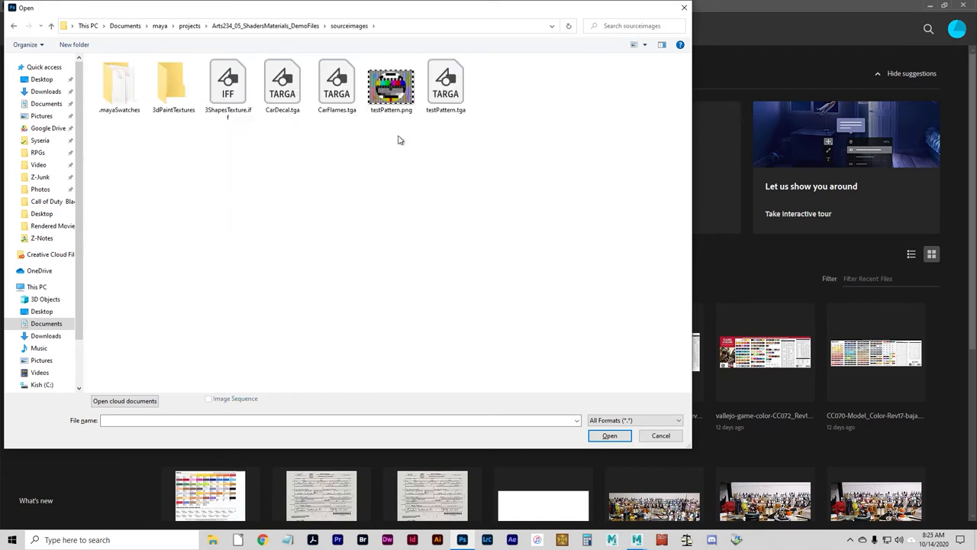
pyautogui.click(282, 82)
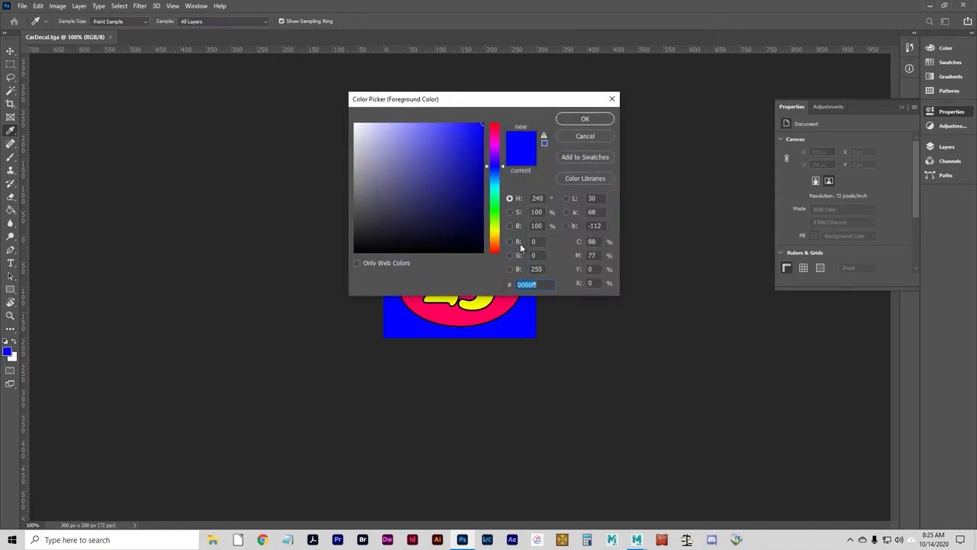
# Step: Sample the decal's blue background, read hex 0000ff, and return to Maya
pyautogui.click(536, 268)
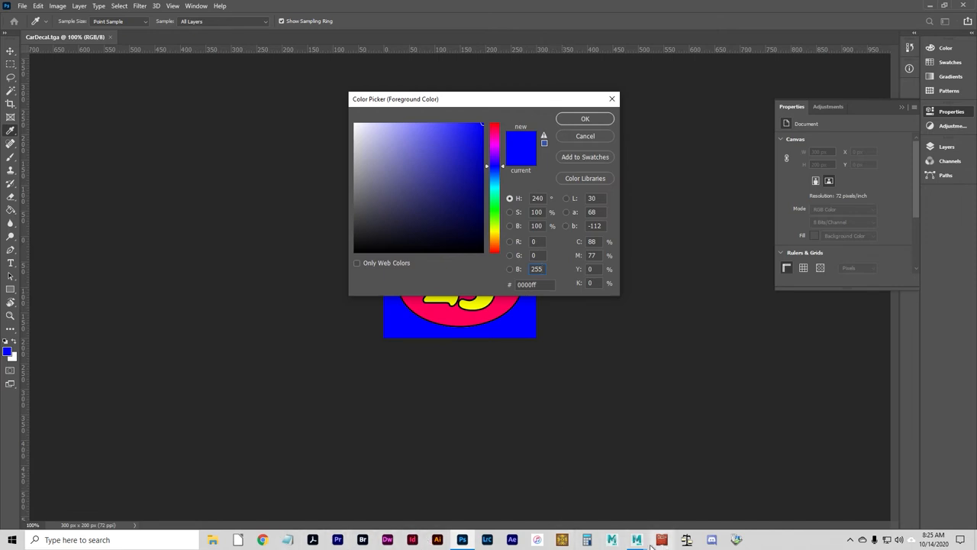
pyautogui.click(636, 540)
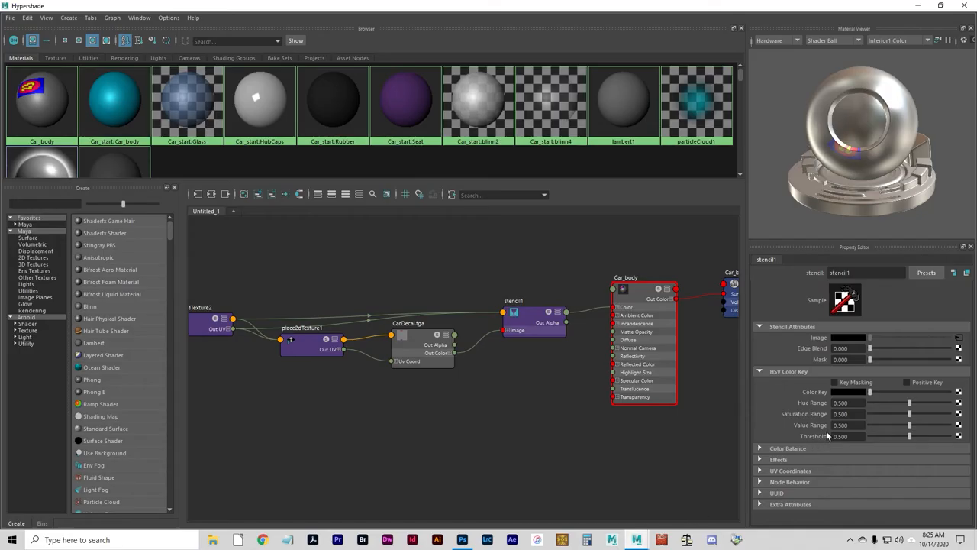
# Step: Set stencil1's Color Key to blue and turn on Key Masking
pyautogui.click(848, 392)
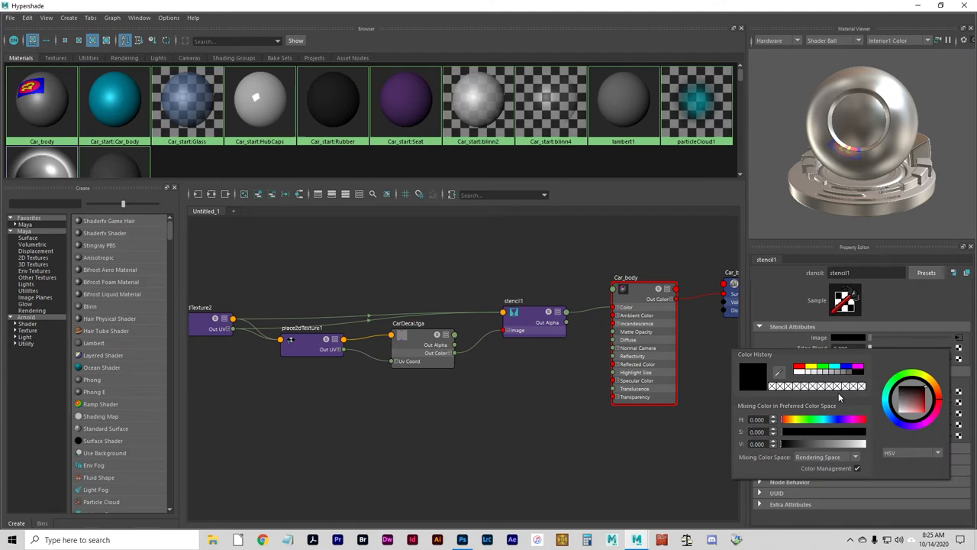
pyautogui.moveTo(873, 433)
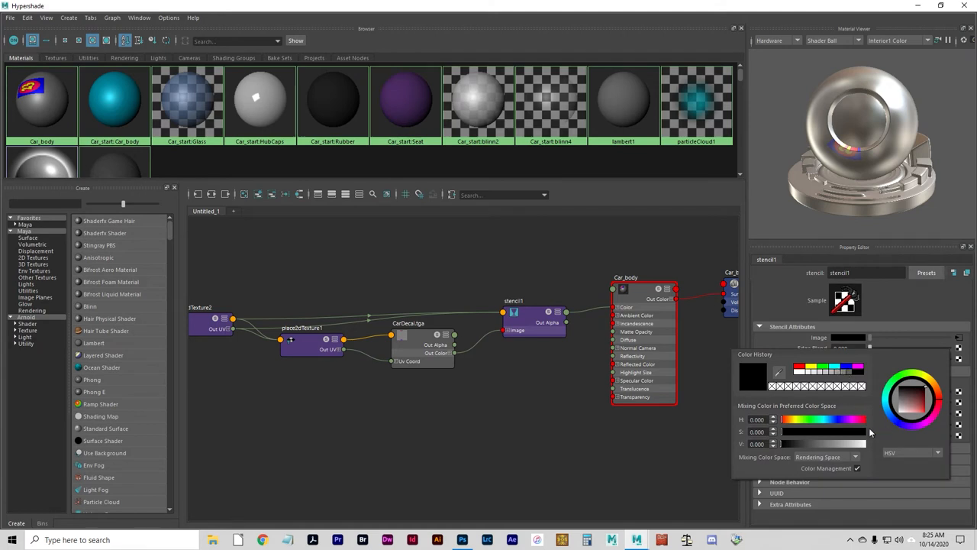
pyautogui.moveTo(845, 373)
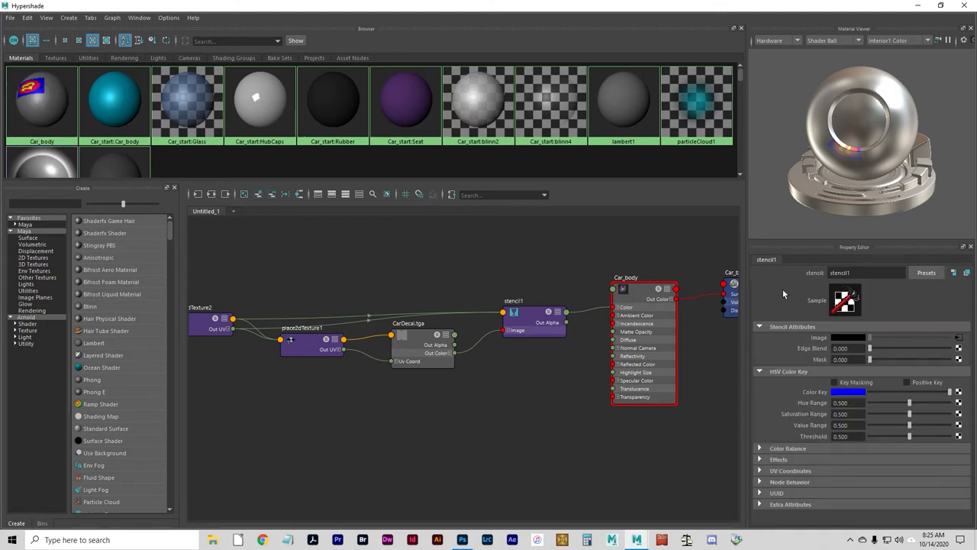
pyautogui.moveTo(898, 387)
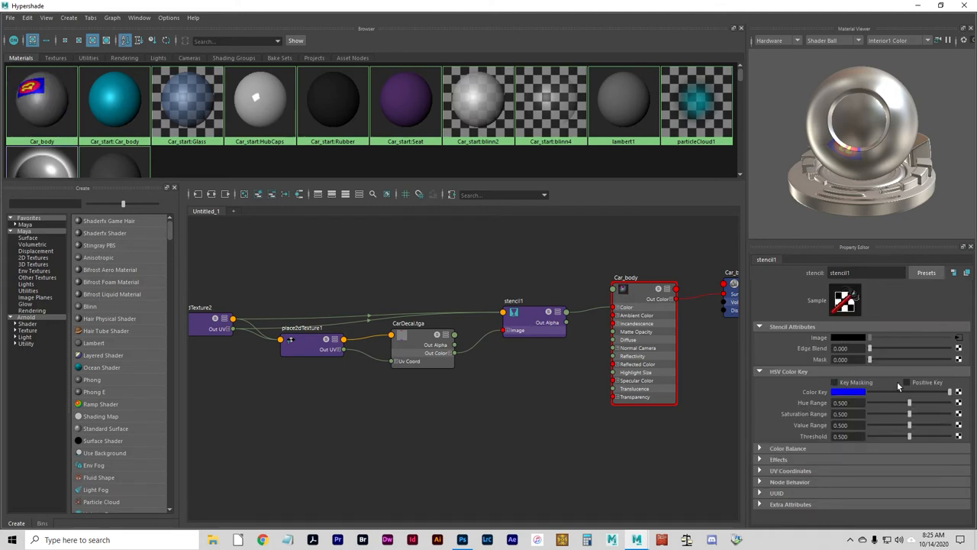
pyautogui.click(833, 382)
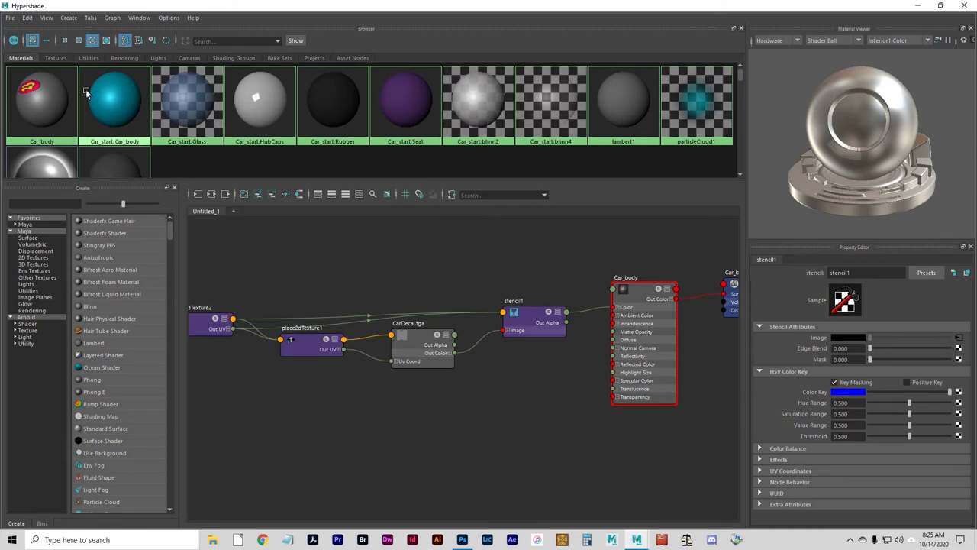
pyautogui.click(115, 103)
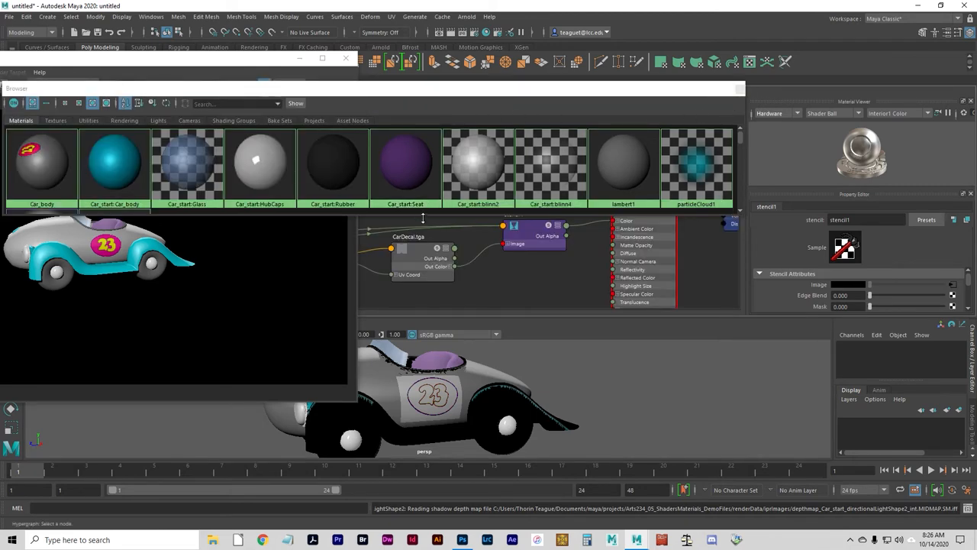
pyautogui.moveTo(736, 95)
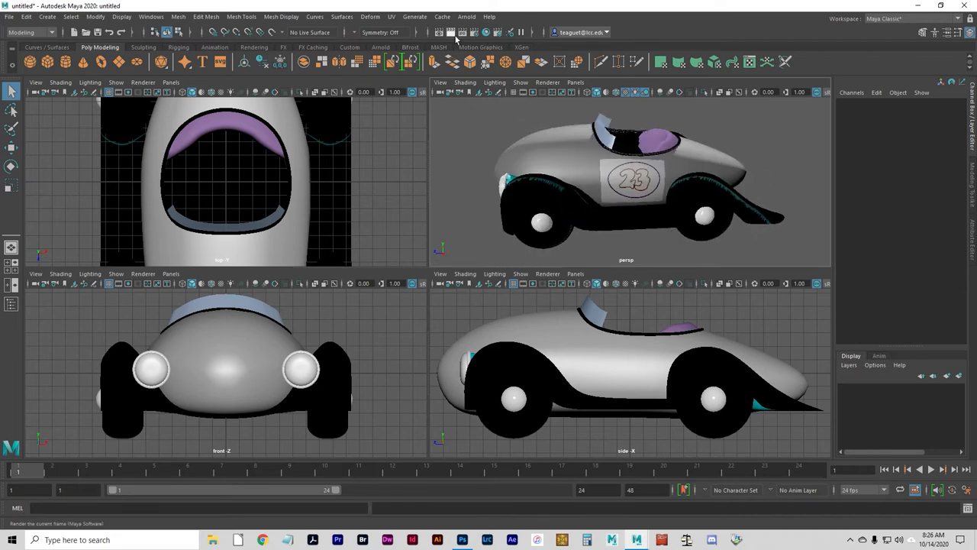
# Step: Render the current frame to check the blue-free 23 decal, close Render View, reopen Hypershade
pyautogui.click(439, 32)
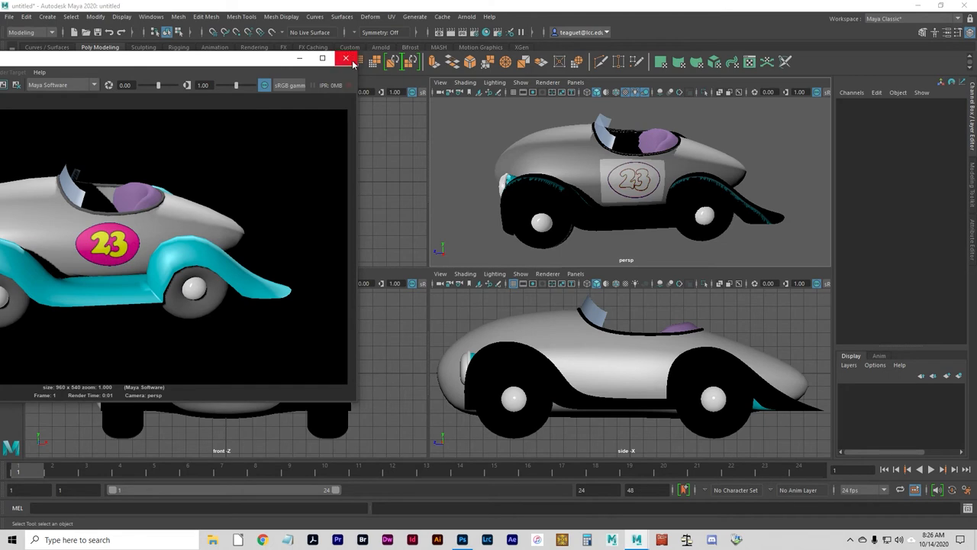
pyautogui.click(346, 58)
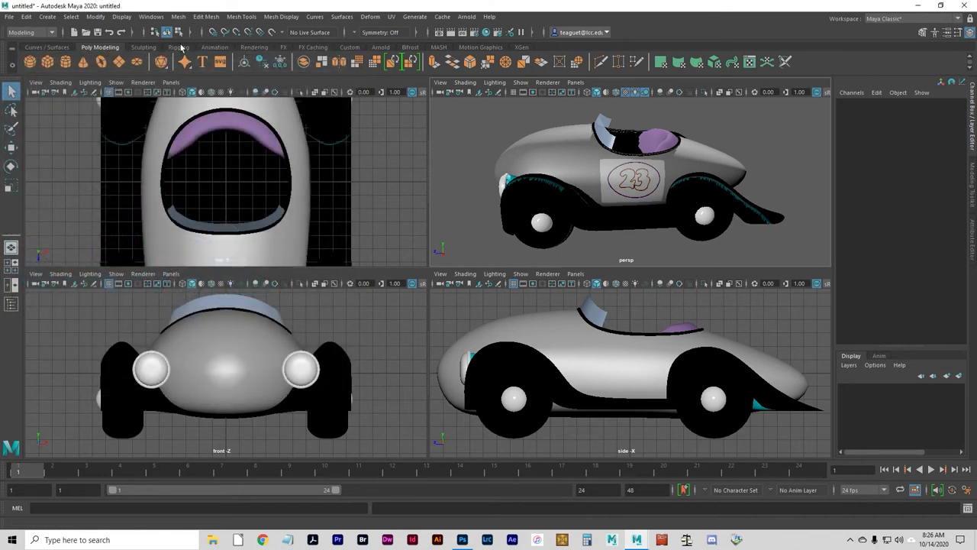
pyautogui.click(151, 16)
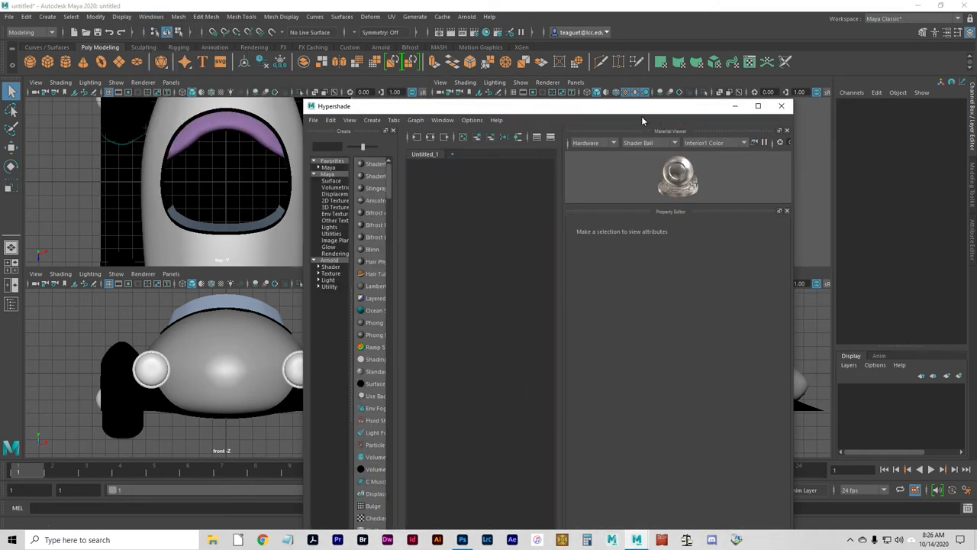
# Step: Reposition Hypershade, add the material Browser panel, maximize it, and graph the Car_body network
pyautogui.moveTo(643, 106); pyautogui.dragTo(496, 53)
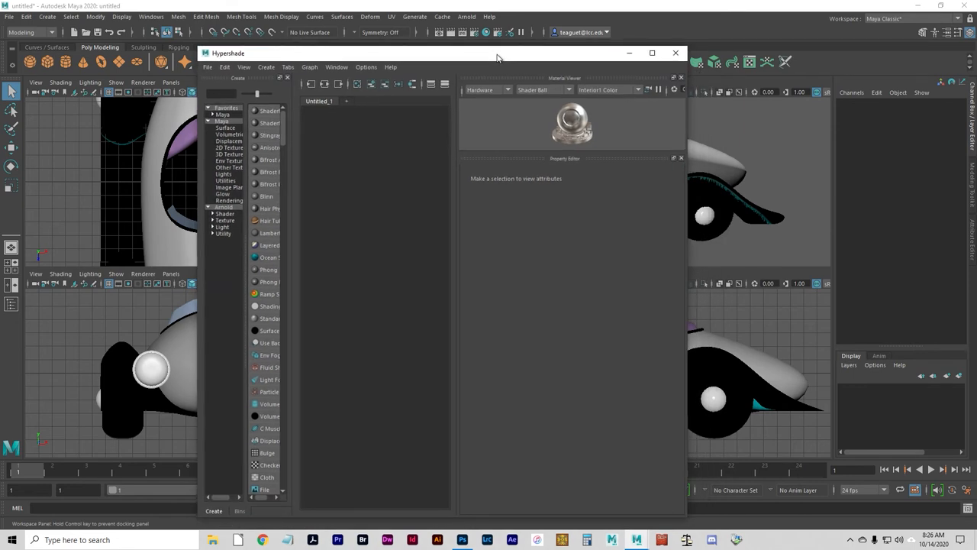
pyautogui.click(346, 68)
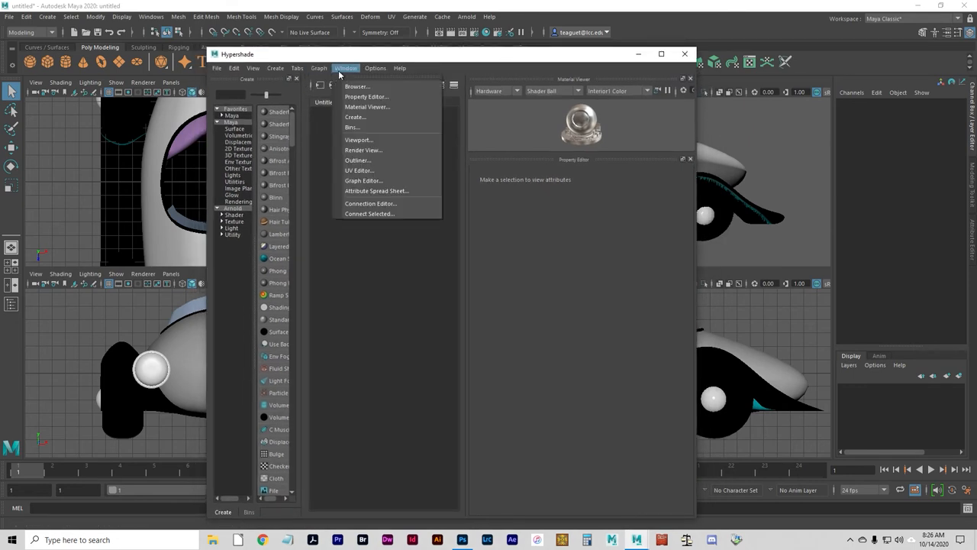
pyautogui.moveTo(357, 87)
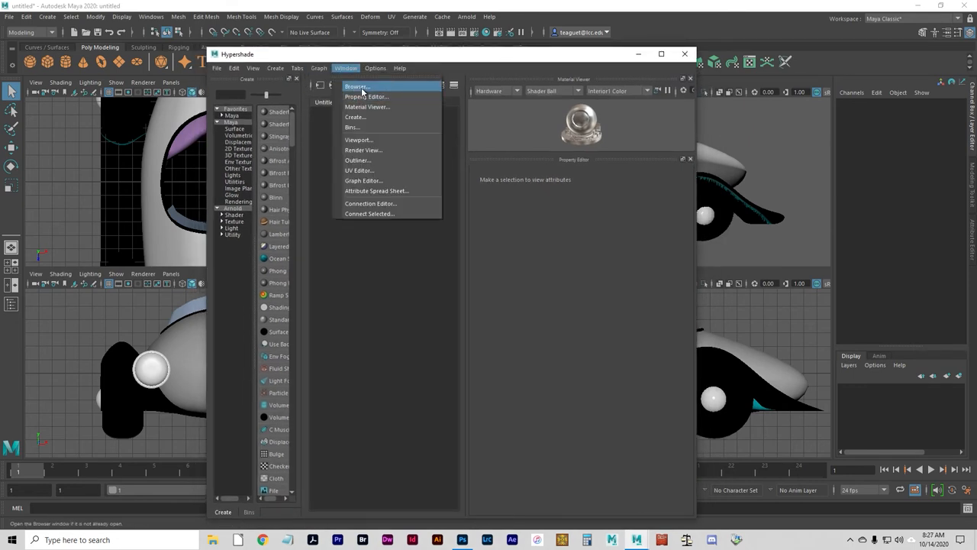
pyautogui.click(357, 85)
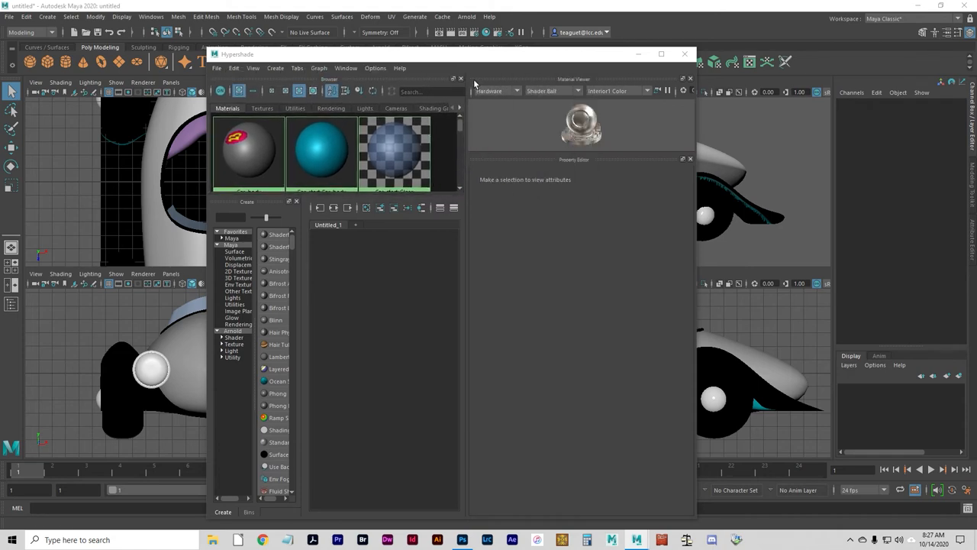
pyautogui.click(661, 54)
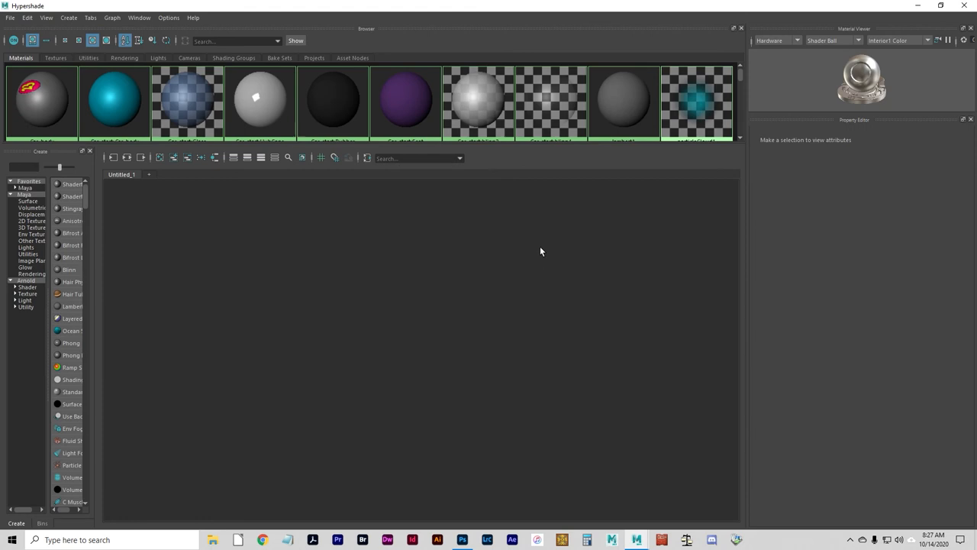
pyautogui.rightClick(41, 99)
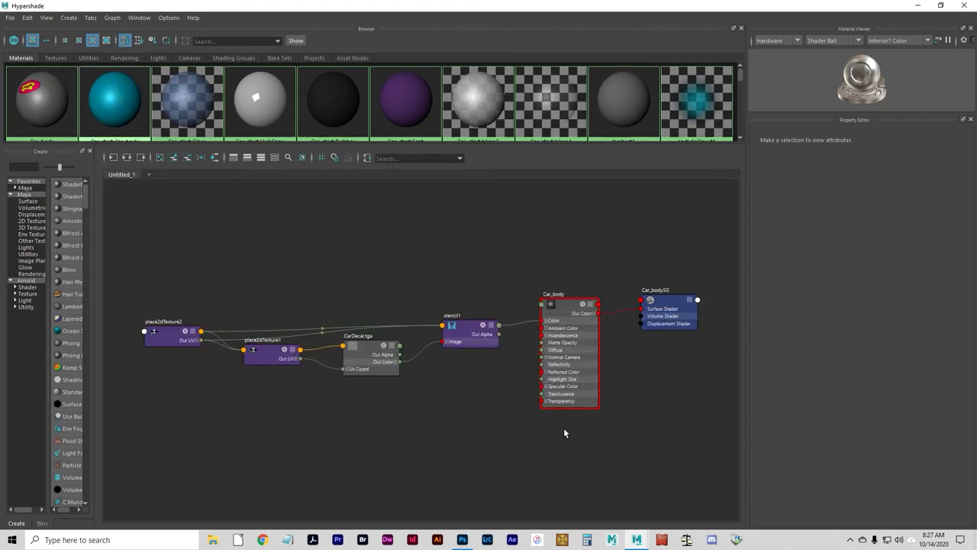
pyautogui.moveTo(538, 408)
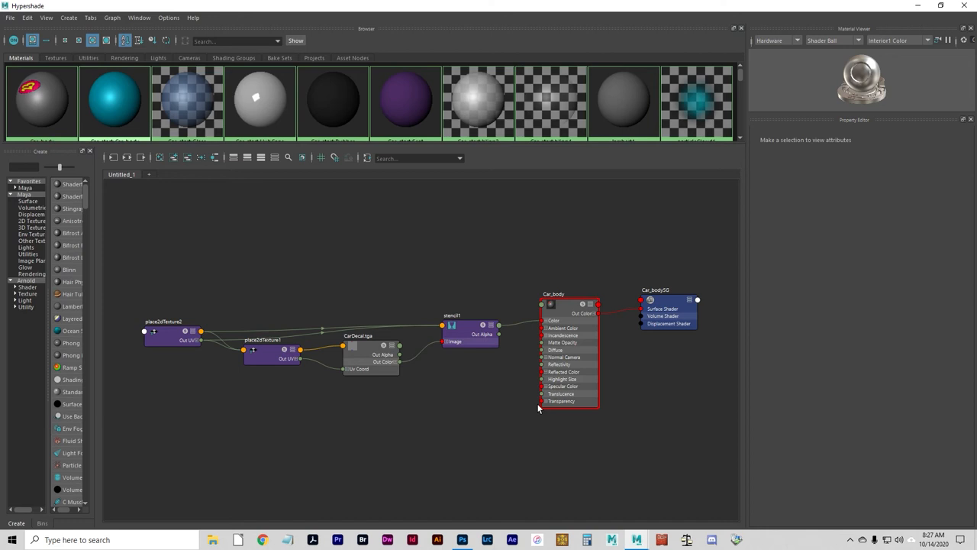
pyautogui.moveTo(538, 406)
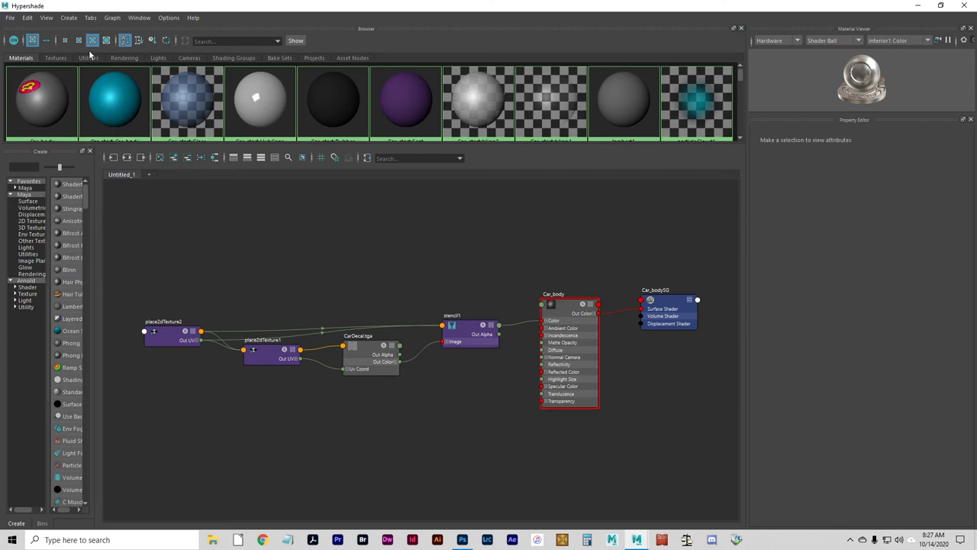
# Step: Create a File texture node, file2 with place2dTexture3, and expand 2D Textures
pyautogui.click(68, 17)
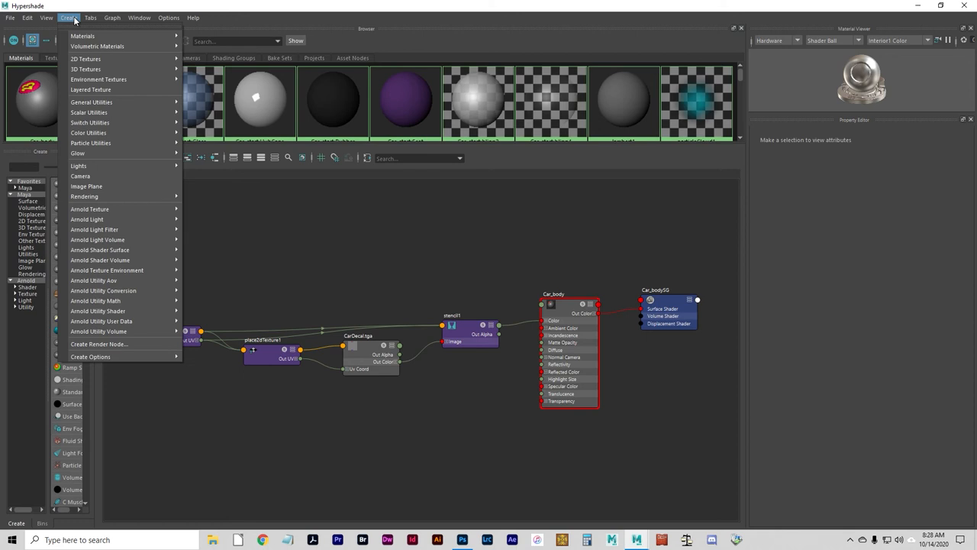
pyautogui.moveTo(87, 59)
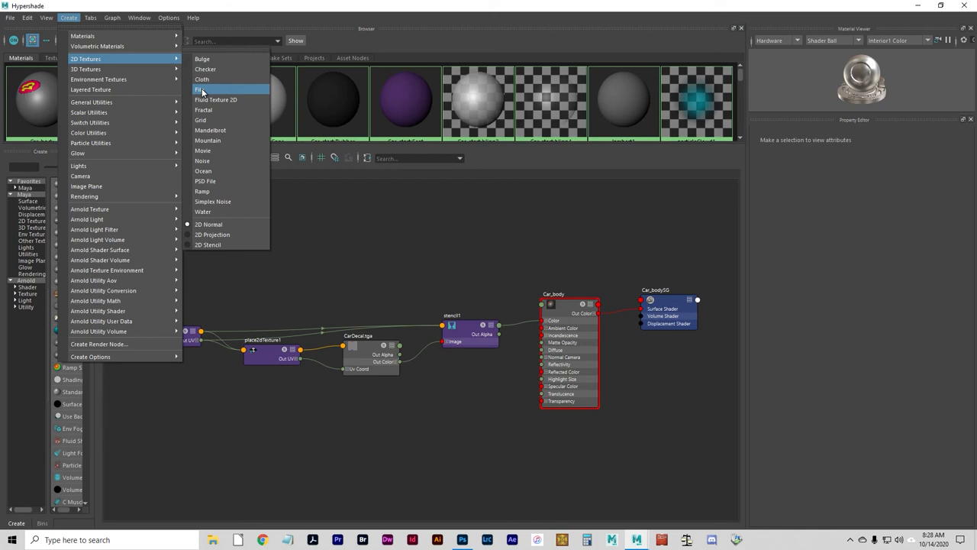
pyautogui.click(199, 89)
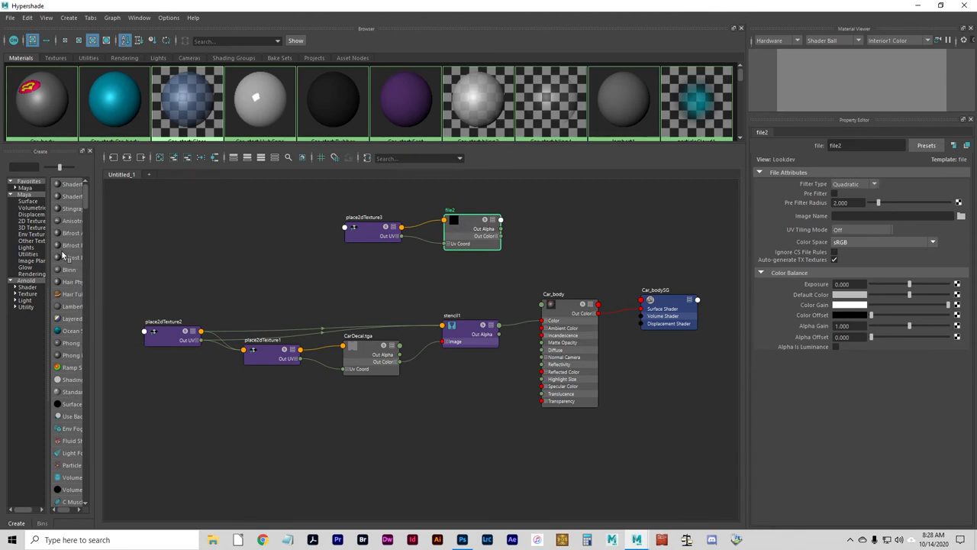
pyautogui.click(31, 221)
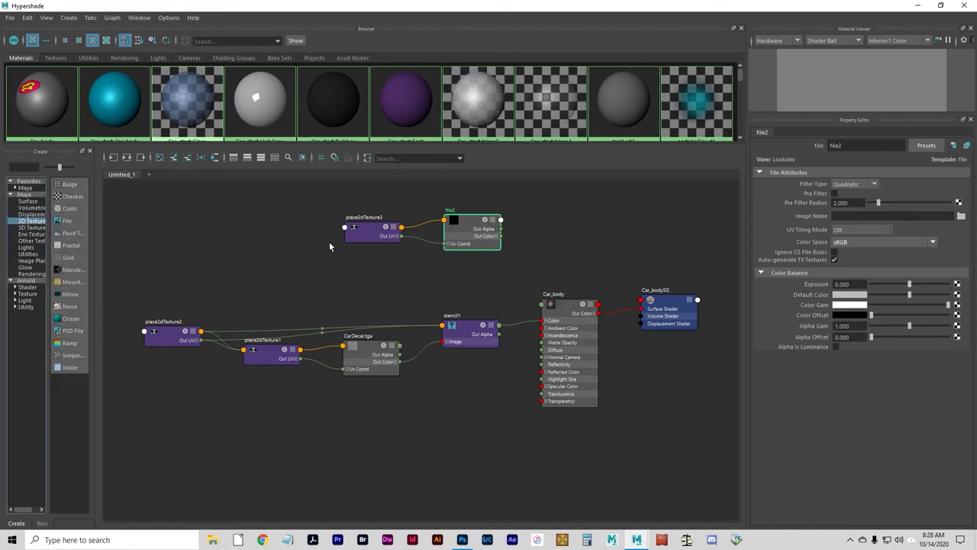
pyautogui.moveTo(341, 248)
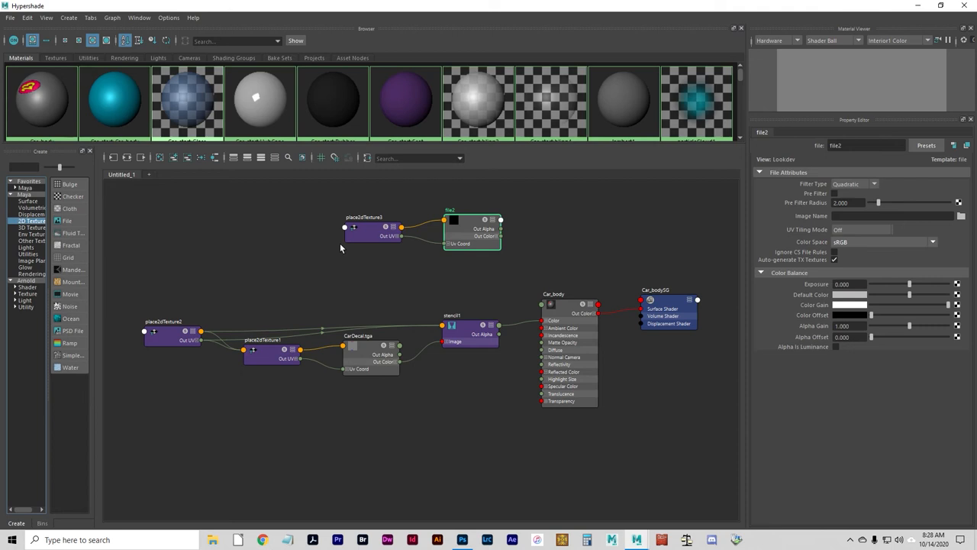
pyautogui.moveTo(473, 216)
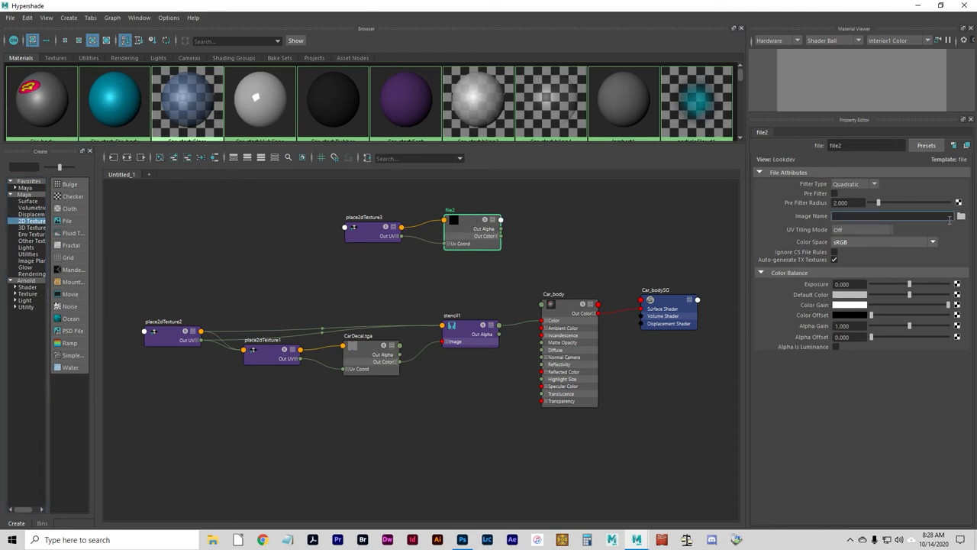
# Step: Load CarFlames.tga from sourceimages as file2's image
pyautogui.click(960, 215)
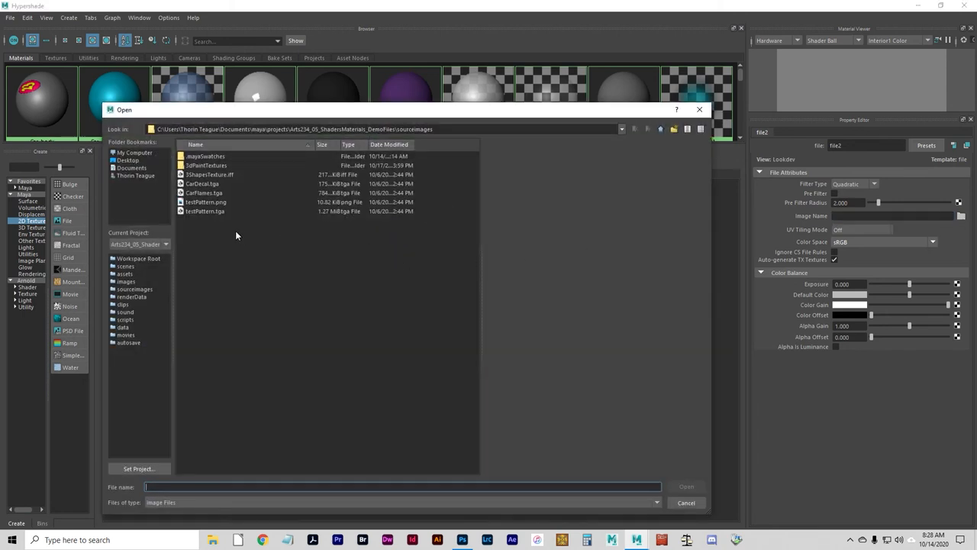
pyautogui.click(204, 192)
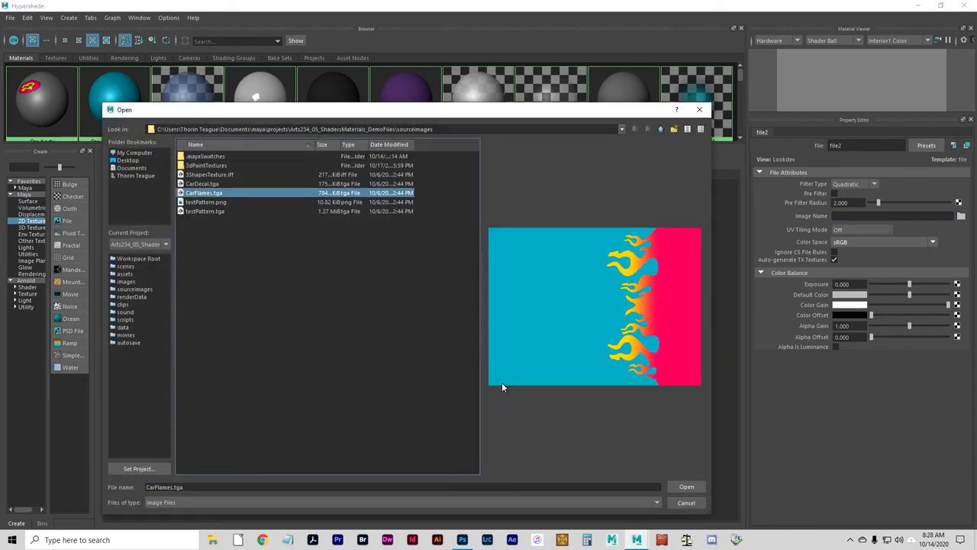
pyautogui.moveTo(609, 310)
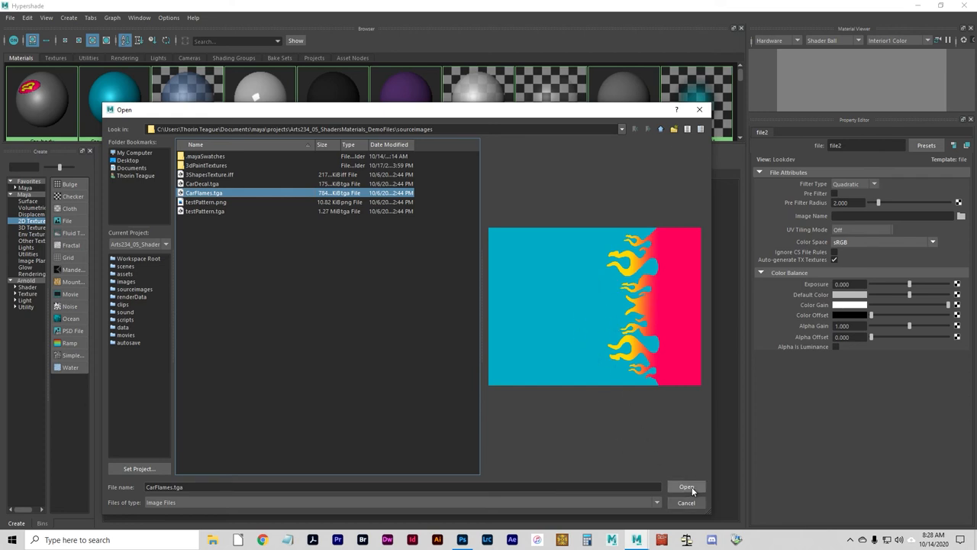
pyautogui.click(686, 486)
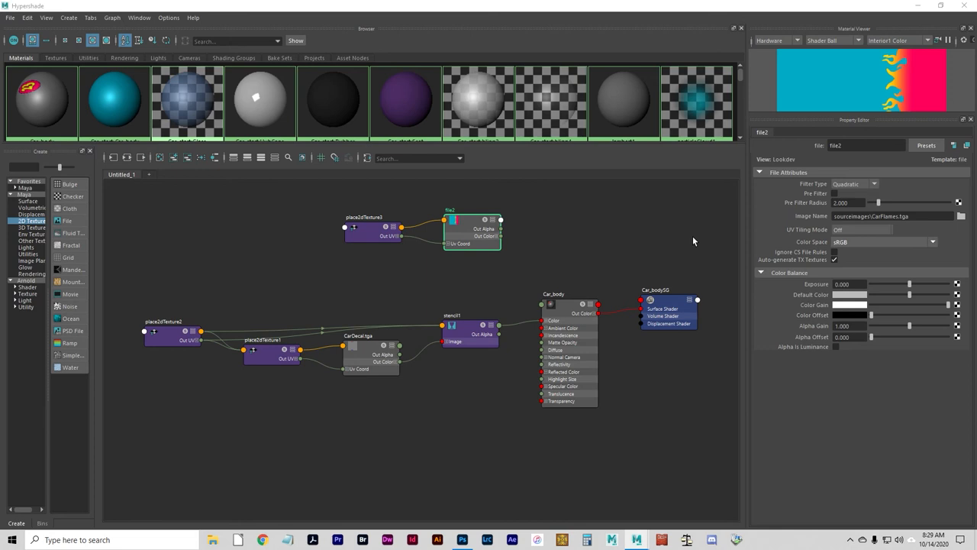
pyautogui.moveTo(556, 285)
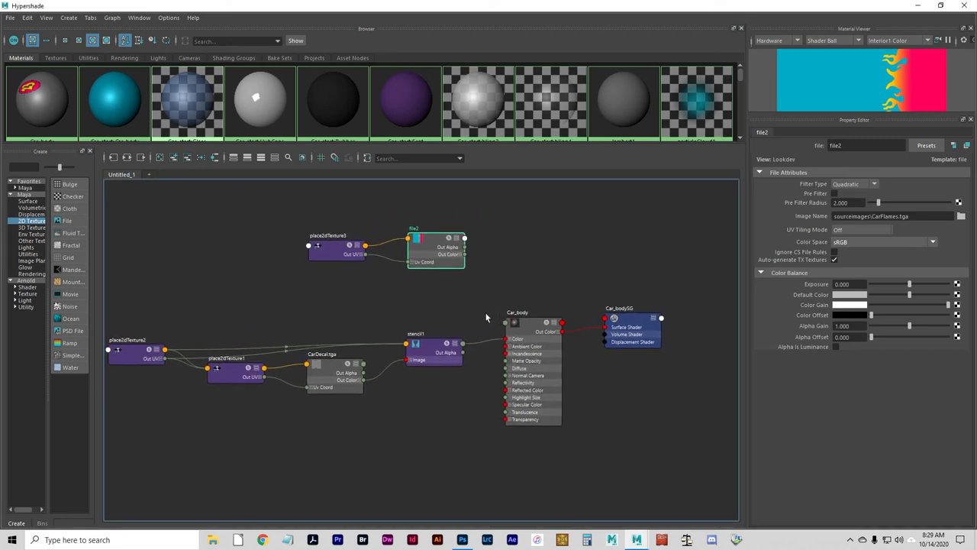
pyautogui.moveTo(483, 307)
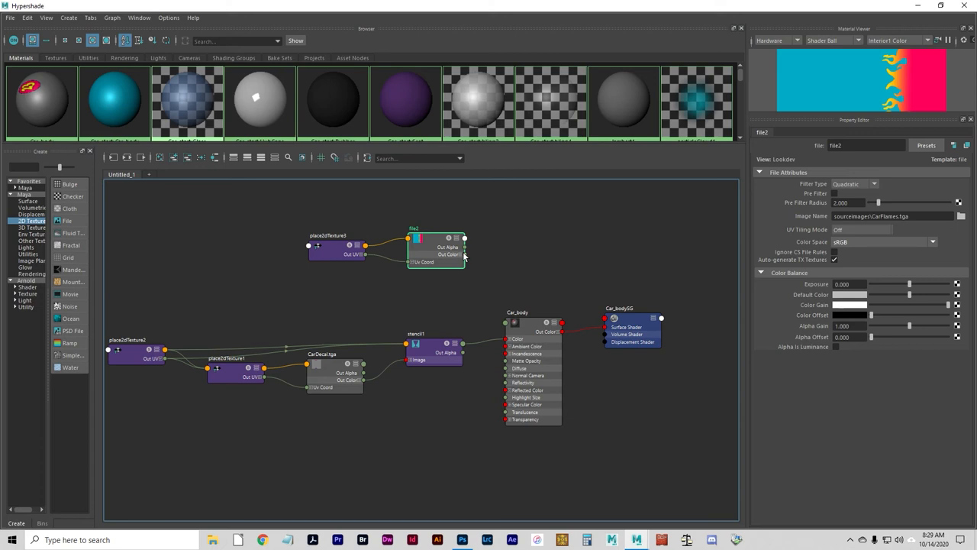
pyautogui.moveTo(458, 263)
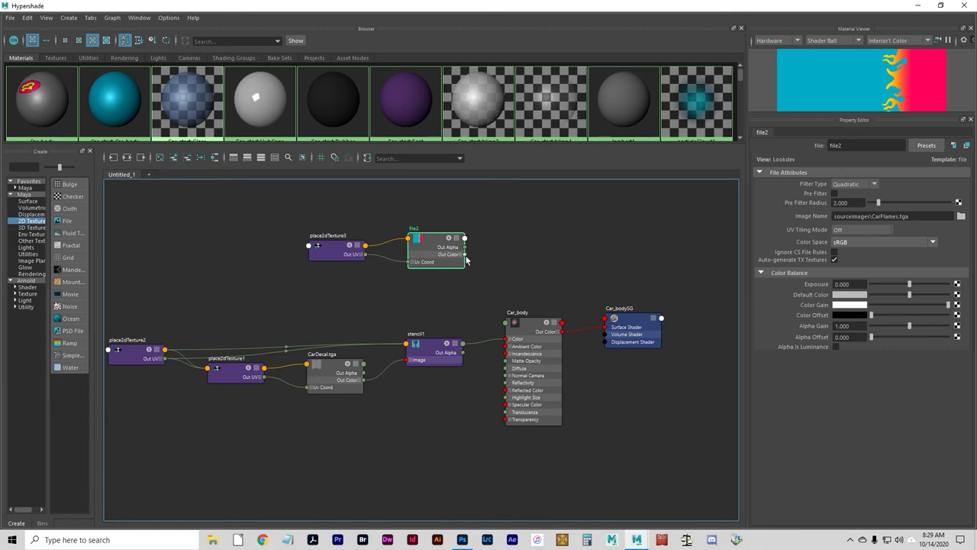
# Step: Drag file2's Out Color into the Car_body material network
pyautogui.moveTo(464, 259); pyautogui.dragTo(303, 364)
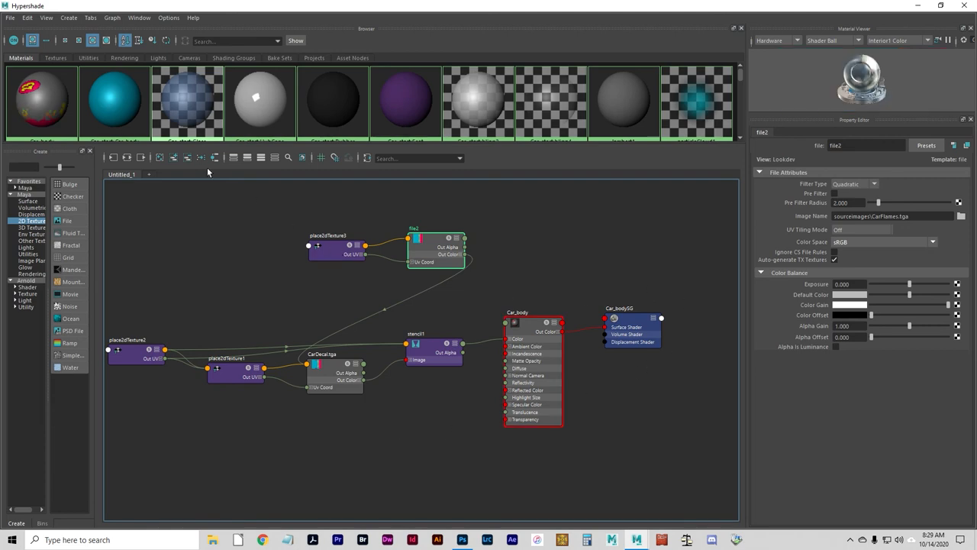
pyautogui.moveTo(255, 254)
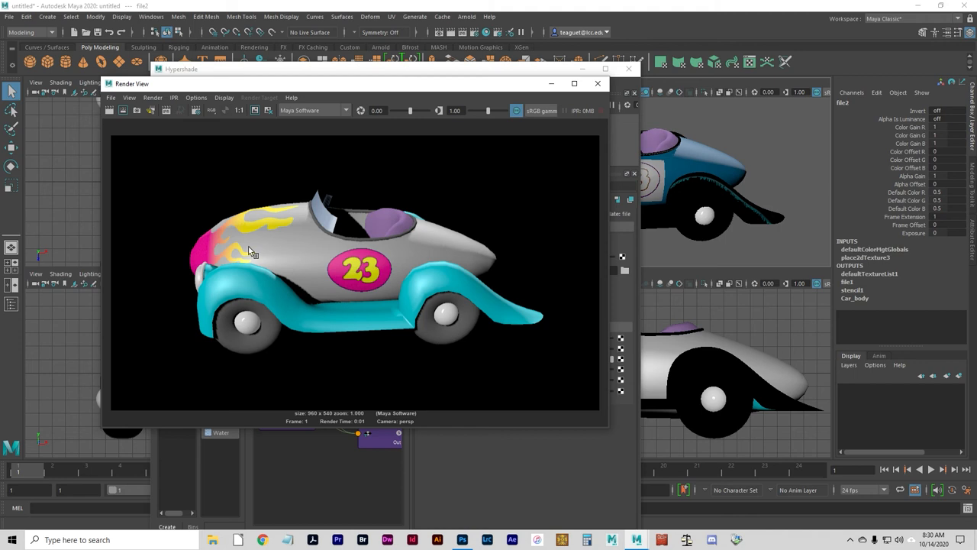
pyautogui.moveTo(450, 101)
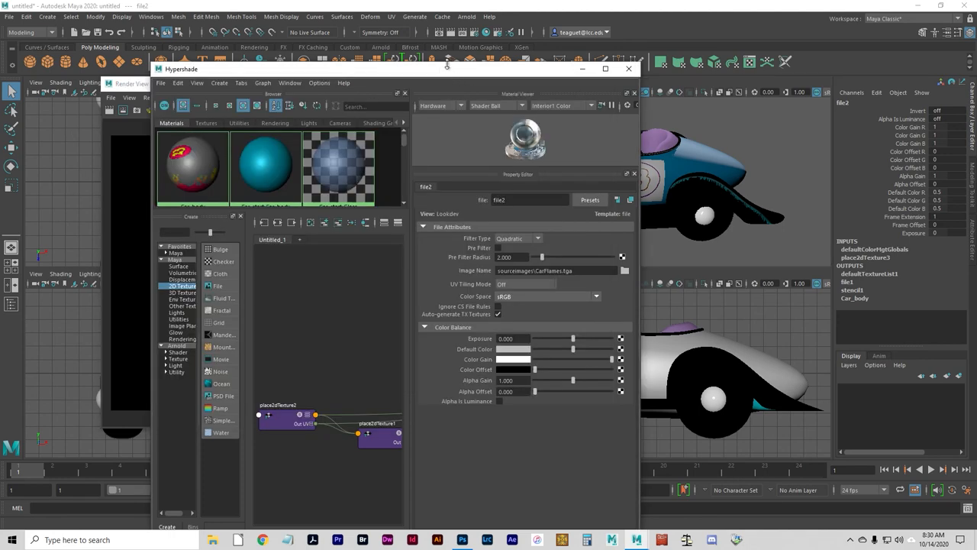
# Step: Connect file2's flame texture to stencil1's Default Color
pyautogui.click(606, 69)
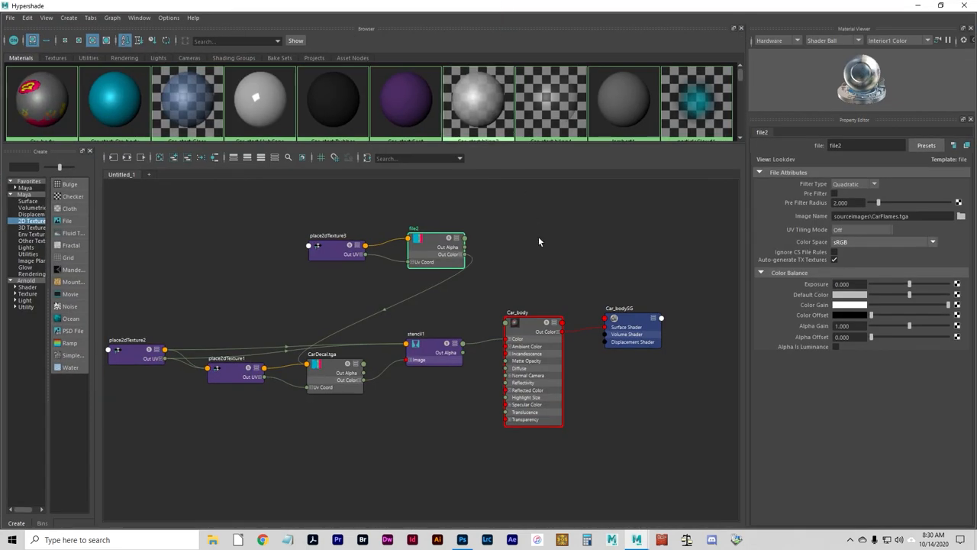
pyautogui.moveTo(440, 301)
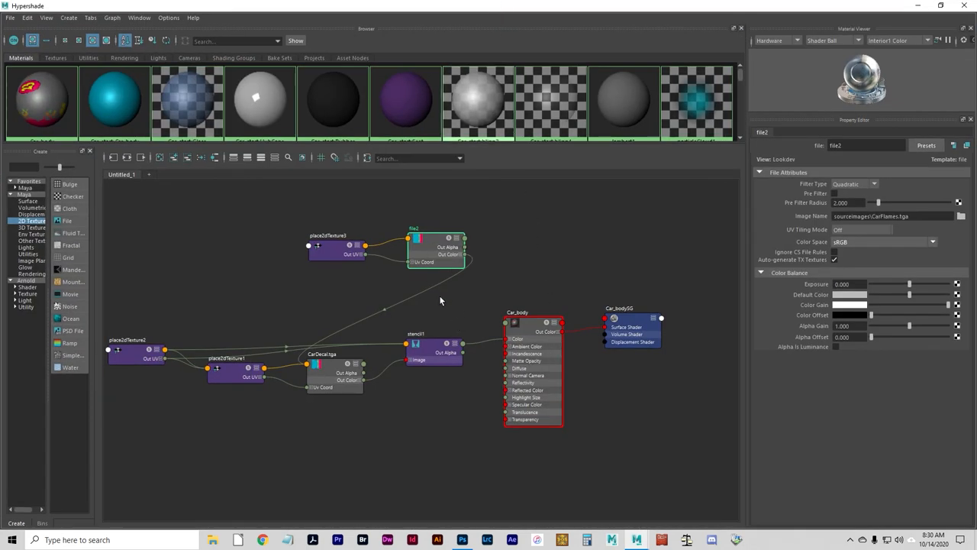
pyautogui.moveTo(467, 293)
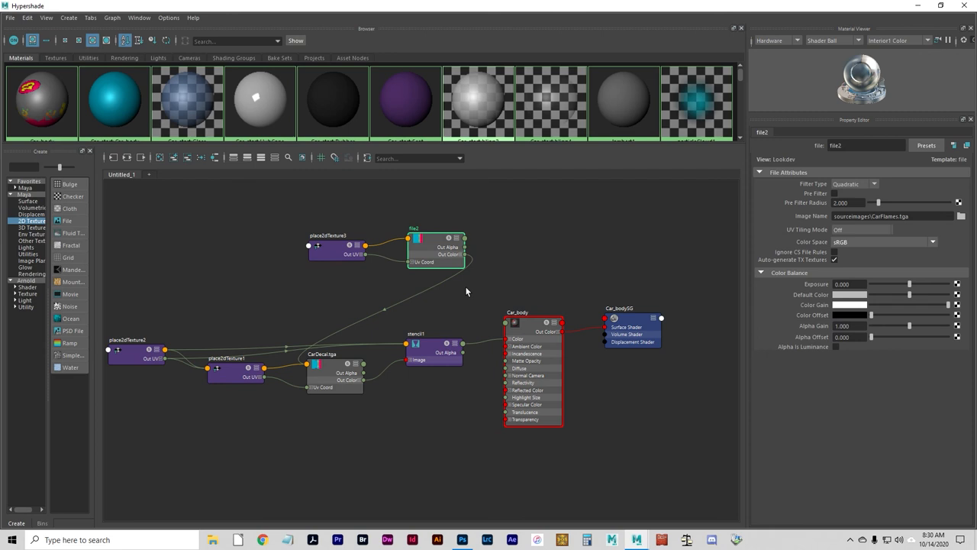
pyautogui.moveTo(391, 349)
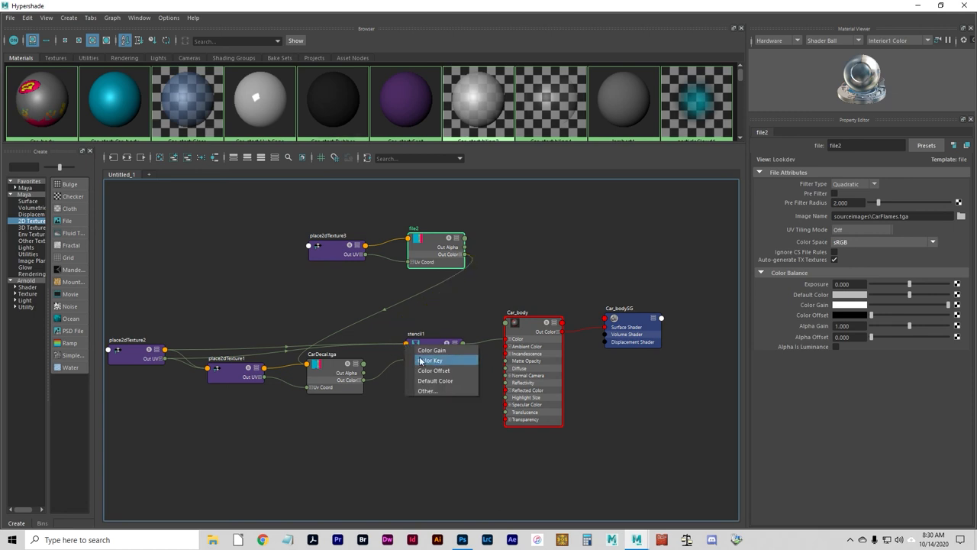
pyautogui.moveTo(431, 334)
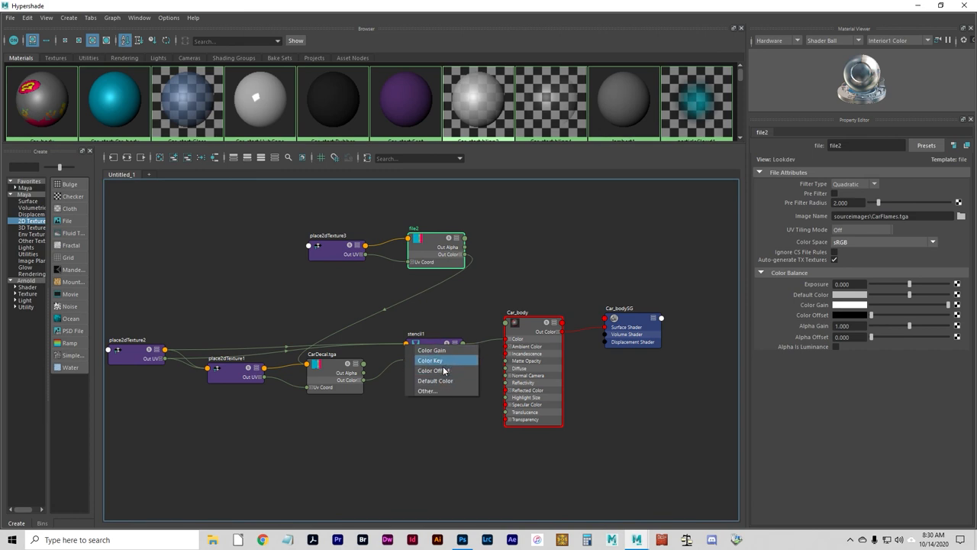
pyautogui.click(430, 360)
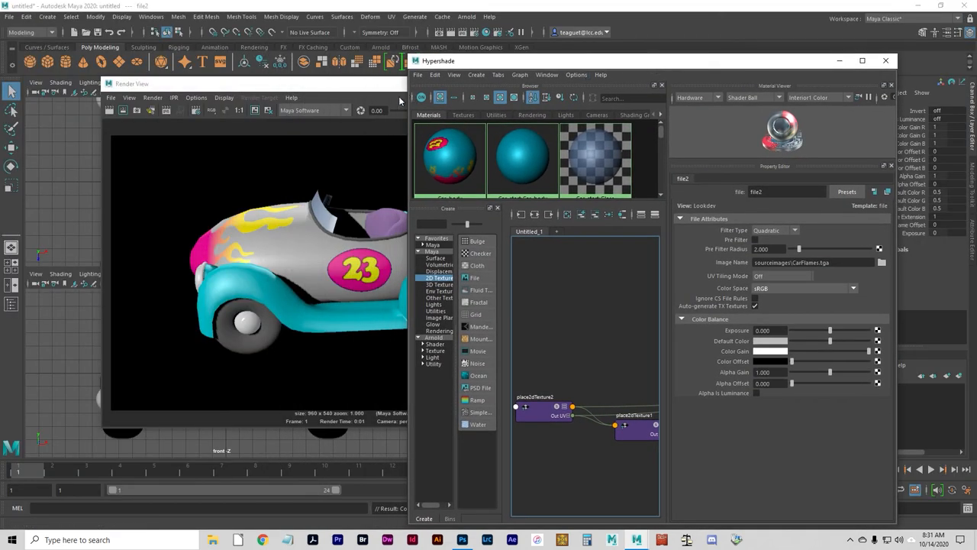
# Step: Re-render the flamed car, then close the Hypershade window
pyautogui.click(109, 110)
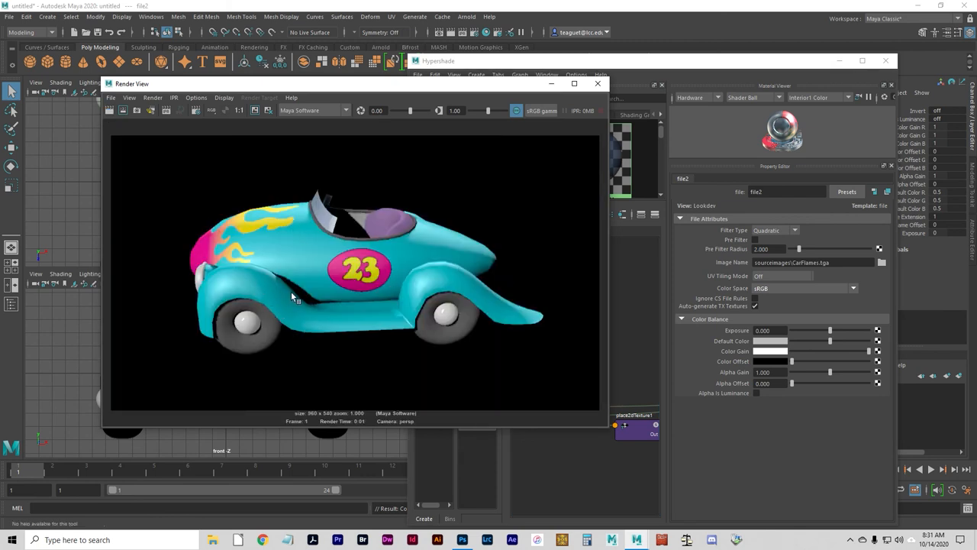
pyautogui.moveTo(339, 309)
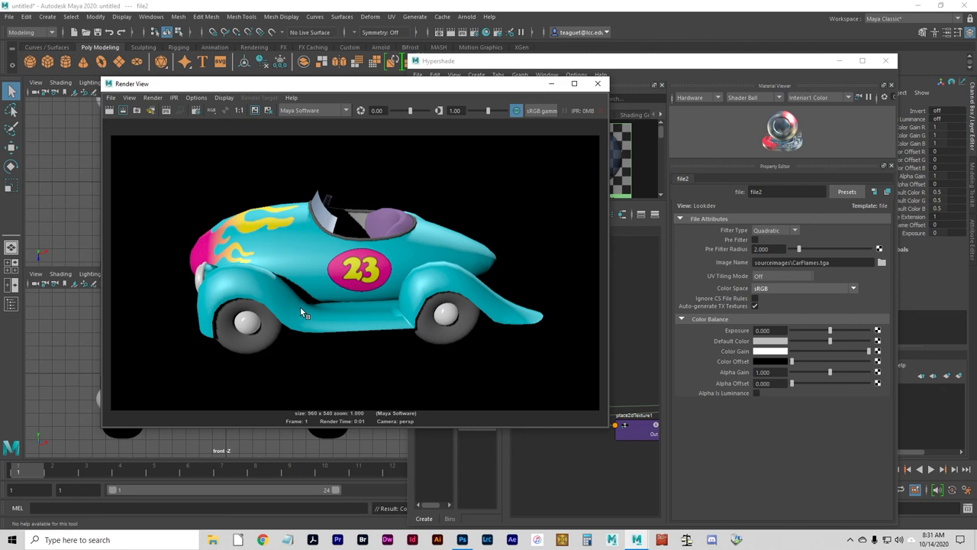
pyautogui.moveTo(610, 182)
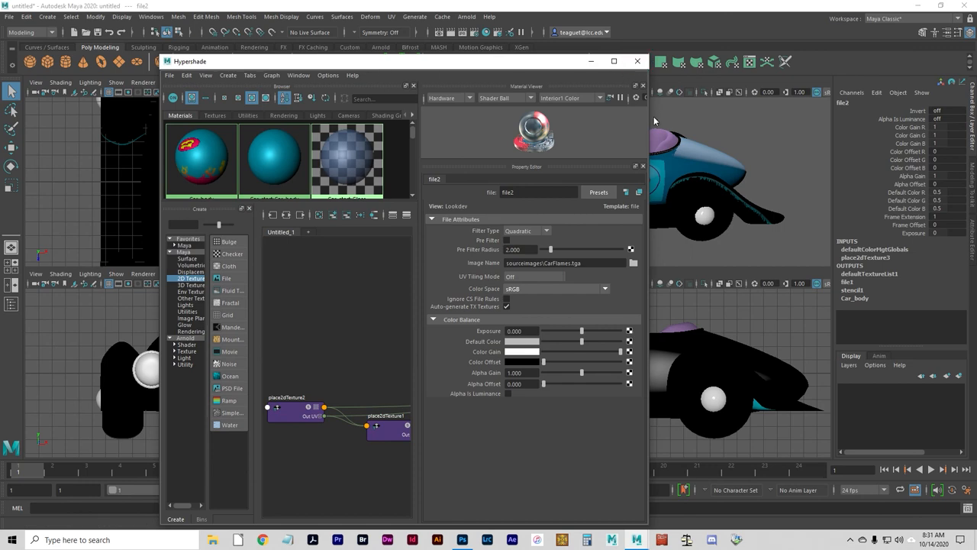
pyautogui.click(637, 60)
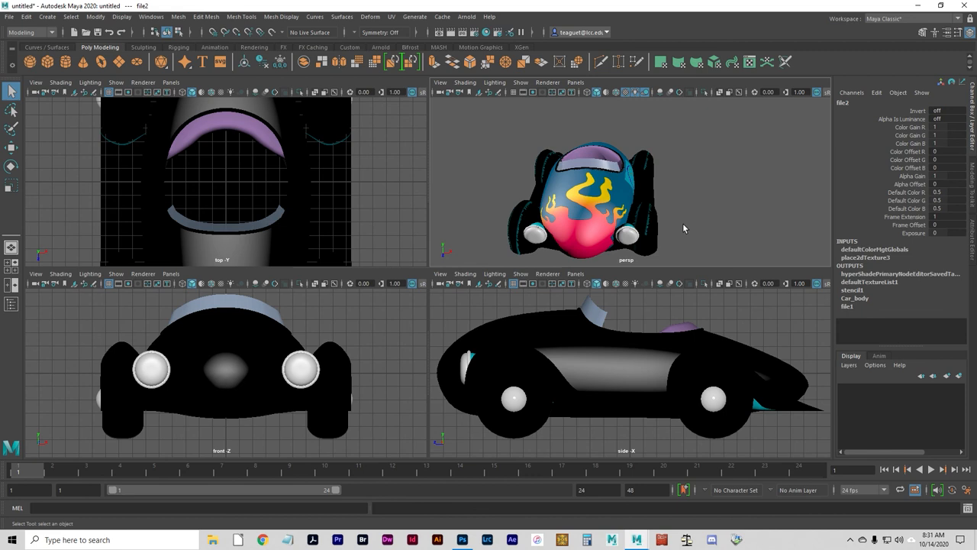
# Step: Set place2dTexture3's Repeat UV to 1 by 2 in Hypershade and render the mirrored flames
pyautogui.click(151, 16)
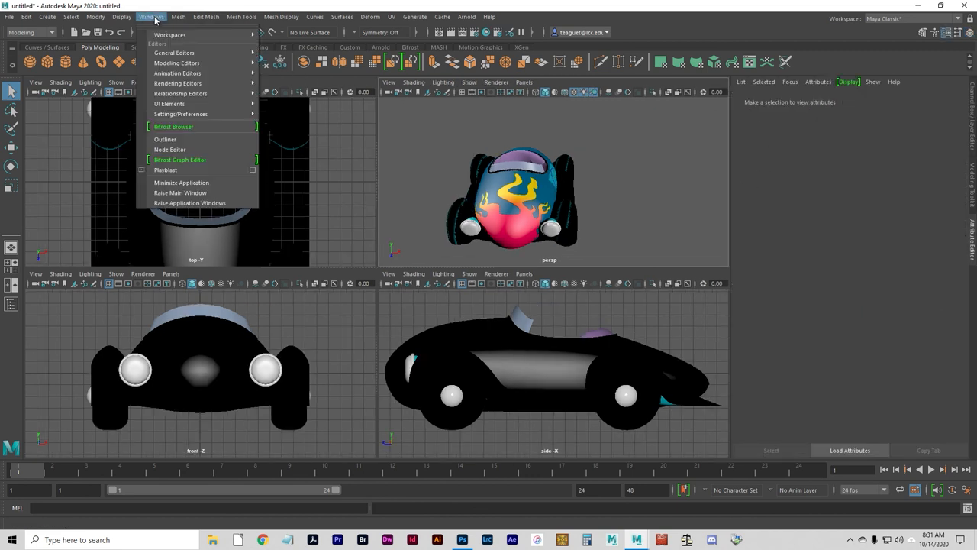
pyautogui.moveTo(178, 84)
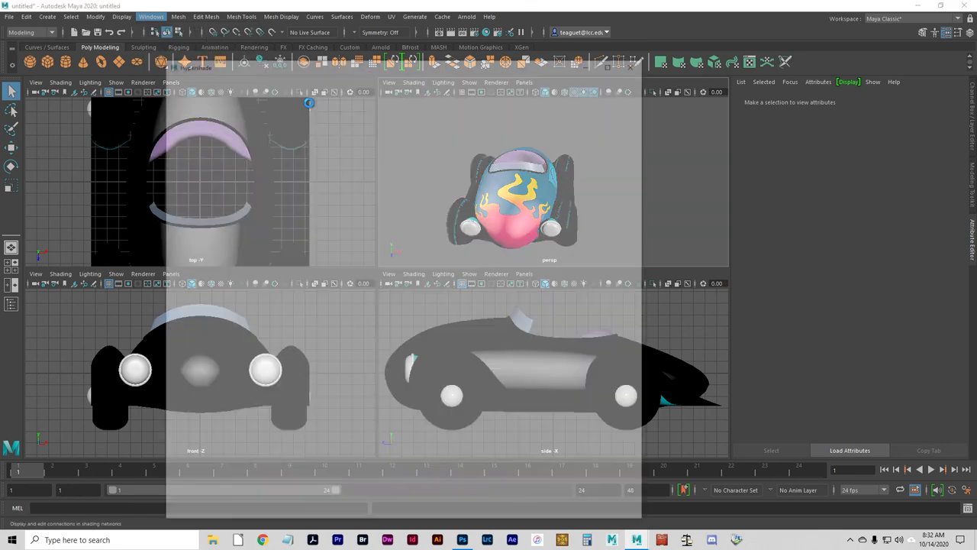
pyautogui.click(152, 16)
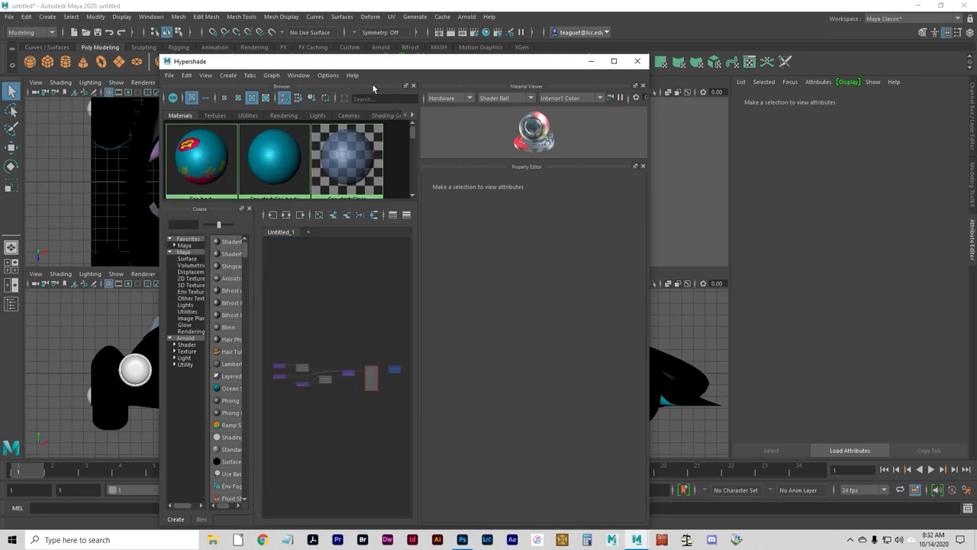
pyautogui.click(613, 60)
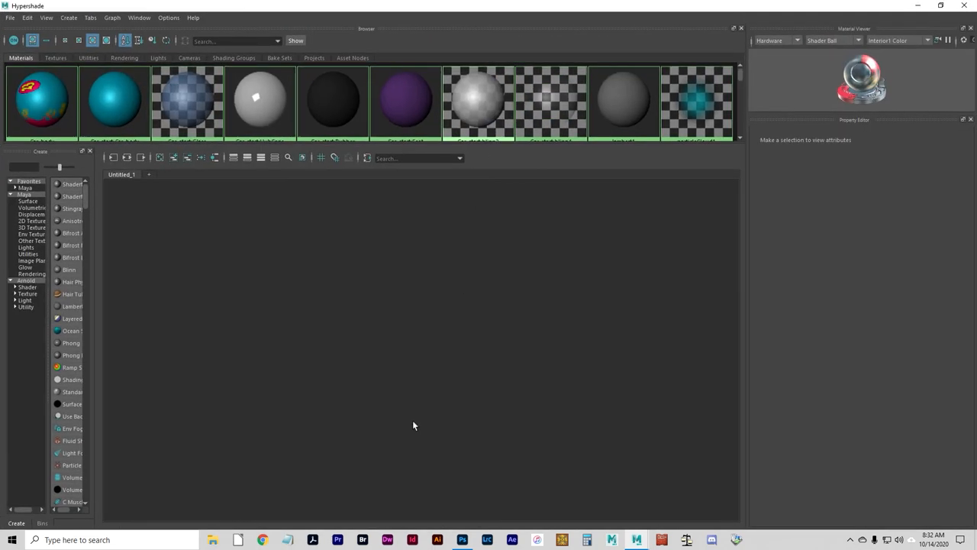
pyautogui.rightClick(42, 103)
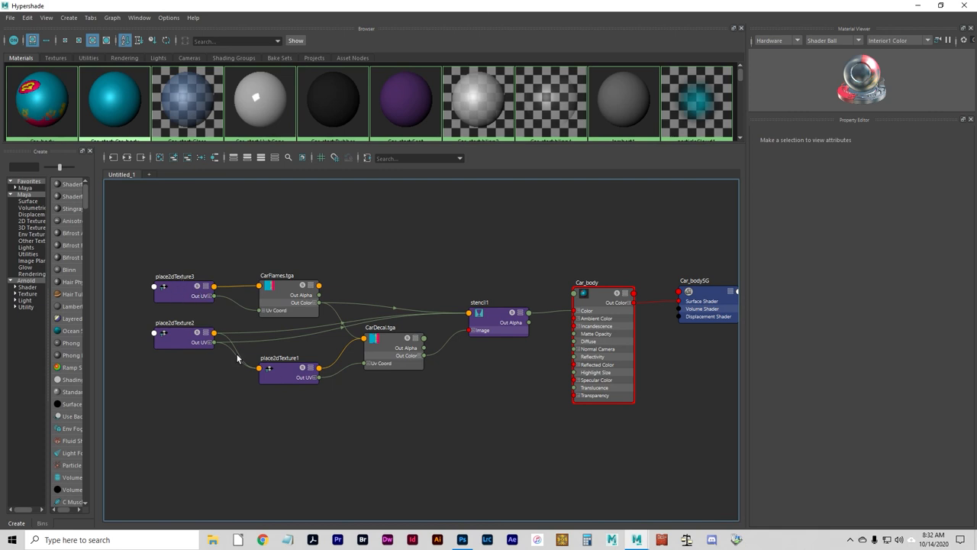
pyautogui.click(183, 292)
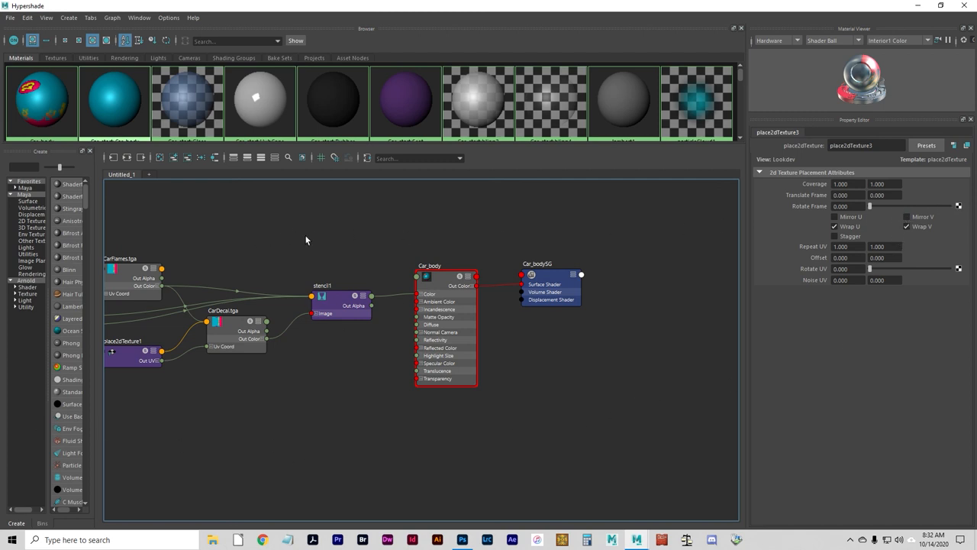
pyautogui.moveTo(861, 316)
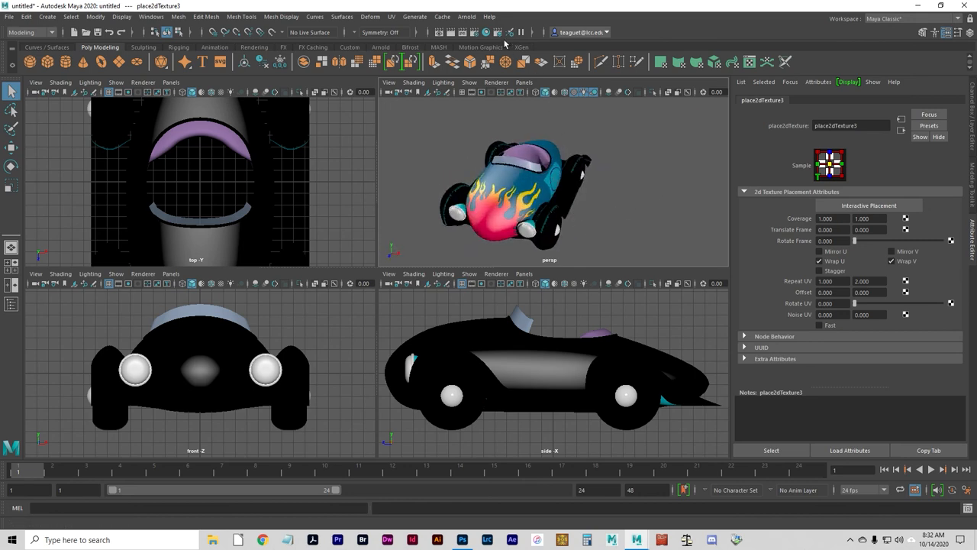
pyautogui.click(485, 33)
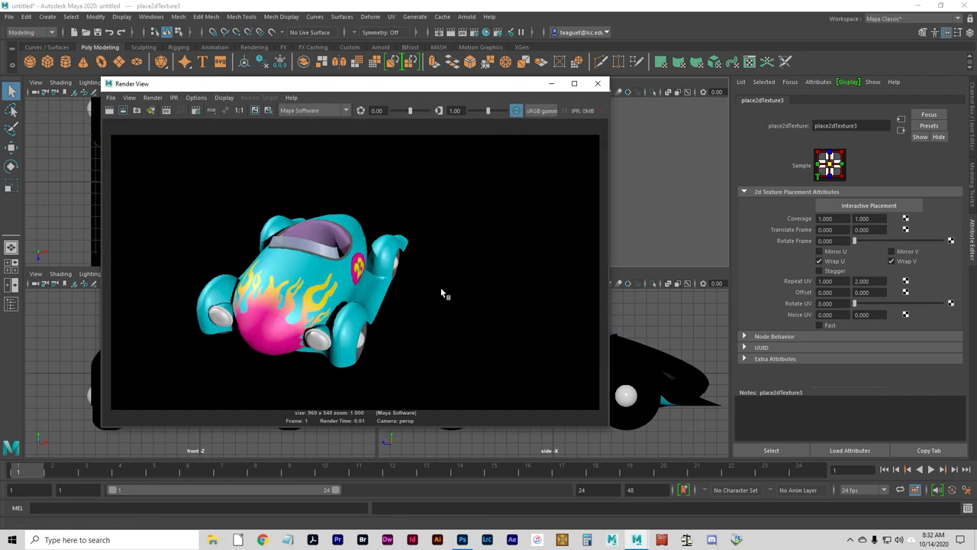
pyautogui.moveTo(544, 250)
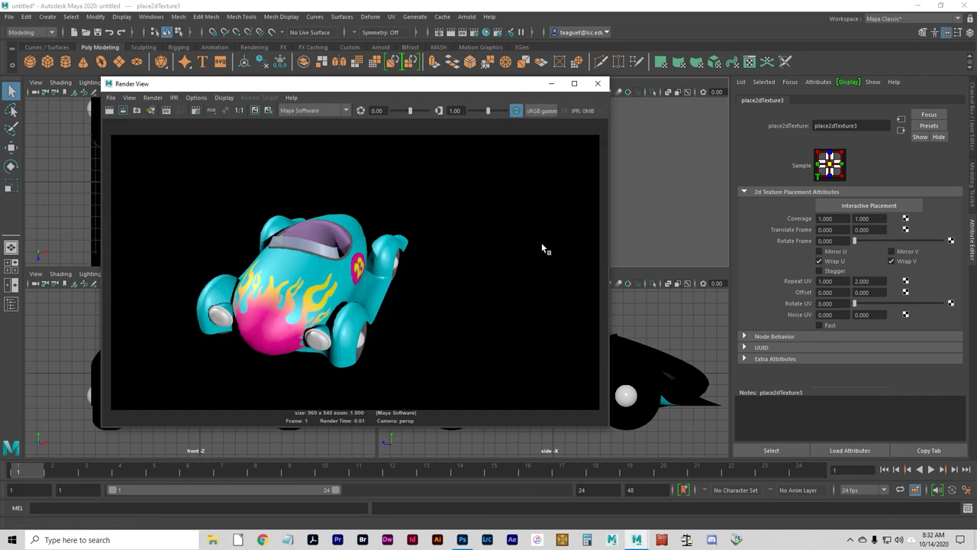